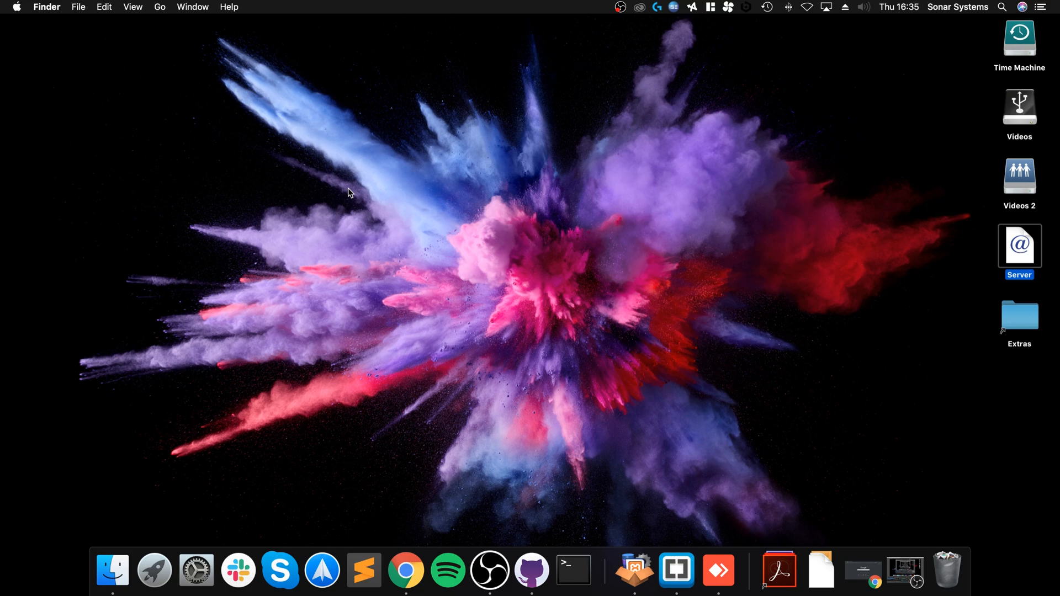
mouse_move(356, 198)
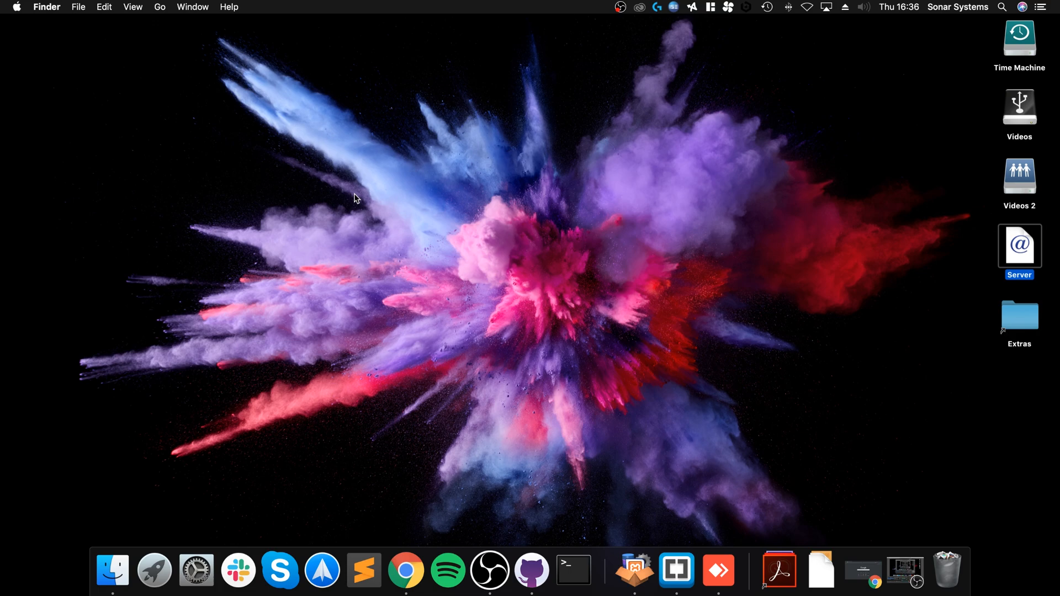
mouse_move(443, 331)
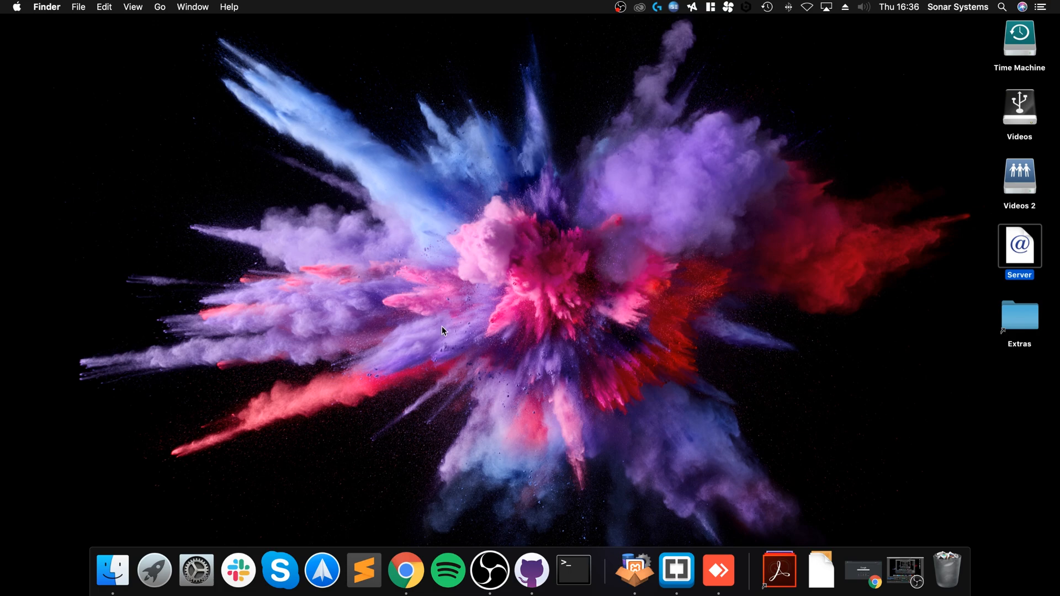
mouse_move(484, 352)
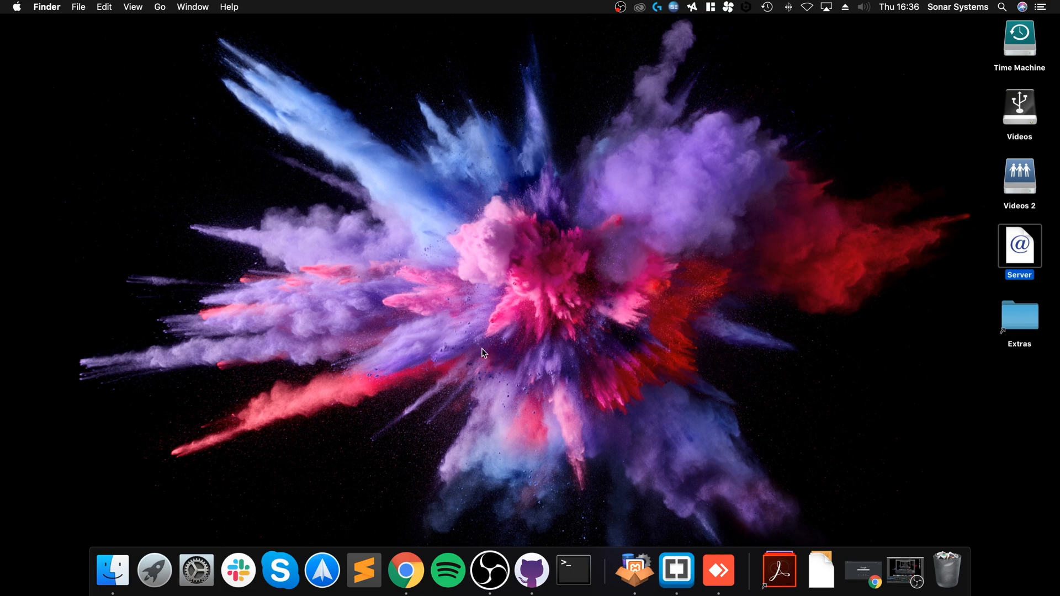
mouse_move(622, 406)
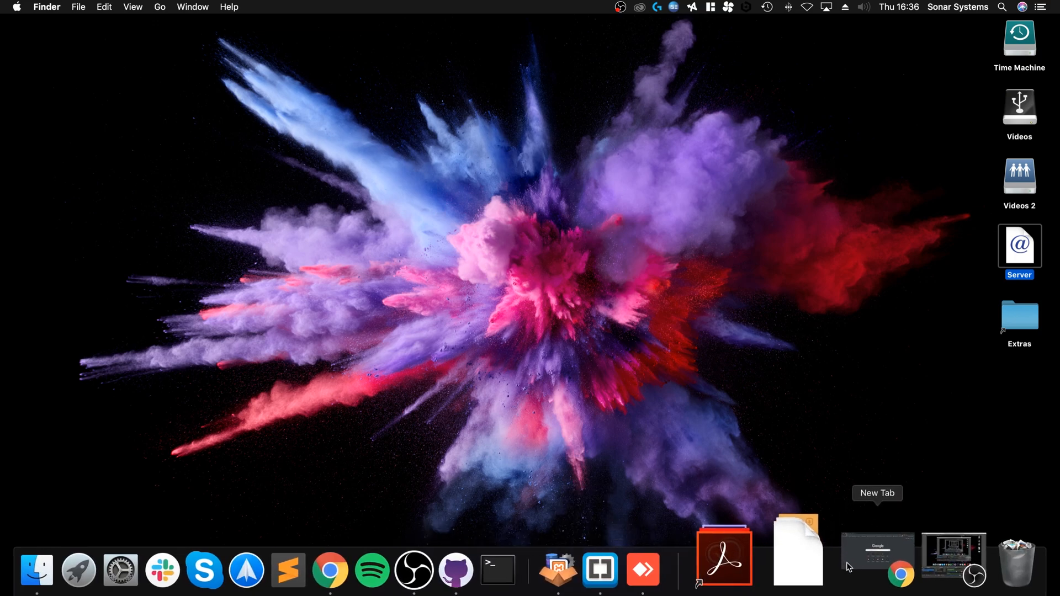
Search for 'dolphin' in Chrome and open the Dolphin Emulator website's download page.
left_click(877, 555)
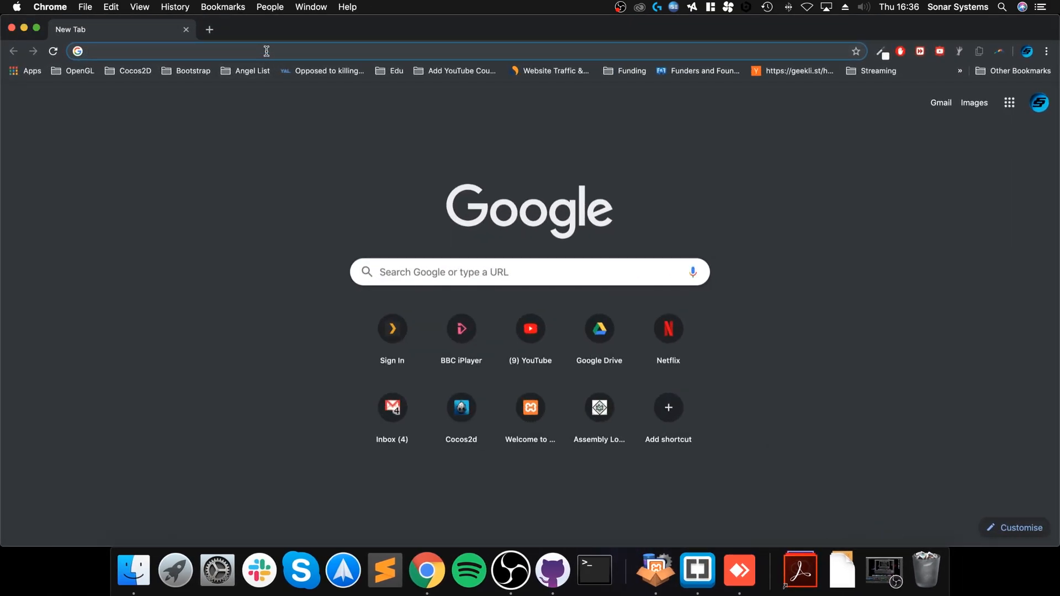
type("dolphin&oq=dolphin&aqs=chrome.0.69i59l2j69i60l3j0.3141j1j7&sourceid=chrome&ie=UTF-8")
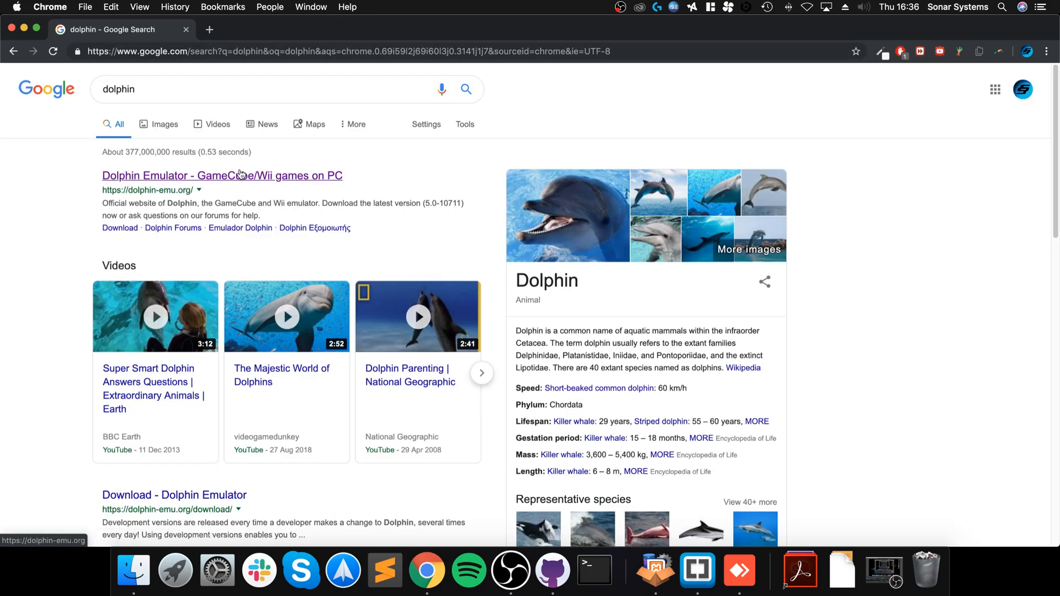
left_click(222, 176)
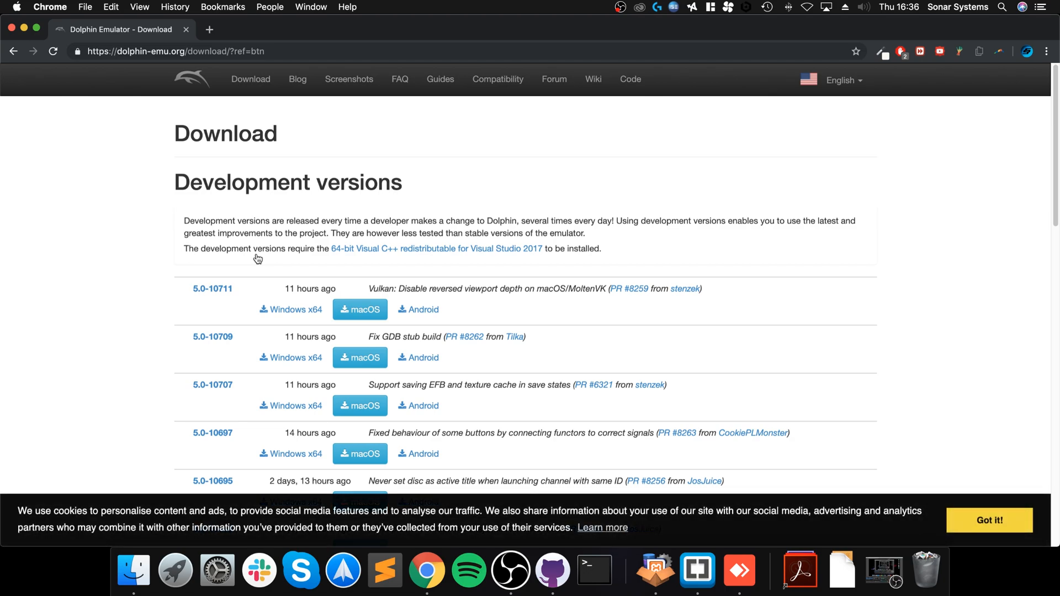
mouse_move(276, 291)
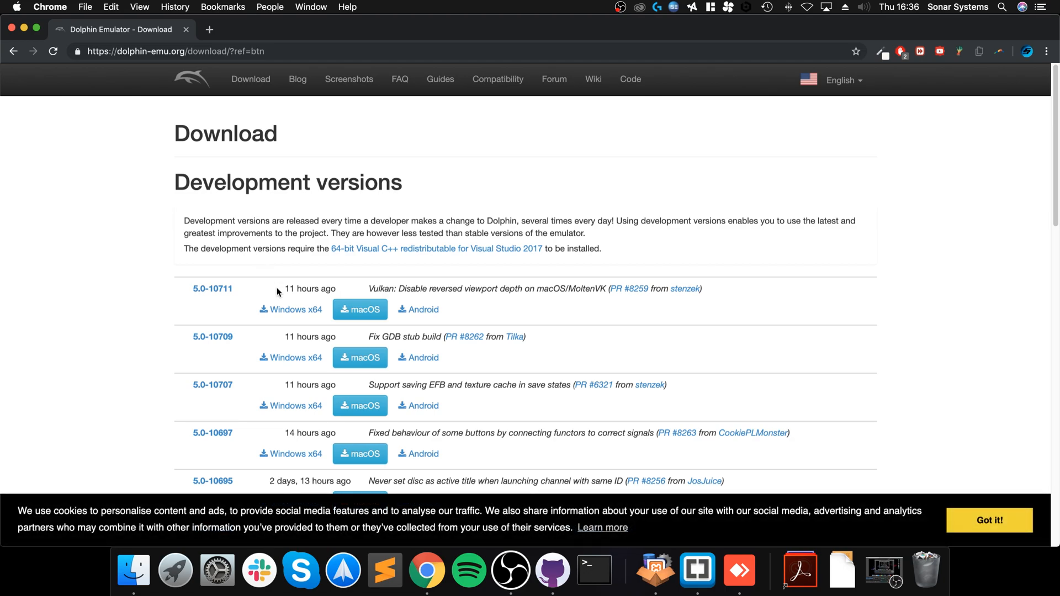
mouse_move(310, 288)
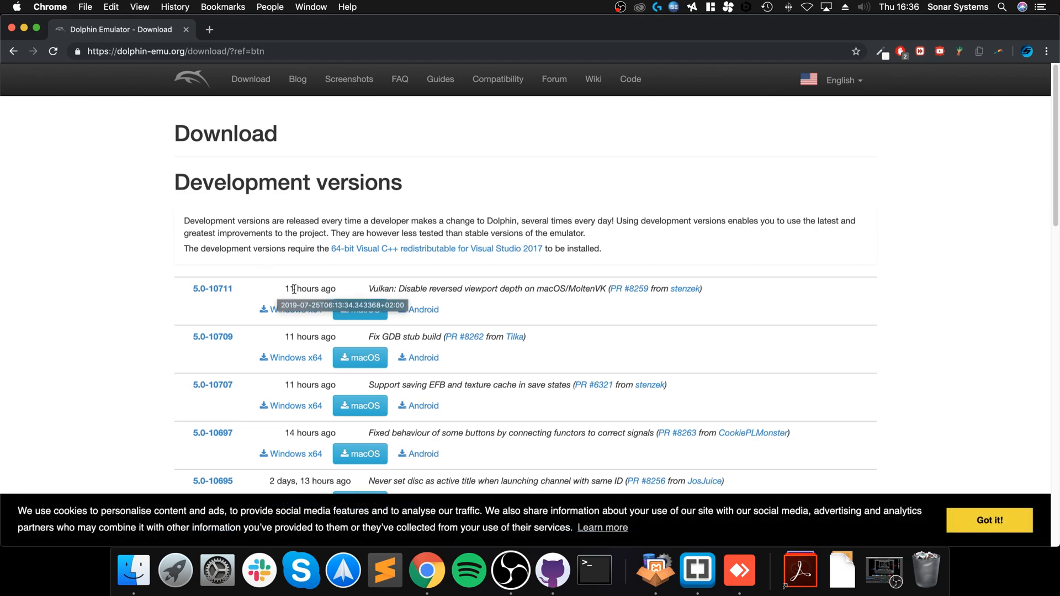
Start the macOS 5.0-10711 development build download, then cancel it.
left_click(360, 309)
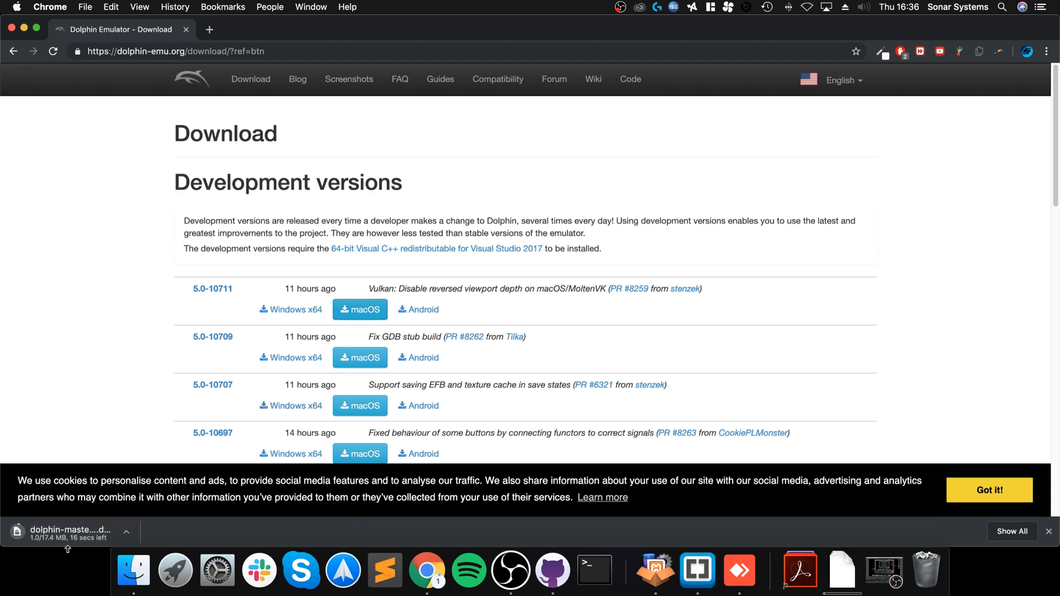
left_click(126, 531)
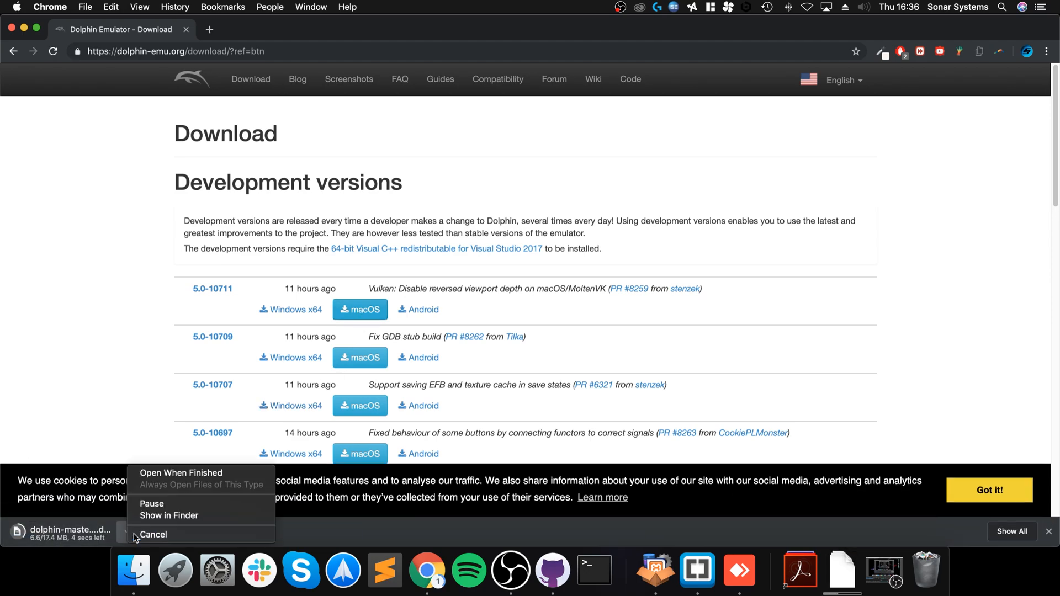
left_click(153, 534)
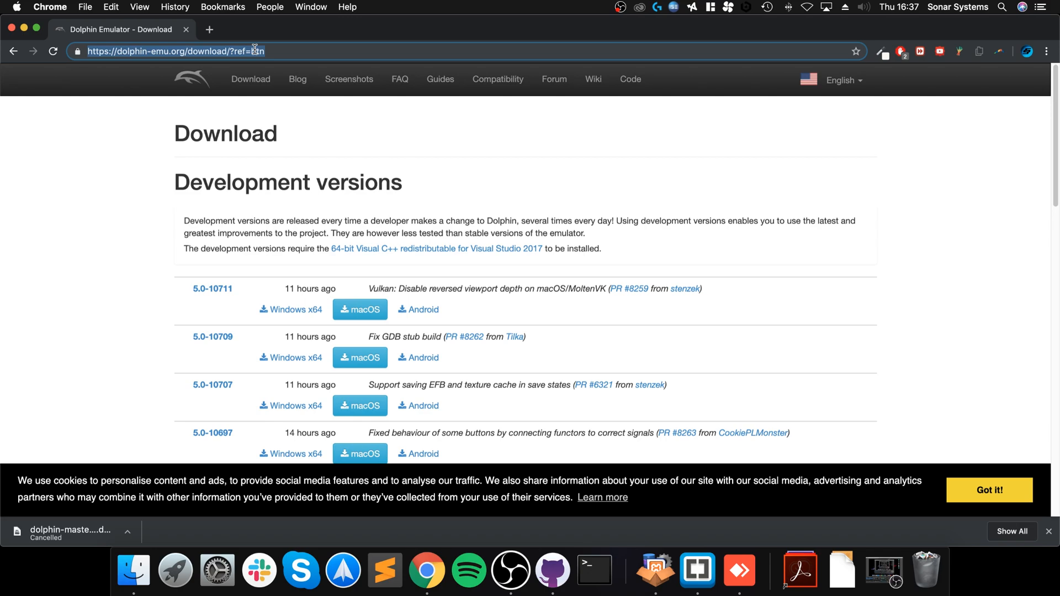
Go to romsmania.cc and search the Nintendo Wii game list for 'wii'.
type("romsmania.cc/roms/nintendo-wii")
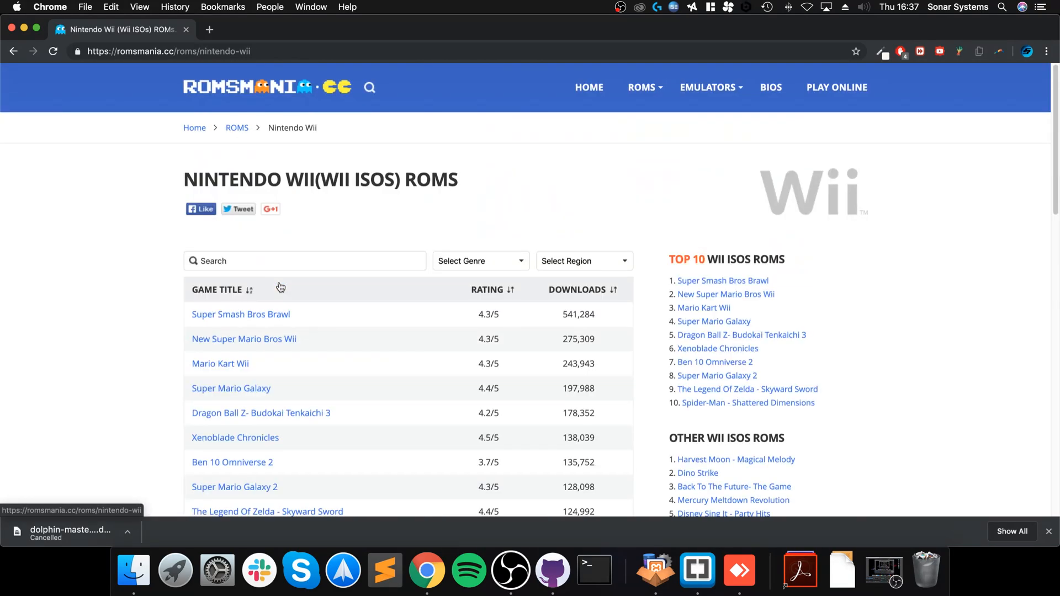
left_click(304, 260)
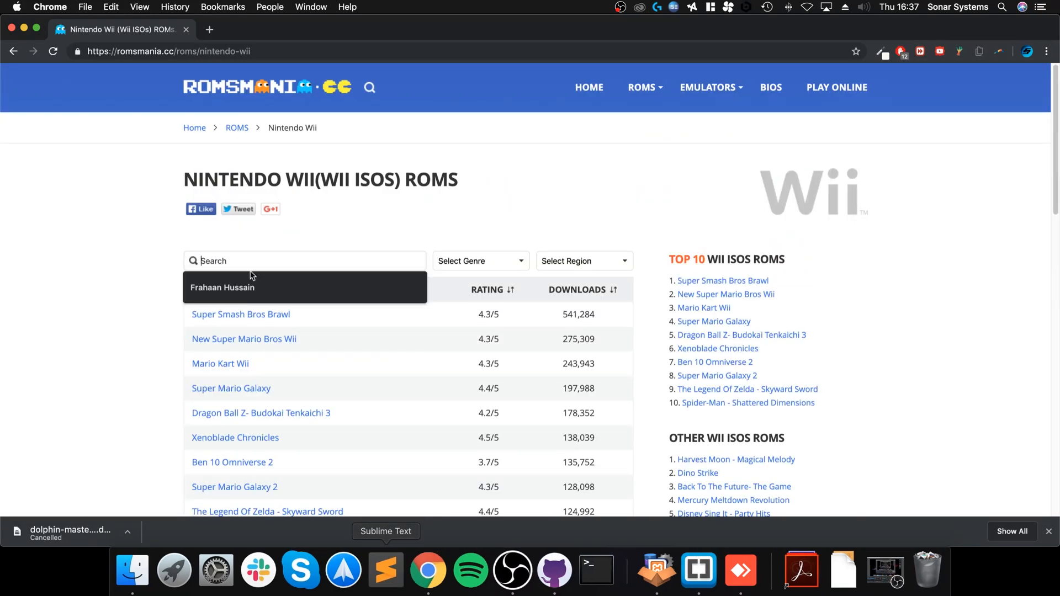
type("wii sports")
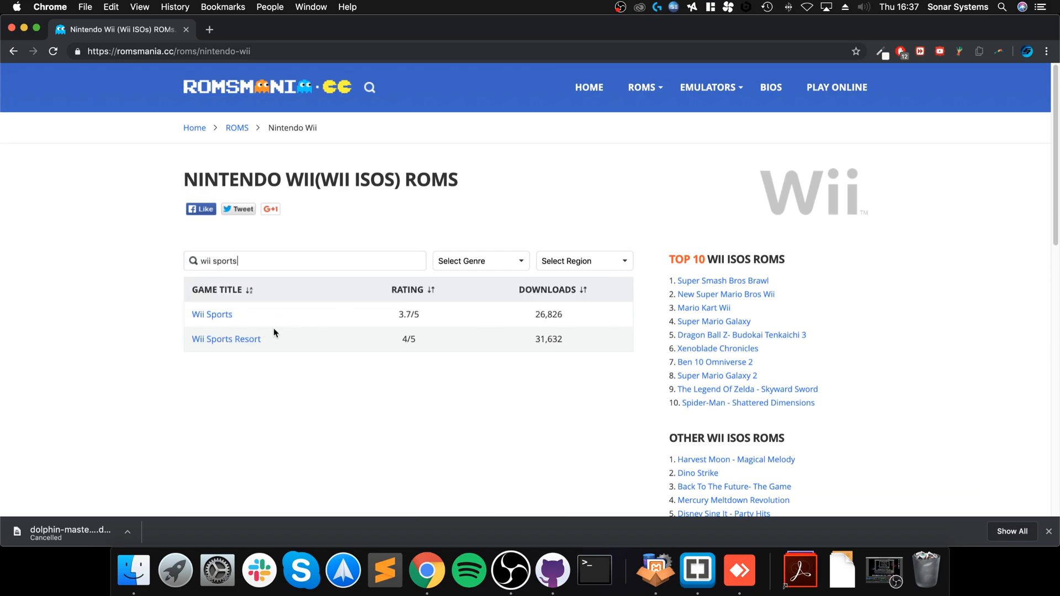
mouse_move(211, 314)
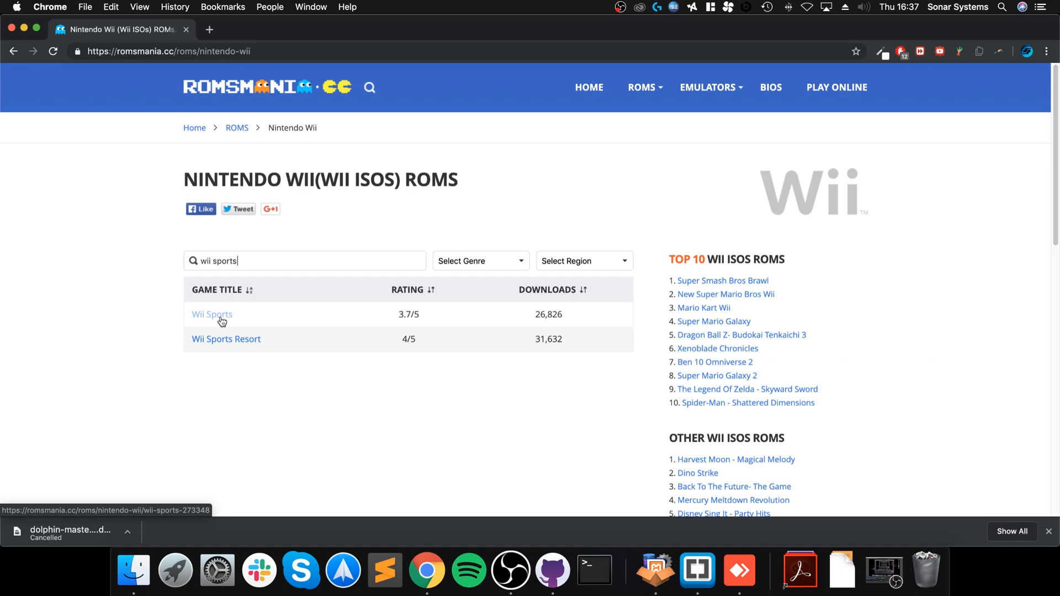
Open the Wii Sports game page and start its download.
left_click(211, 314)
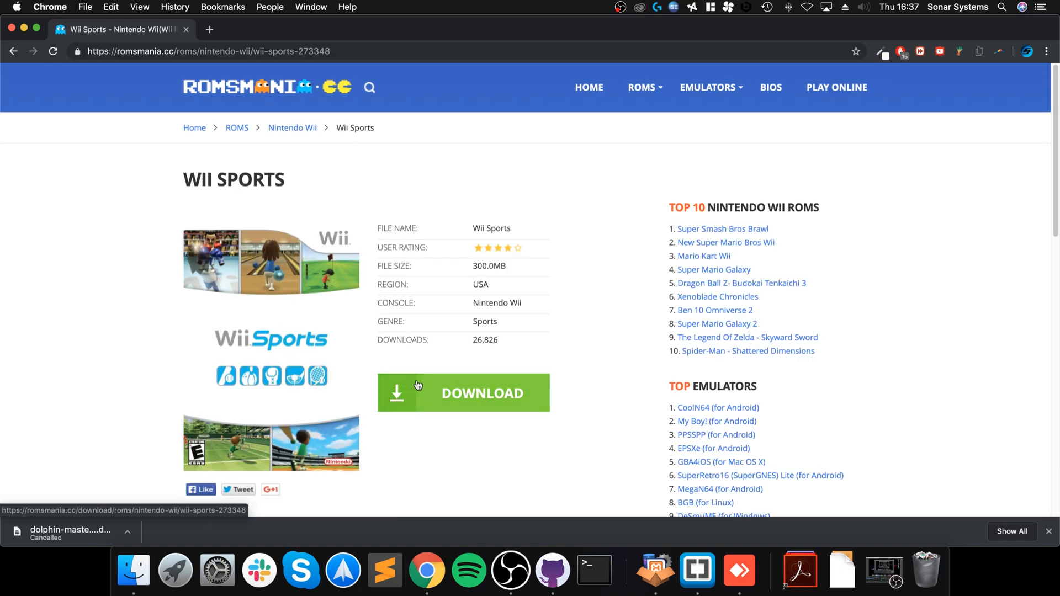
left_click(463, 392)
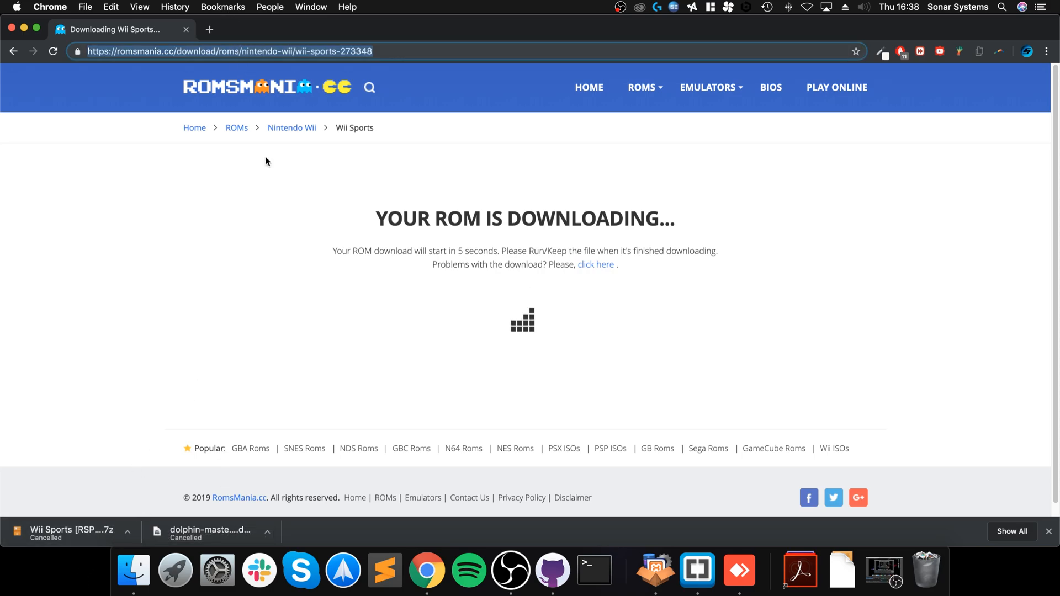
mouse_move(420, 167)
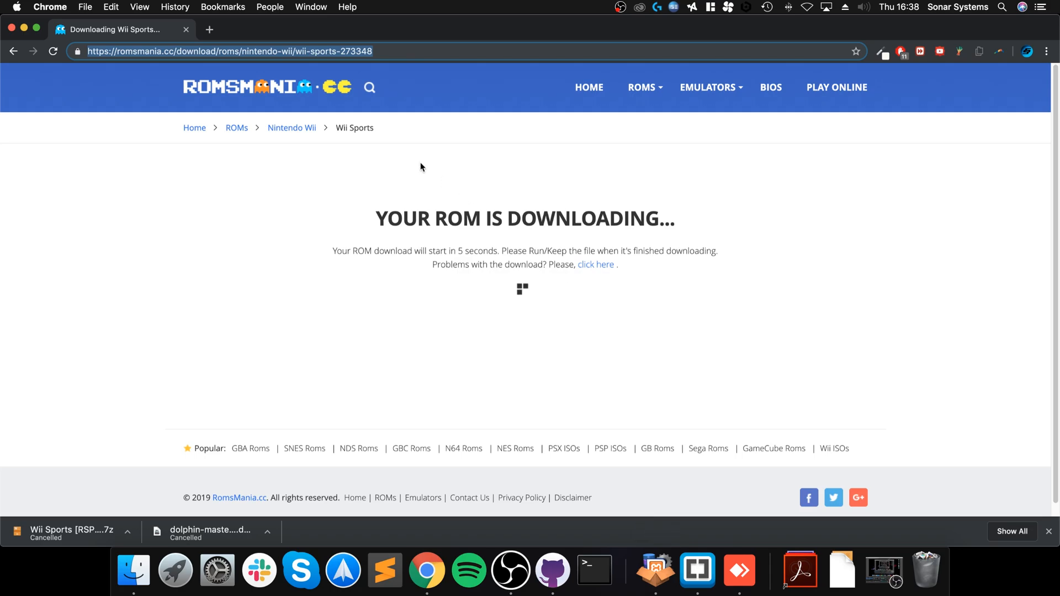
type("un")
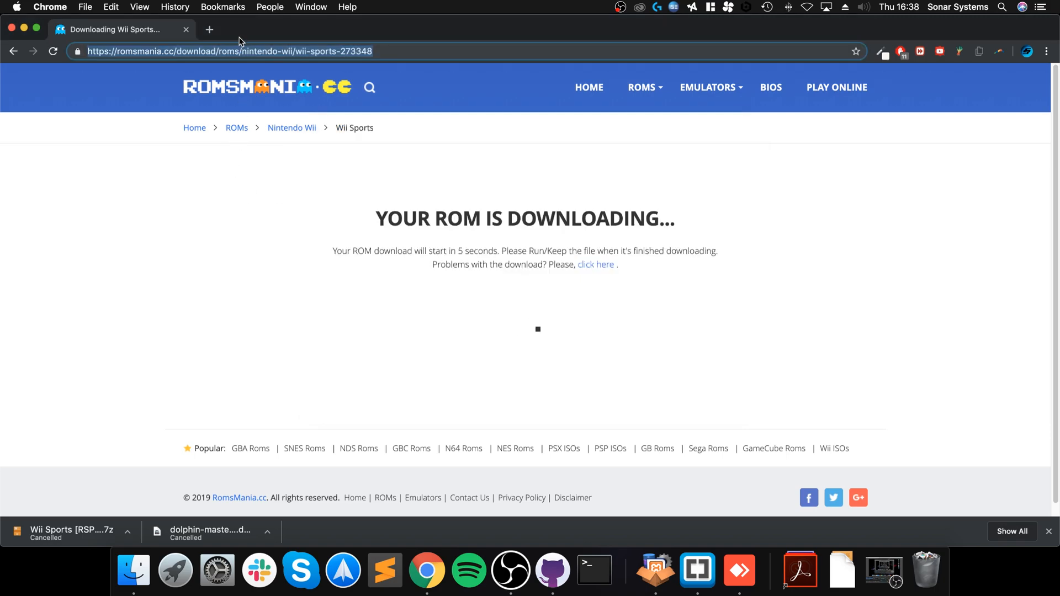
Search Google for 'the unarchiver' and open theunarchiver.com.
type("the unarchiver")
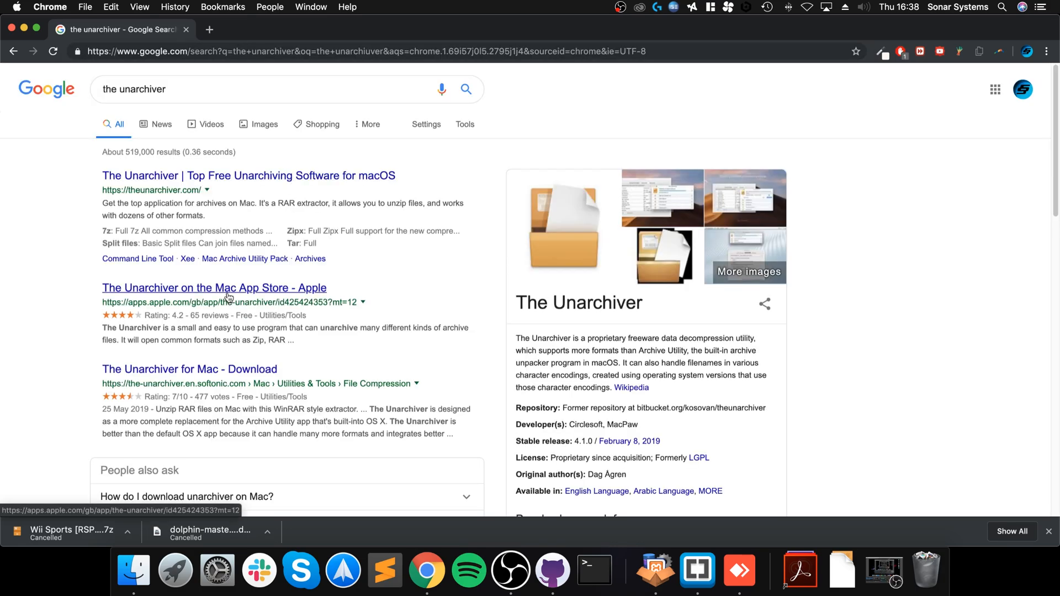
left_click(213, 287)
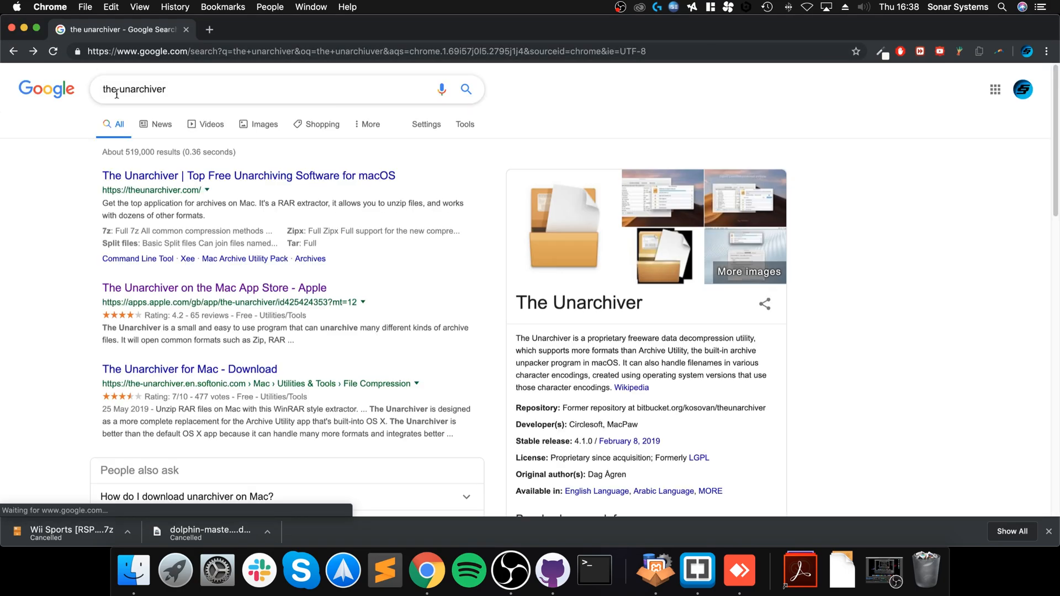
left_click(248, 174)
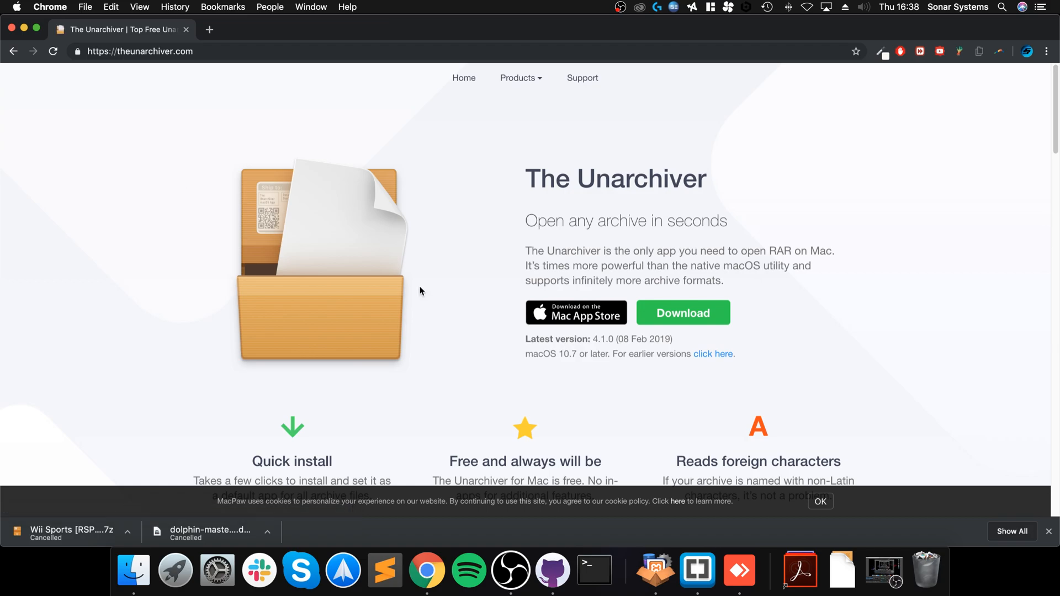
mouse_move(566, 382)
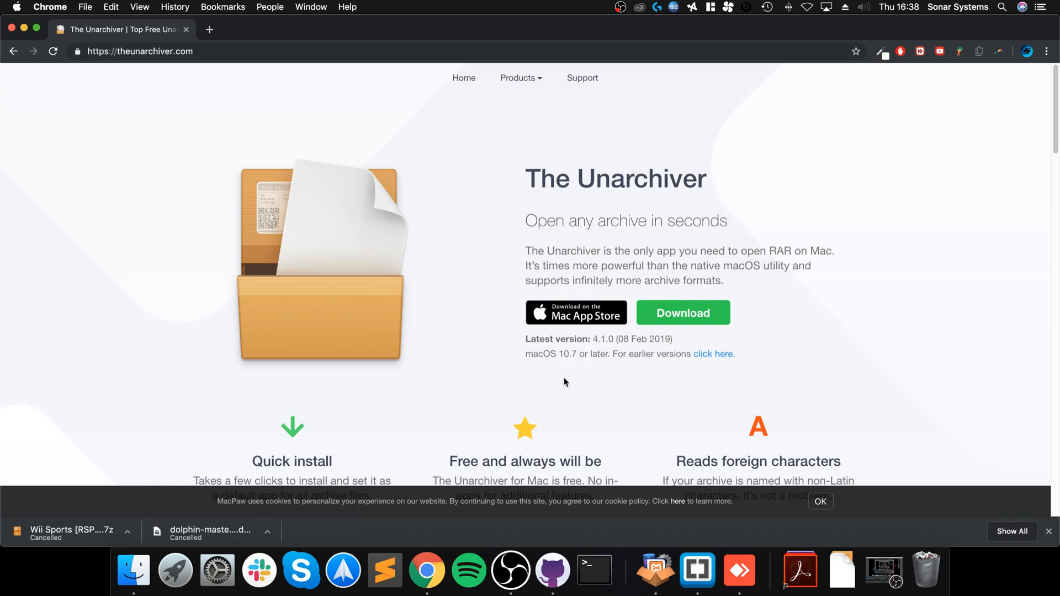
mouse_move(696, 306)
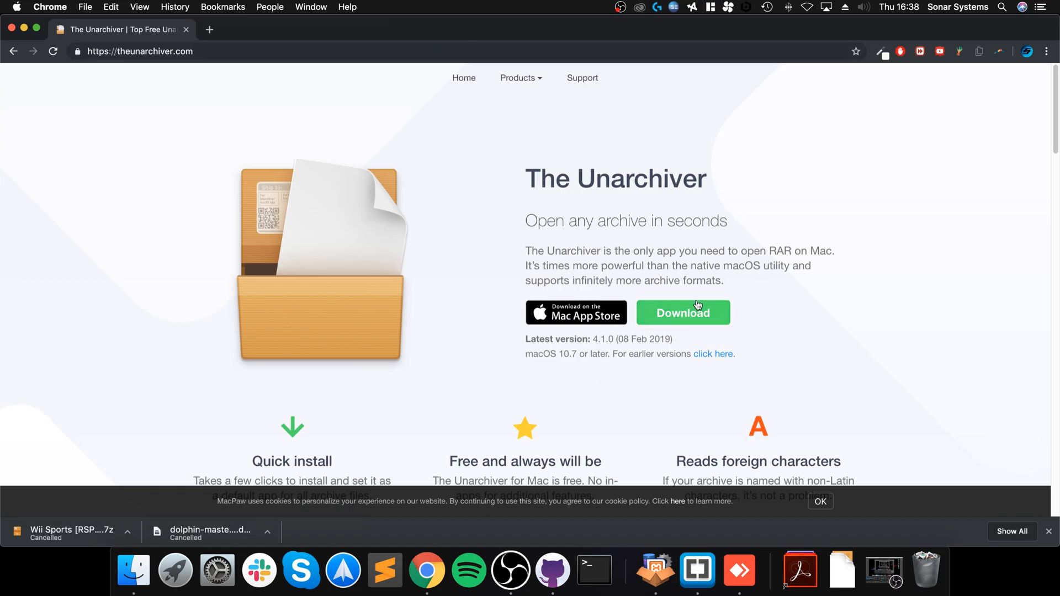
mouse_move(424, 231)
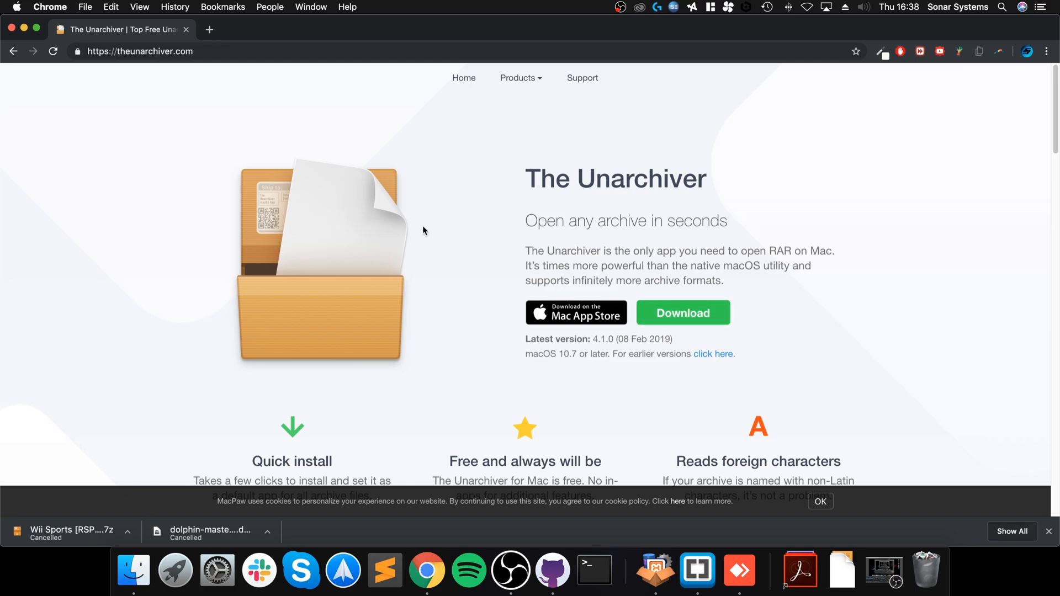
mouse_move(110, 29)
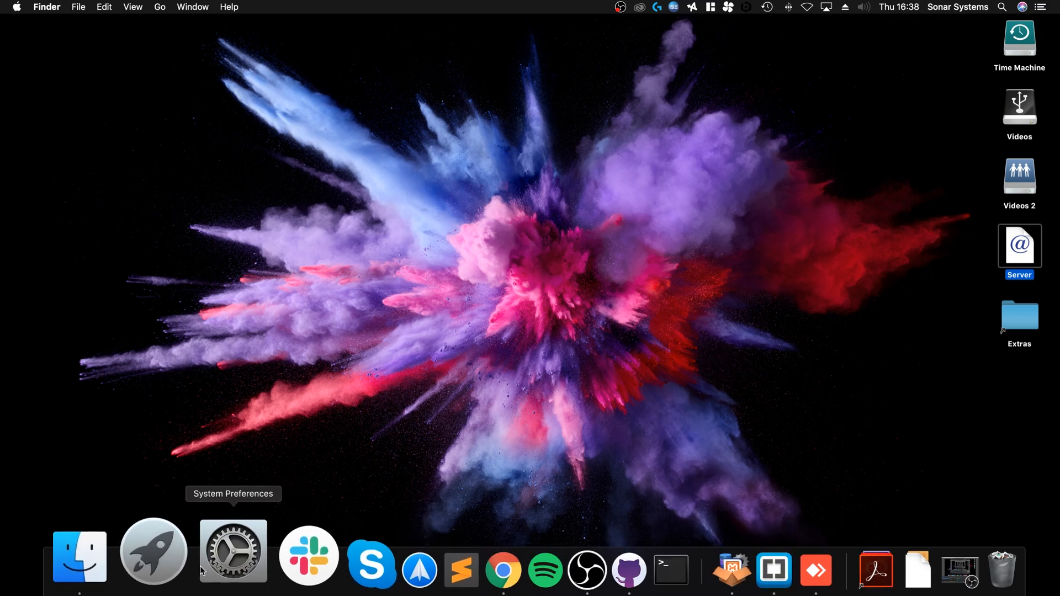
In Finder's Downloads folder, extract Wii Sports [RSPE01].7z into its .wbfs file.
left_click(79, 556)
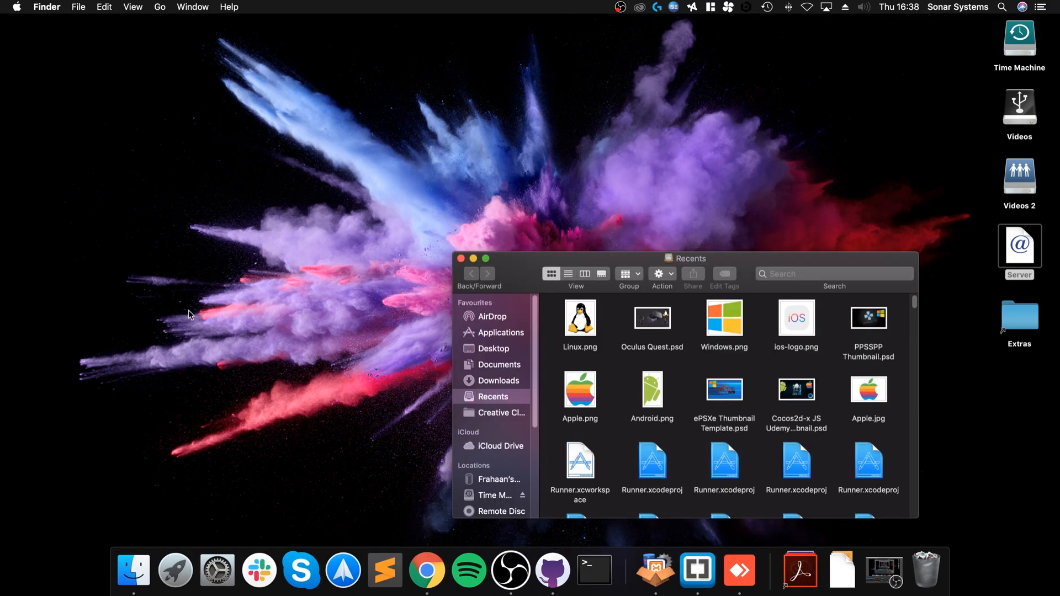
left_click(499, 364)
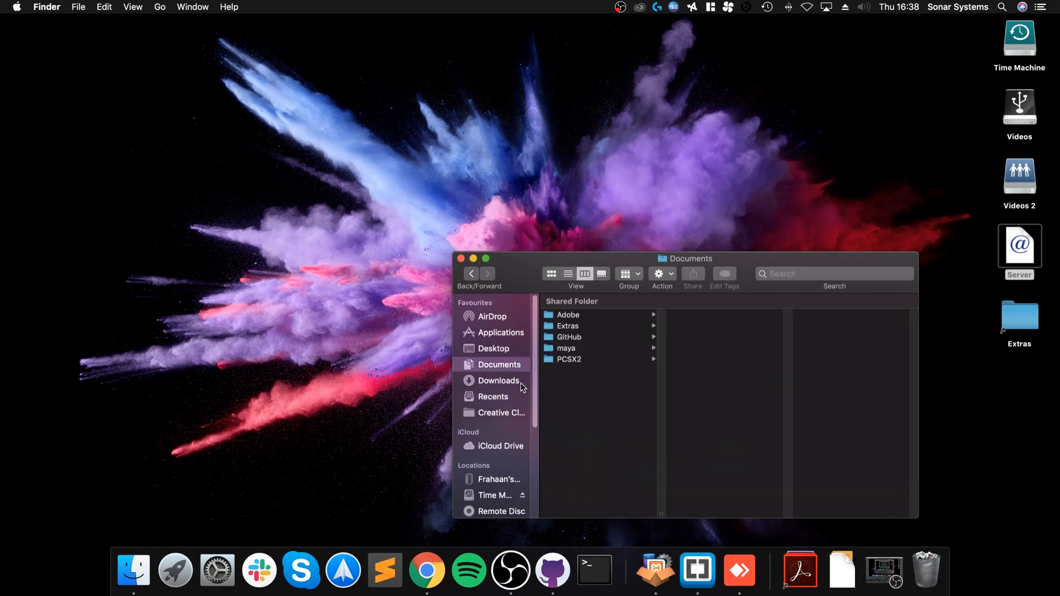
left_click(498, 380)
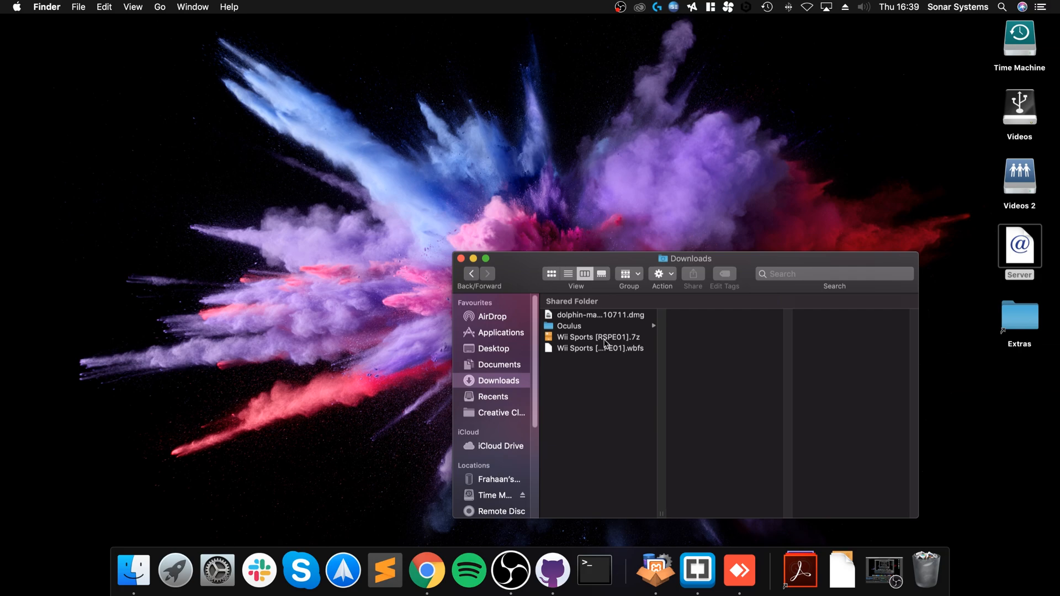
left_click(597, 337)
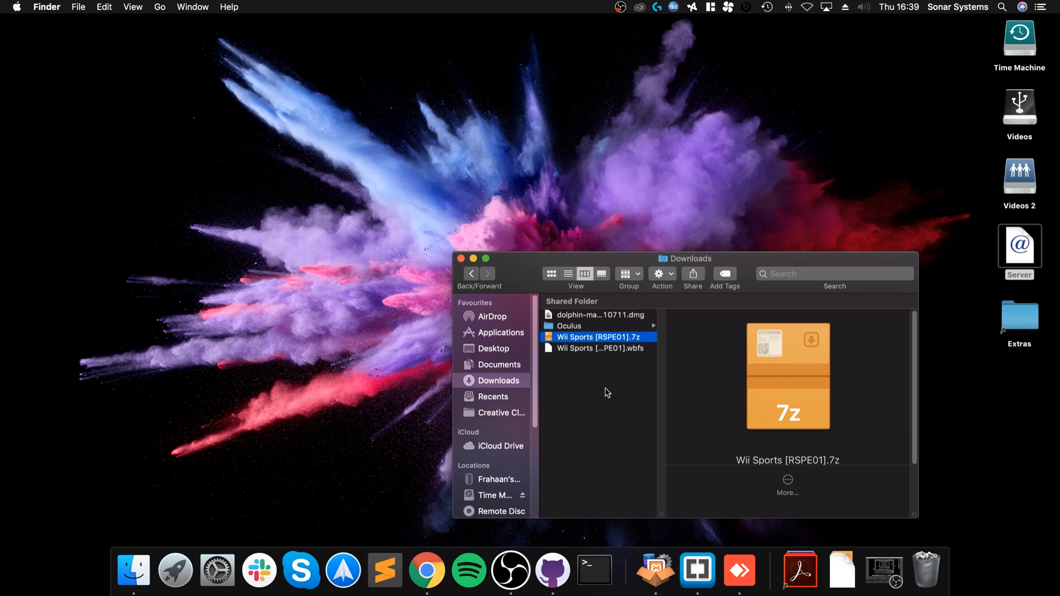
mouse_move(584, 344)
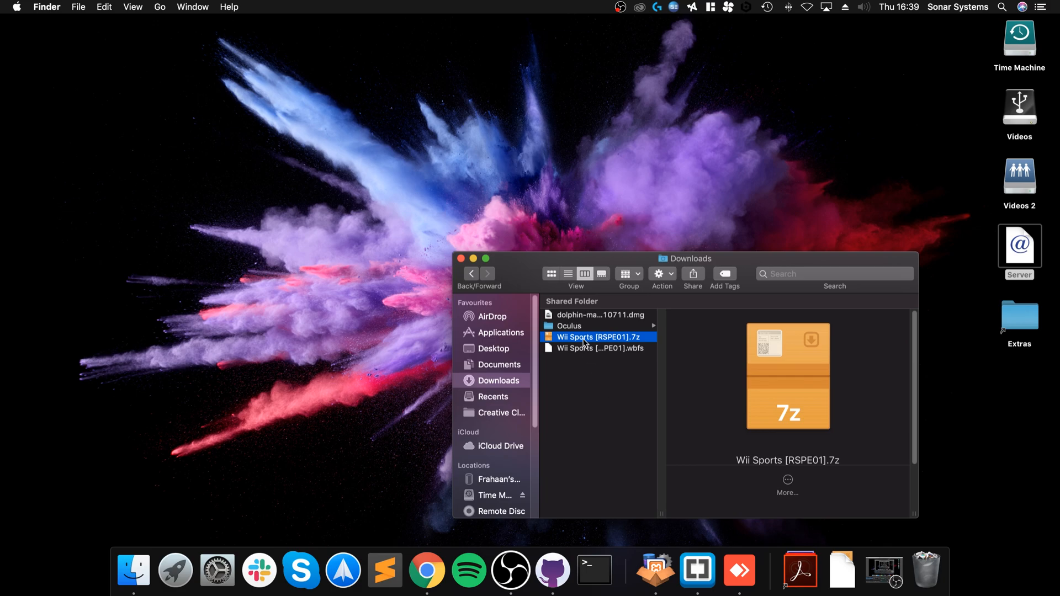
double_click(597, 337)
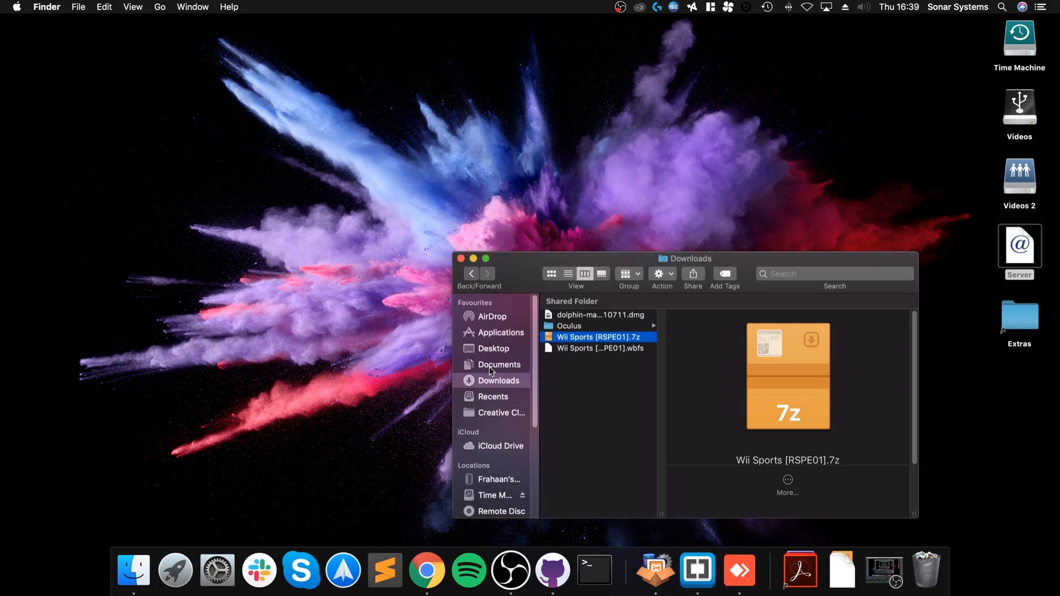
left_click(595, 348)
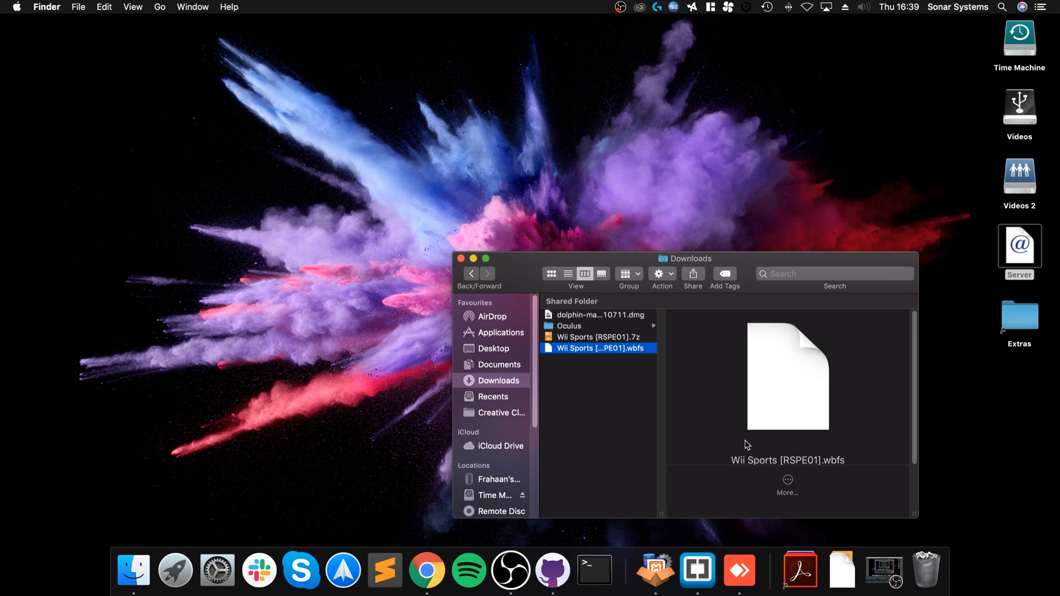
mouse_move(633, 377)
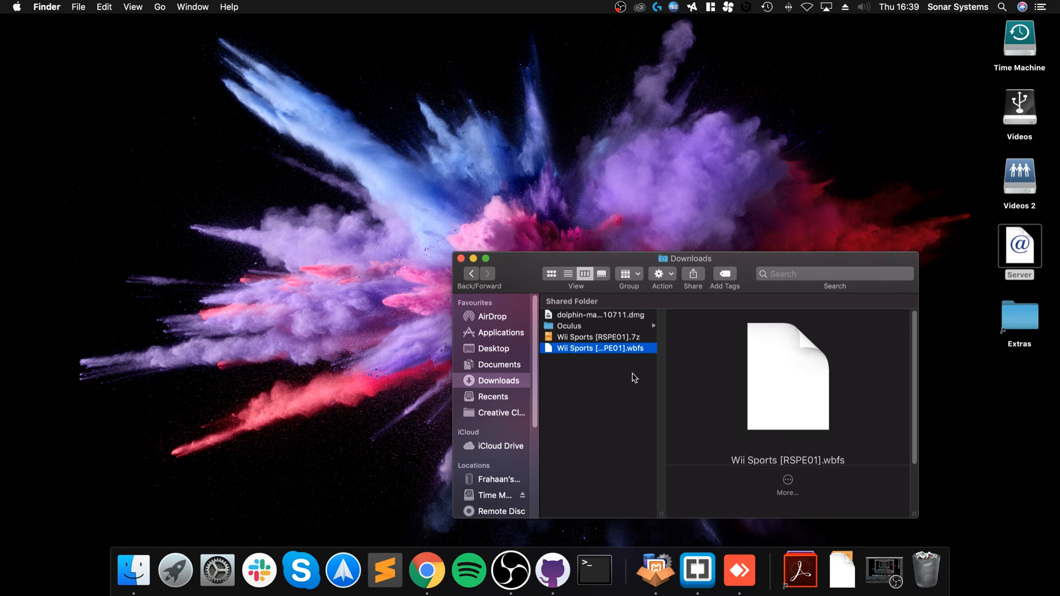
Mount the dolphin-master-5.0-10711.dmg disk image.
left_click(599, 315)
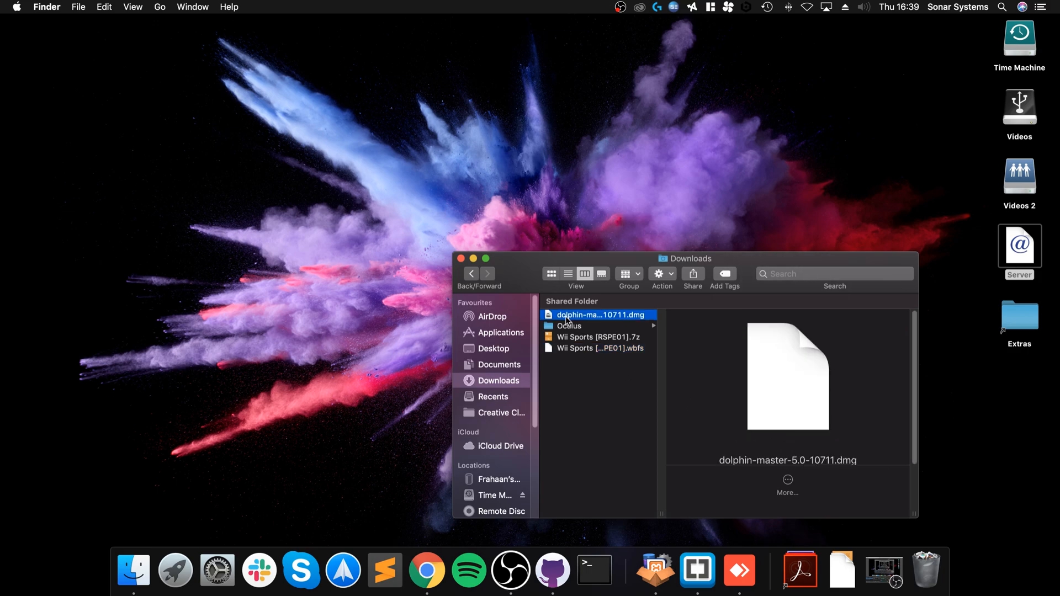
double_click(600, 314)
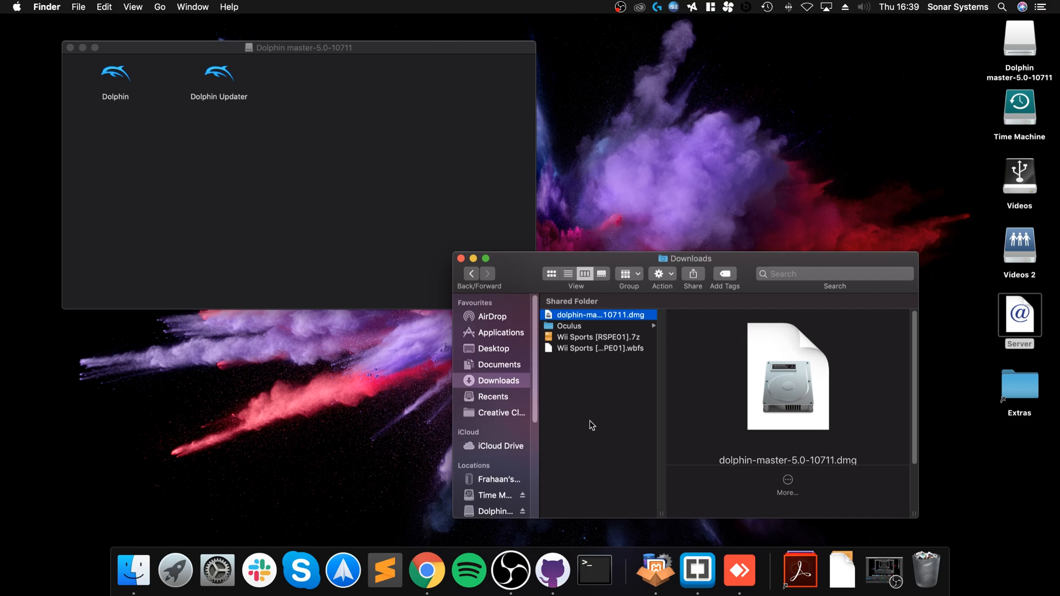
left_click(500, 332)
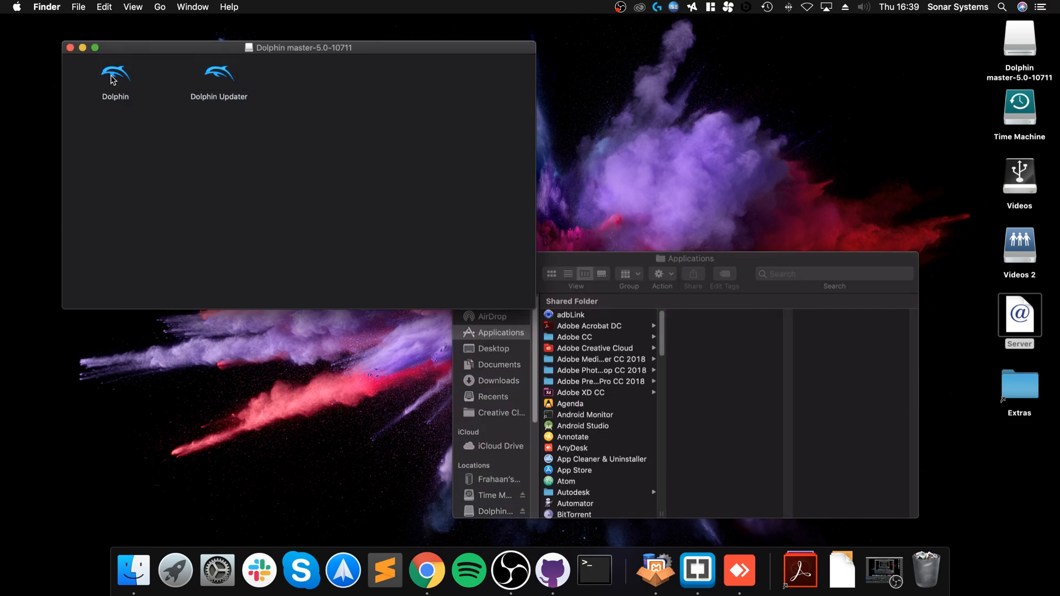
Drag the Dolphin app from the disk image into Applications and let it copy.
left_click_drag(115, 73, 605, 439)
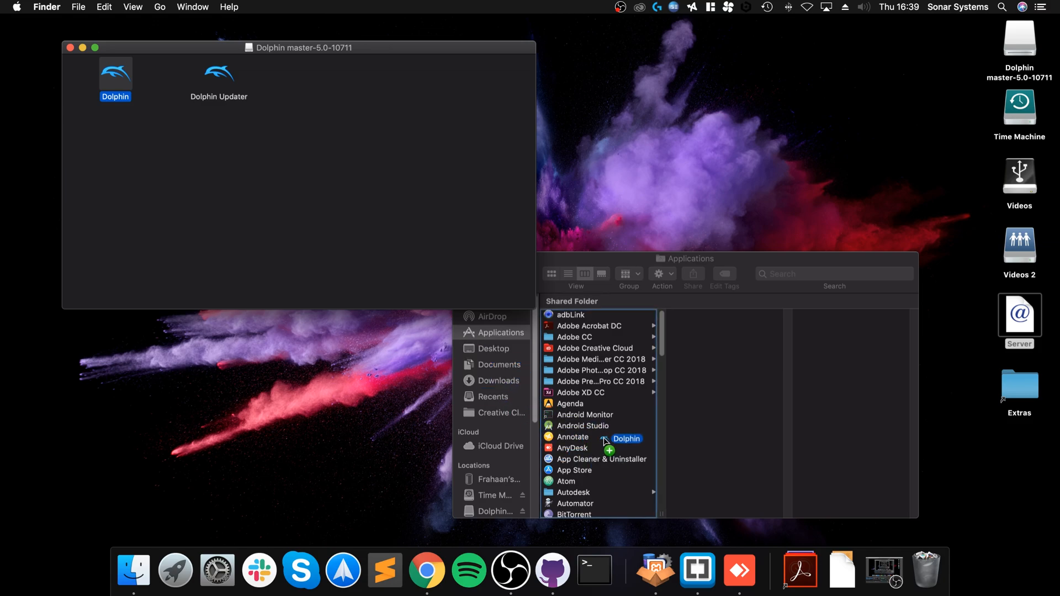
left_click_drag(115, 72, 609, 442)
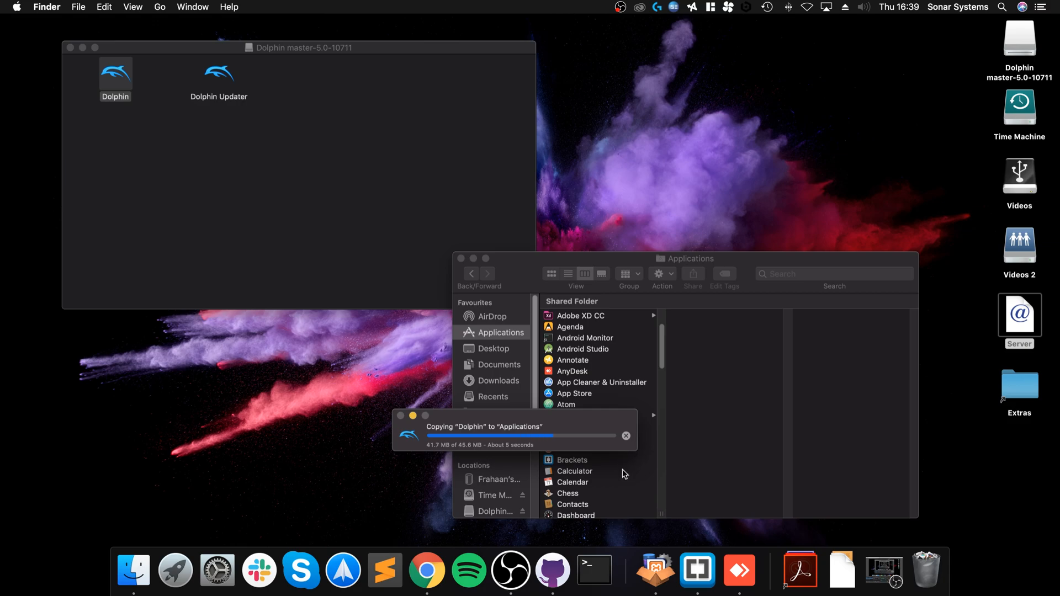
scroll("down", 3)
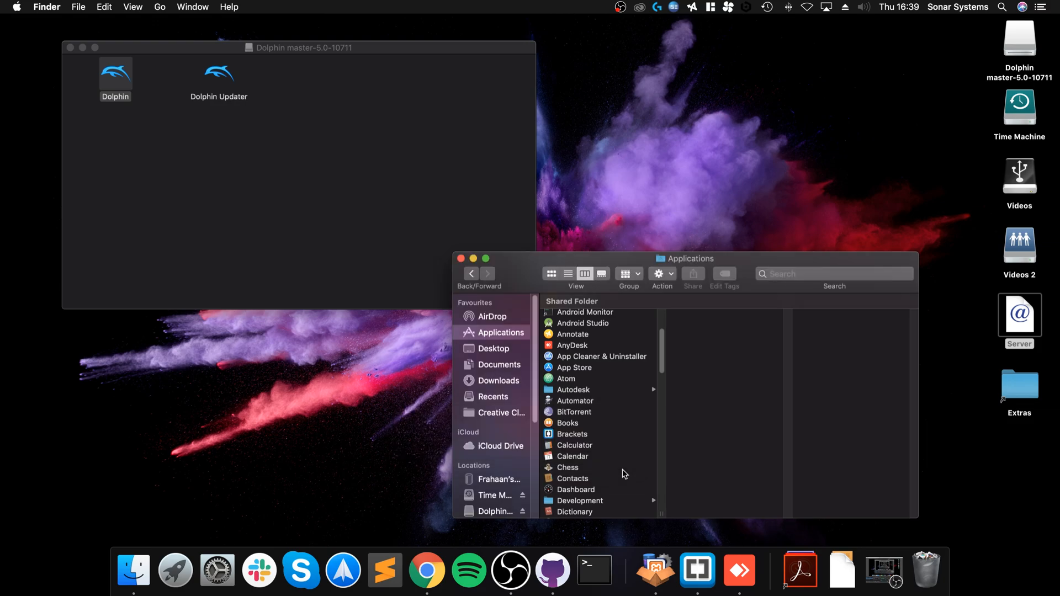
scroll("down", 3)
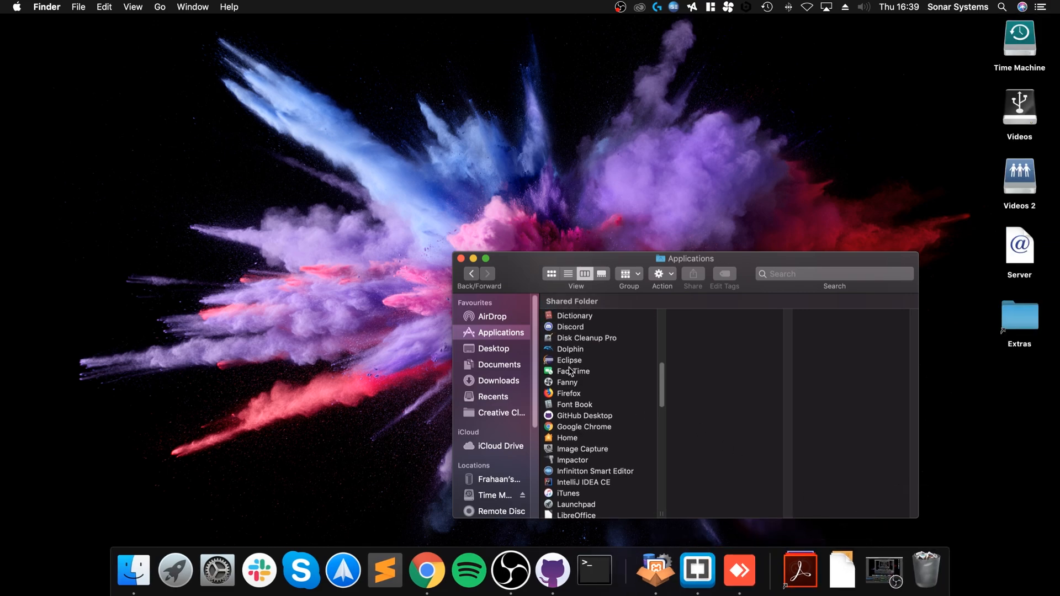
Launch Dolphin from Applications and cancel the games-directory folder chooser.
left_click(570, 349)
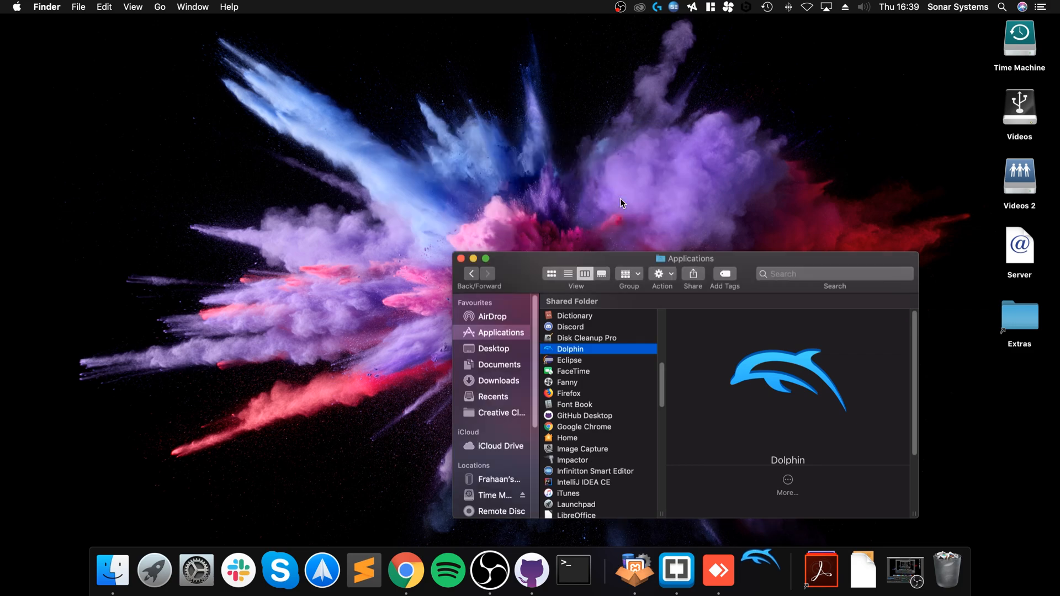
double_click(570, 349)
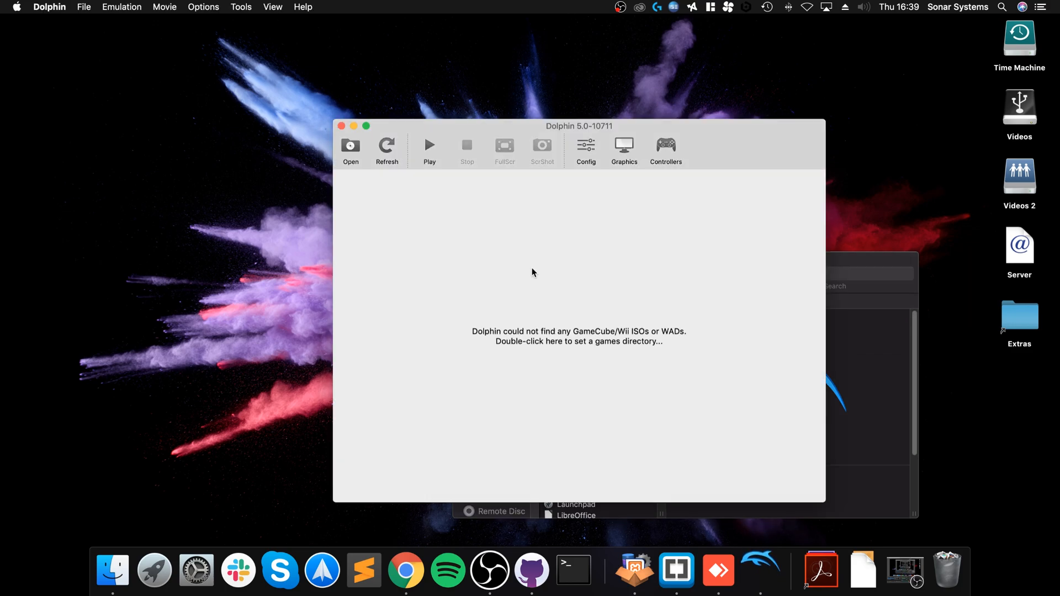
mouse_move(734, 355)
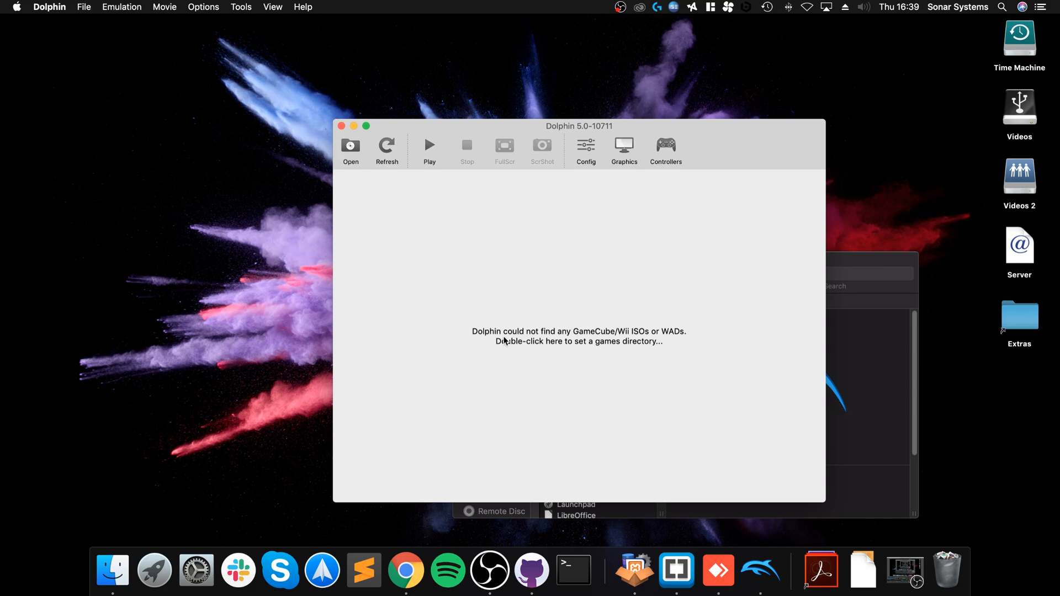
double_click(578, 336)
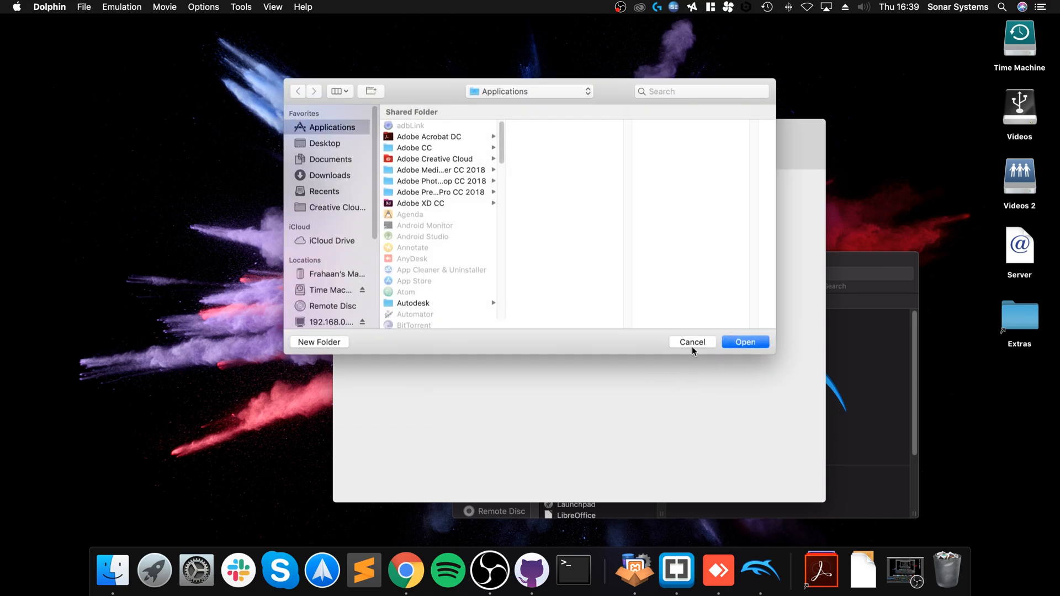
left_click(690, 341)
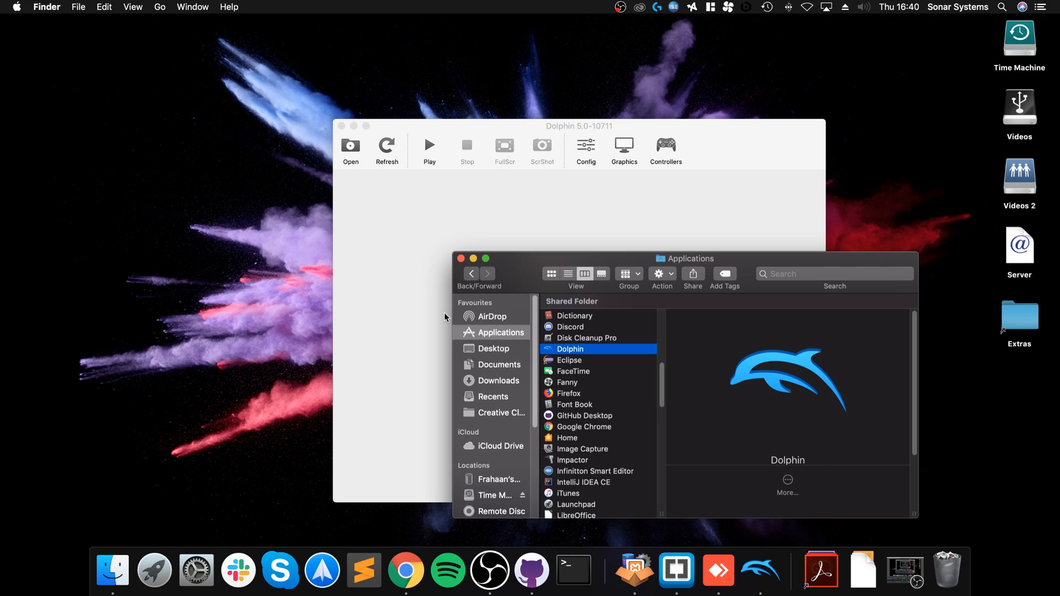
mouse_move(458, 299)
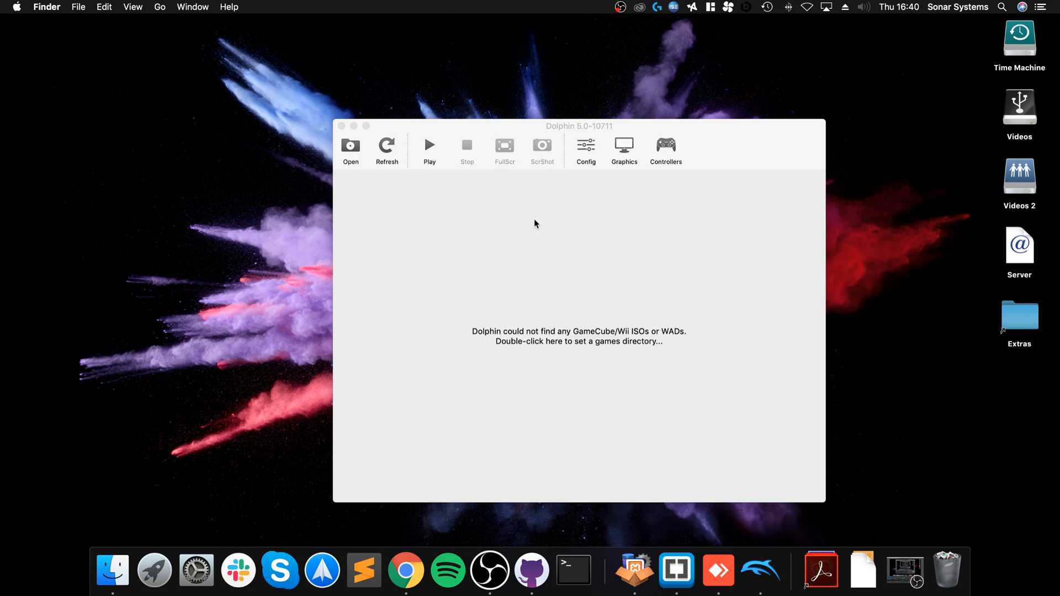
Open Wii Sports [RSPE01].wbfs from Downloads to boot the game.
double_click(578, 336)
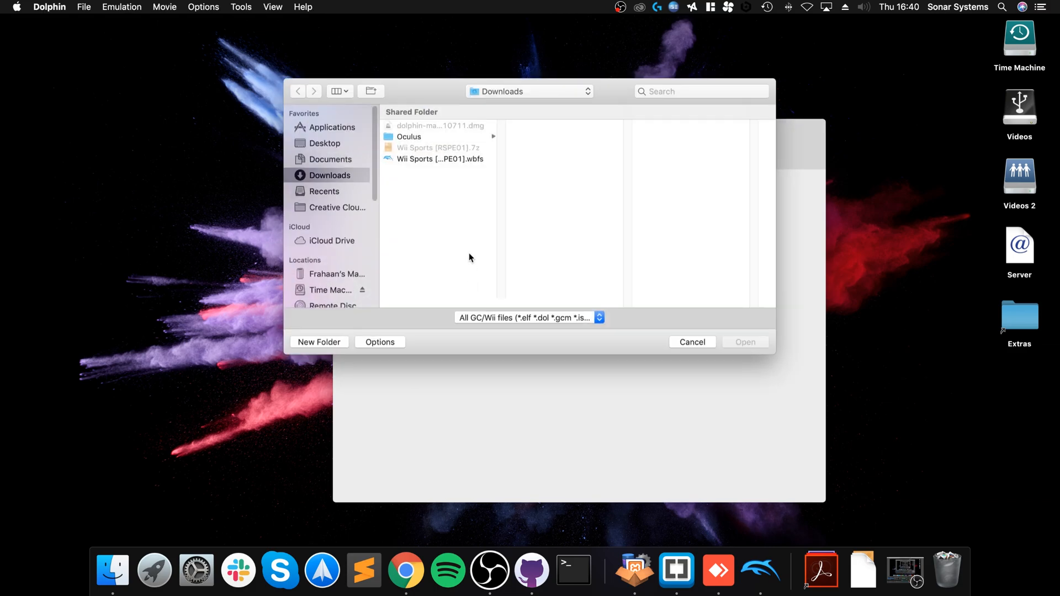
left_click(439, 158)
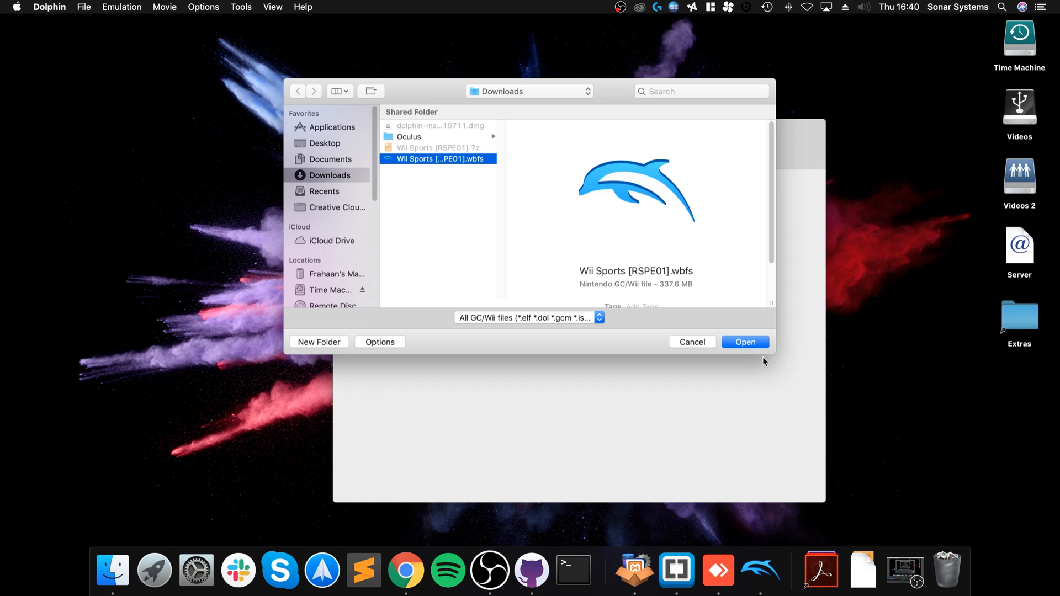
left_click(744, 341)
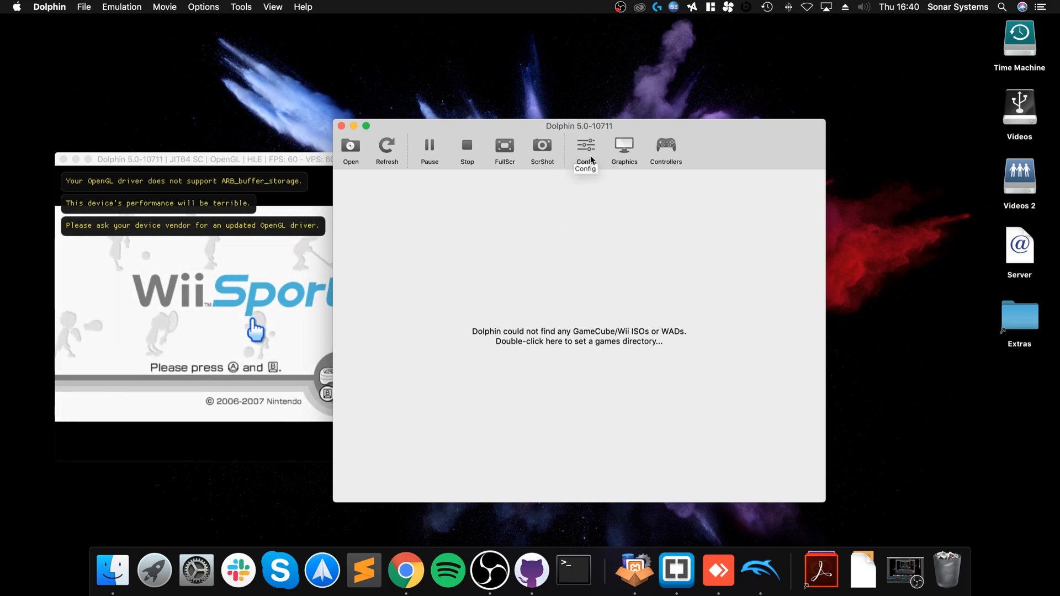
Review Dolphin's Paths, GameCube and Advanced CPU settings, then close Settings unchanged.
left_click(585, 147)
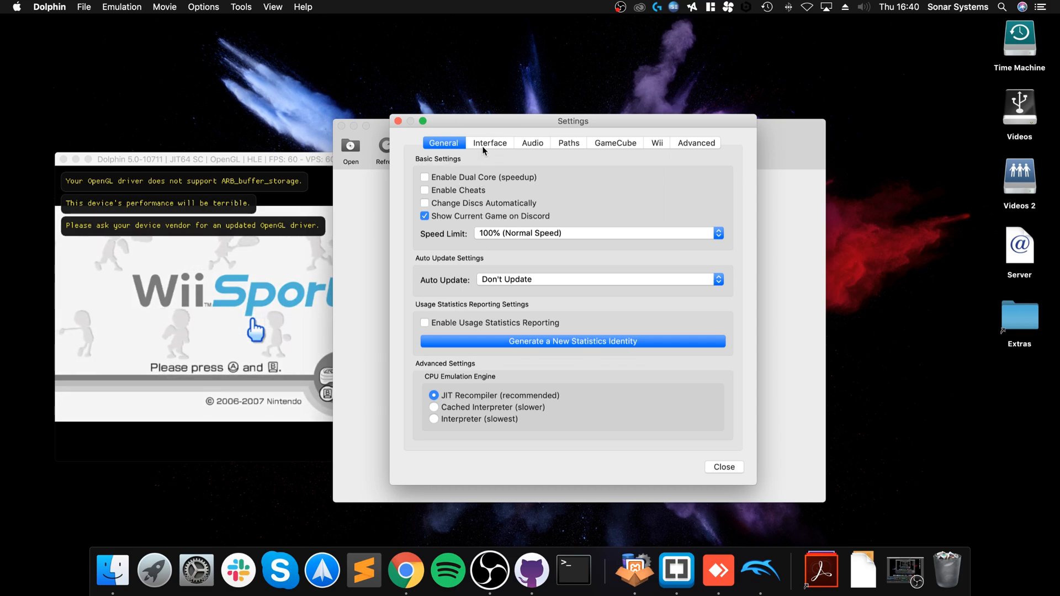
left_click(568, 142)
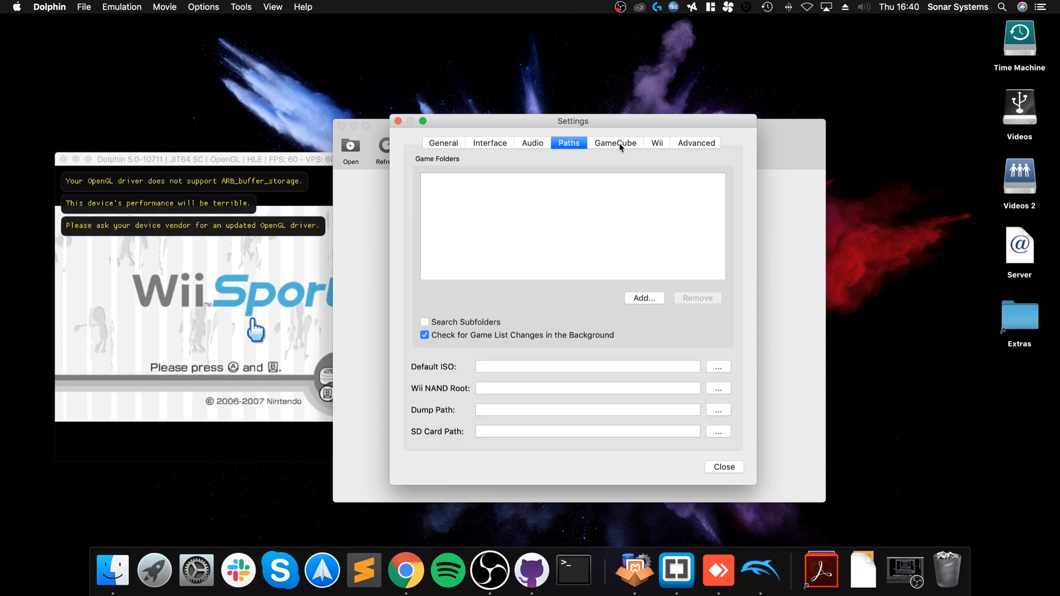
left_click(655, 142)
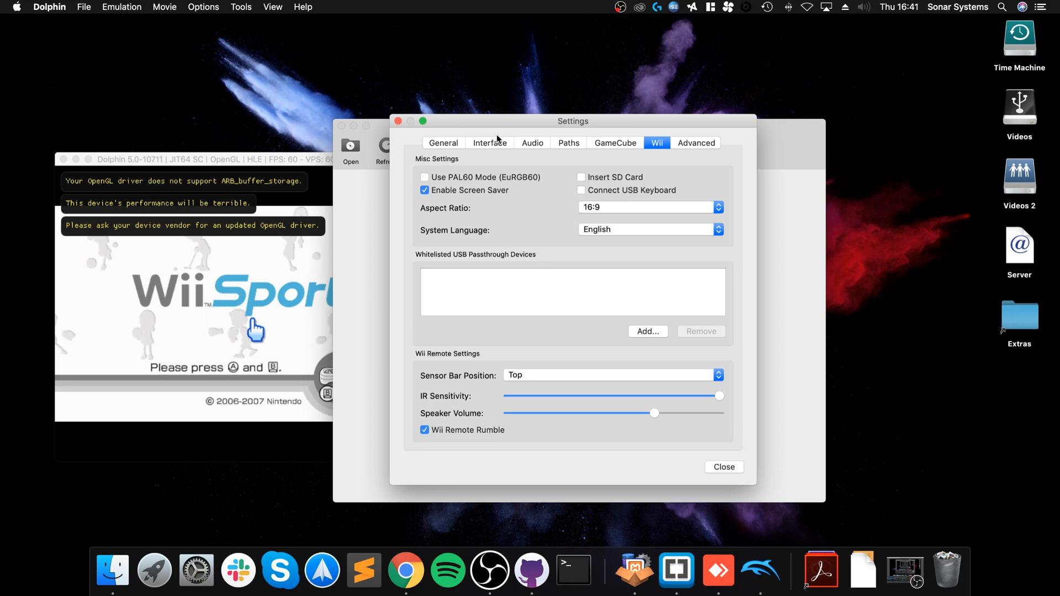
mouse_move(507, 371)
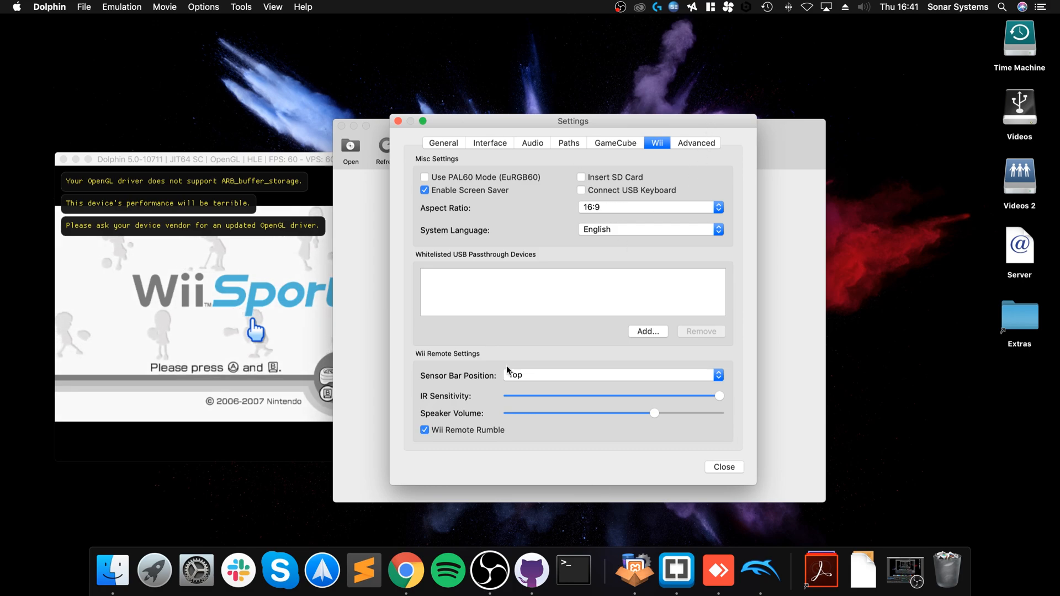
left_click(695, 142)
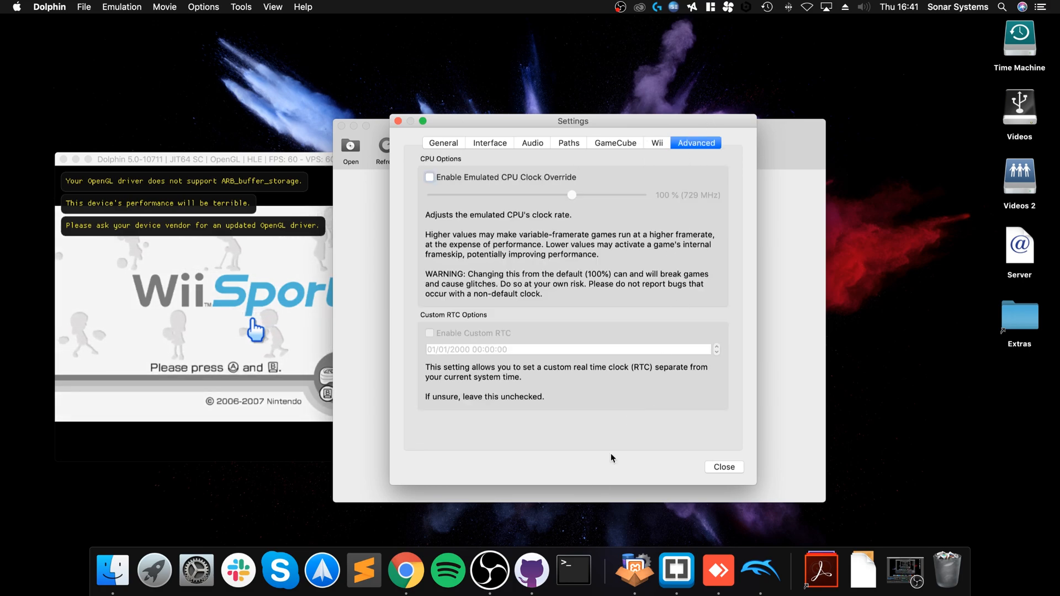
left_click(723, 466)
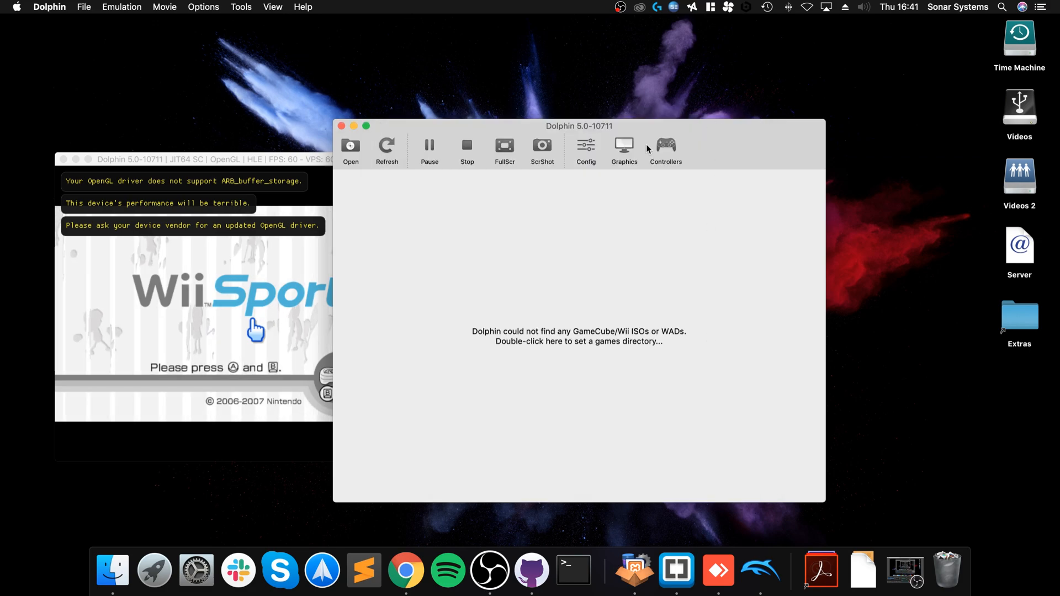
left_click(623, 148)
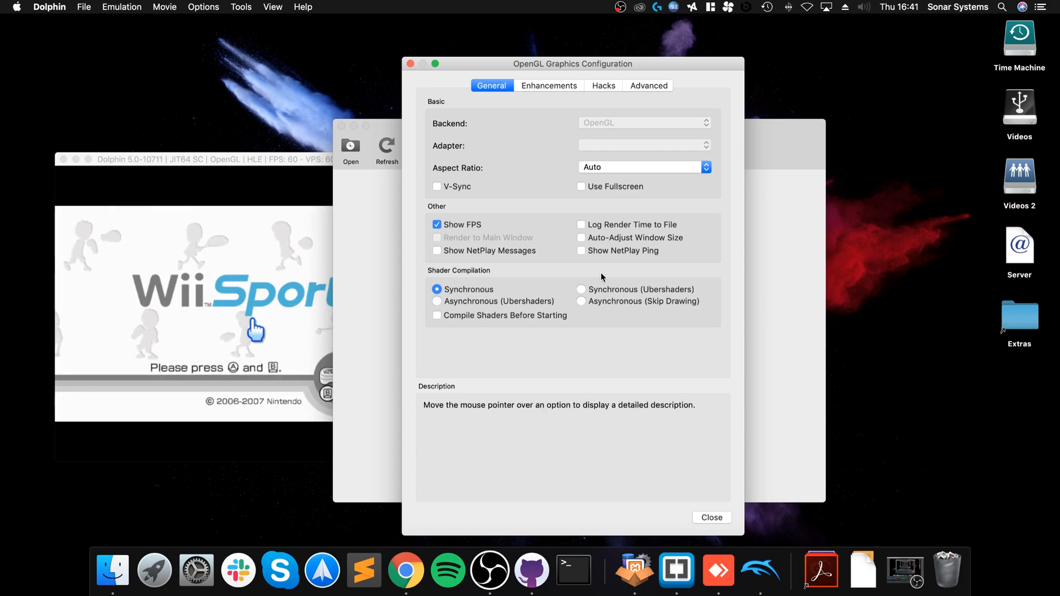
mouse_move(608, 145)
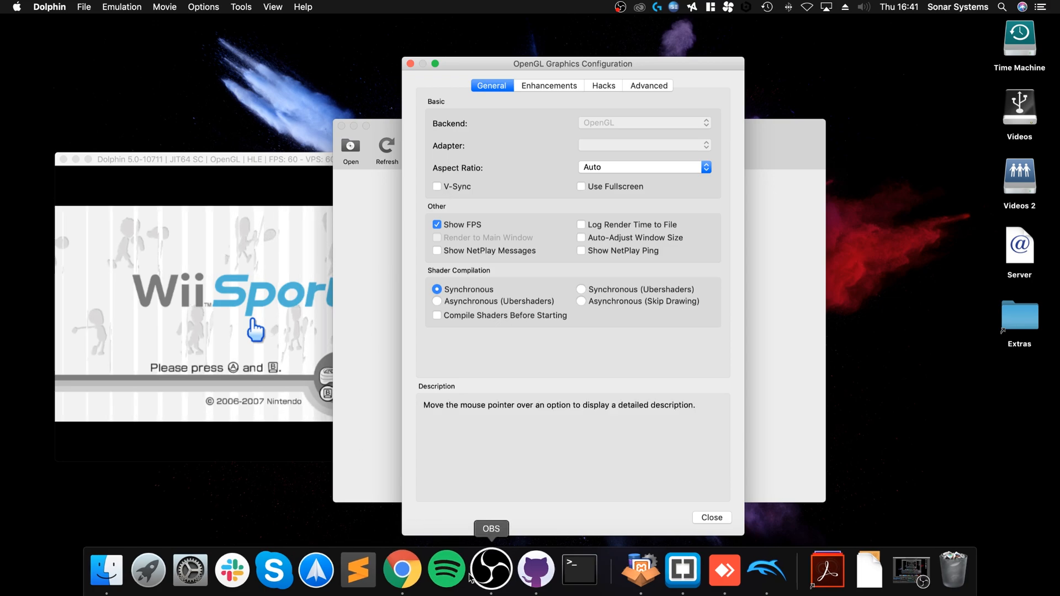
left_click(548, 85)
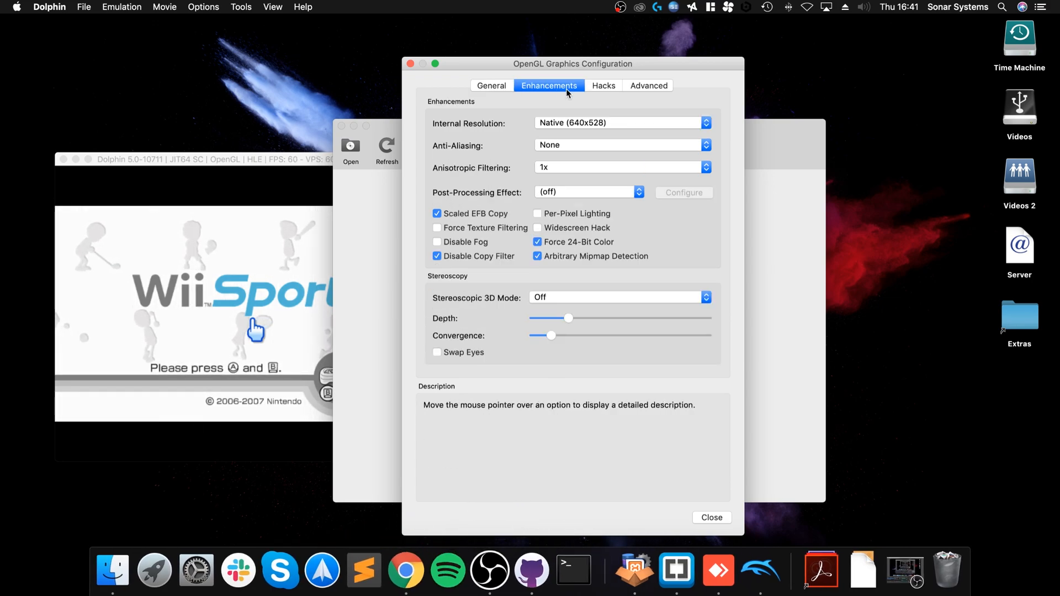
mouse_move(490, 145)
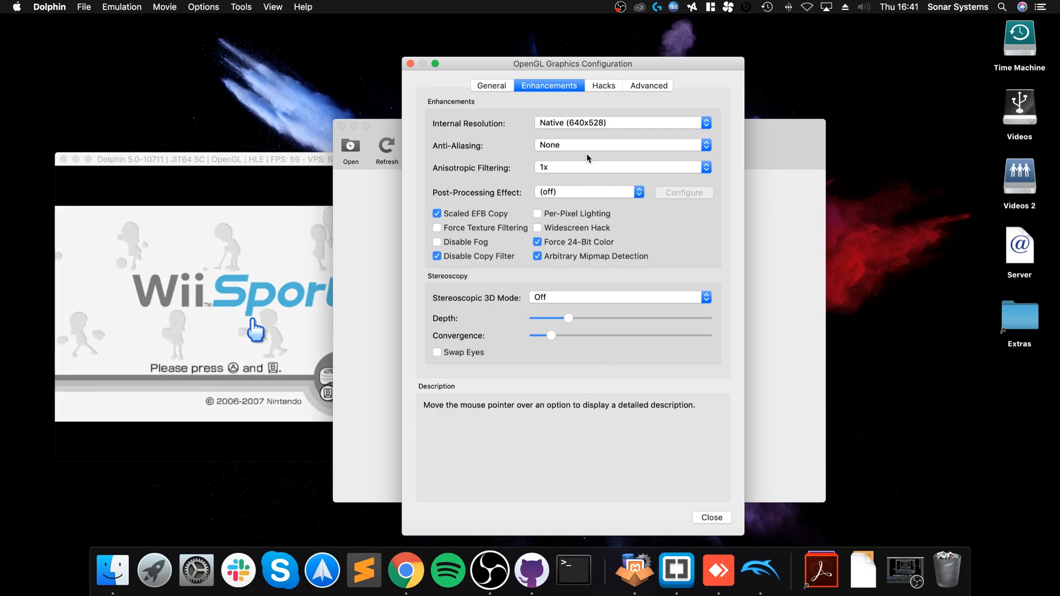
left_click(602, 85)
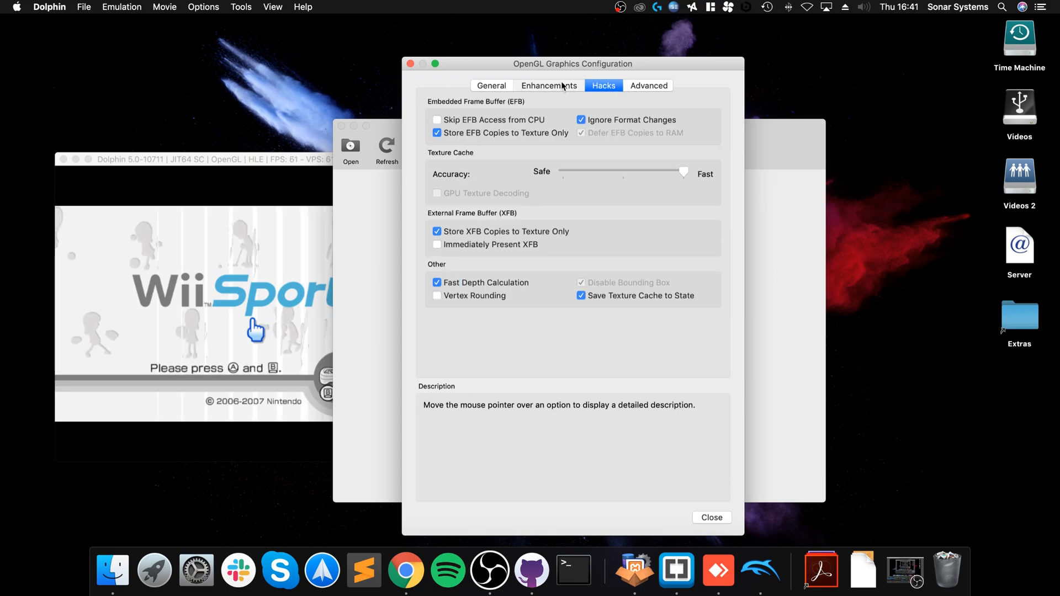
left_click(549, 85)
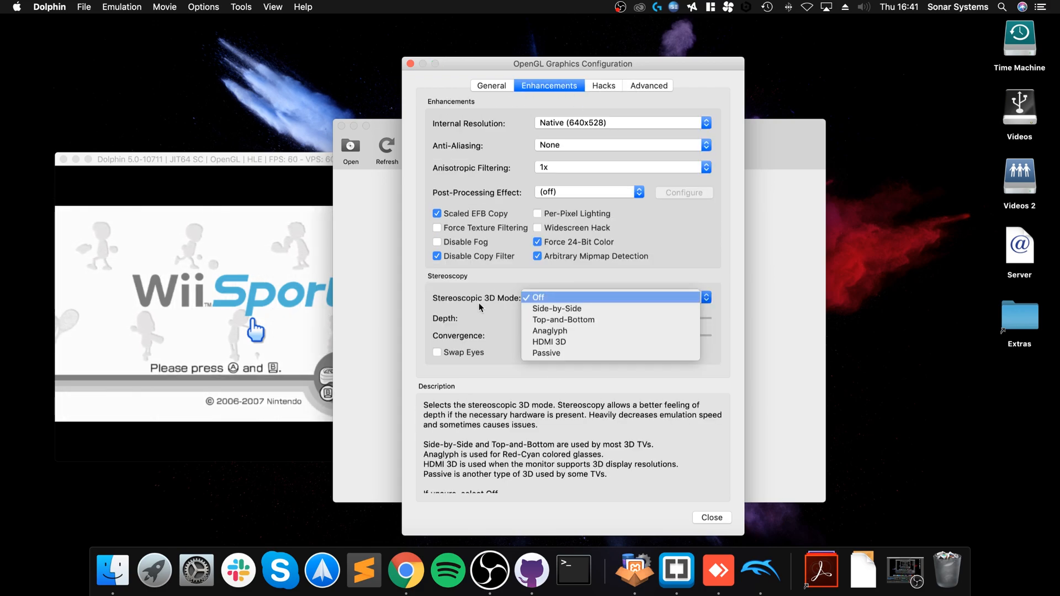
left_click(647, 85)
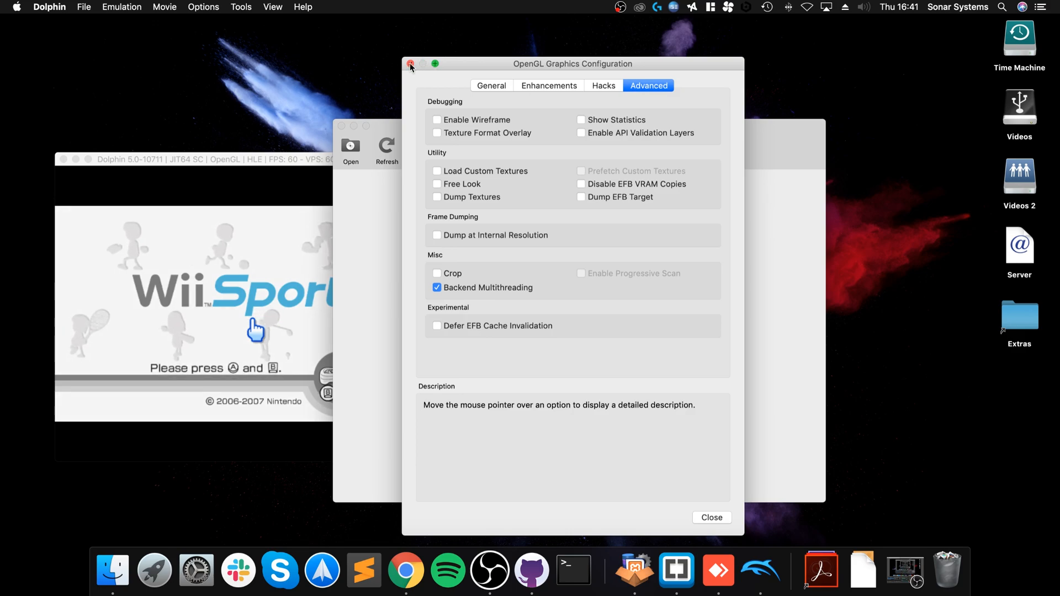
left_click(410, 64)
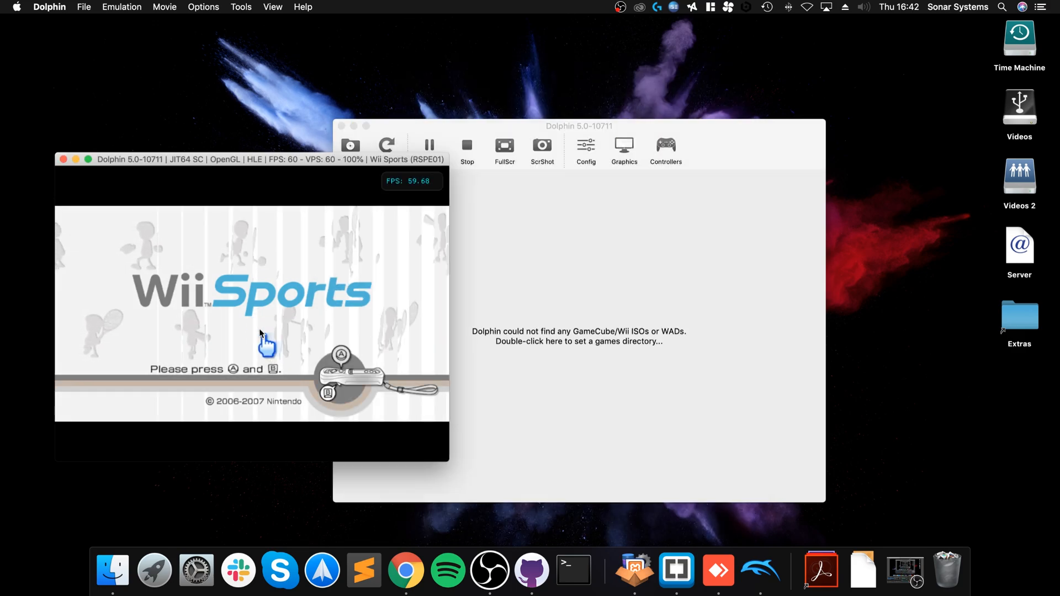
Set GameCube Port 1 to the GameCube Adapter for Wii U.
left_click(664, 148)
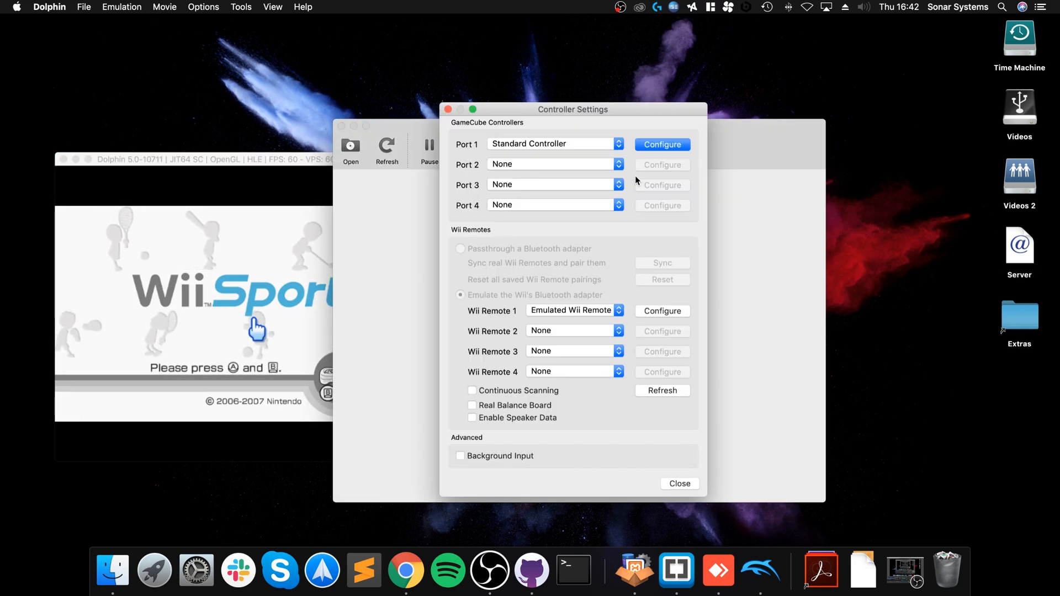
left_click(550, 143)
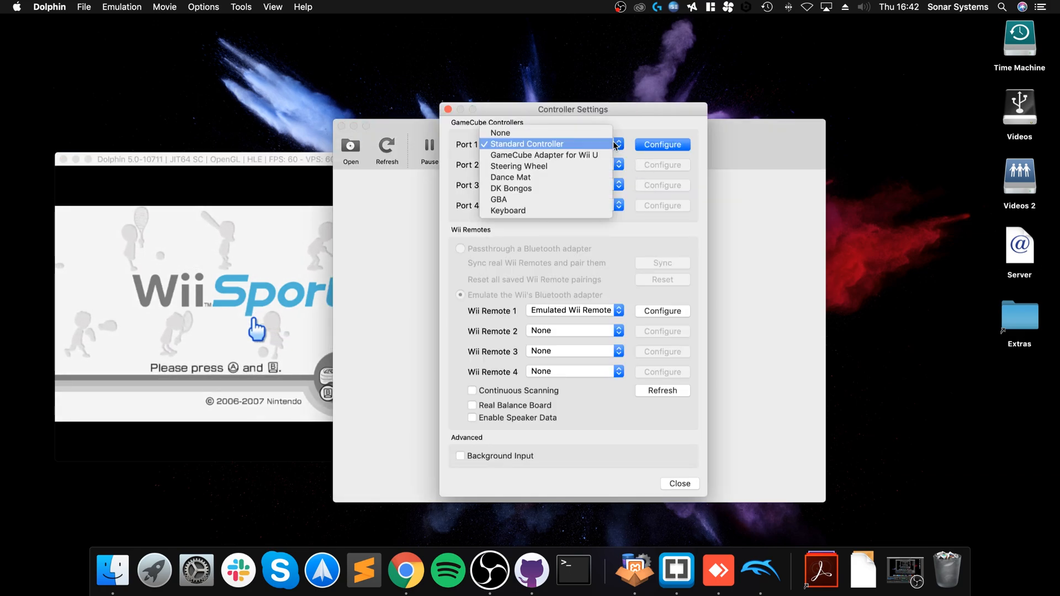
mouse_move(544, 155)
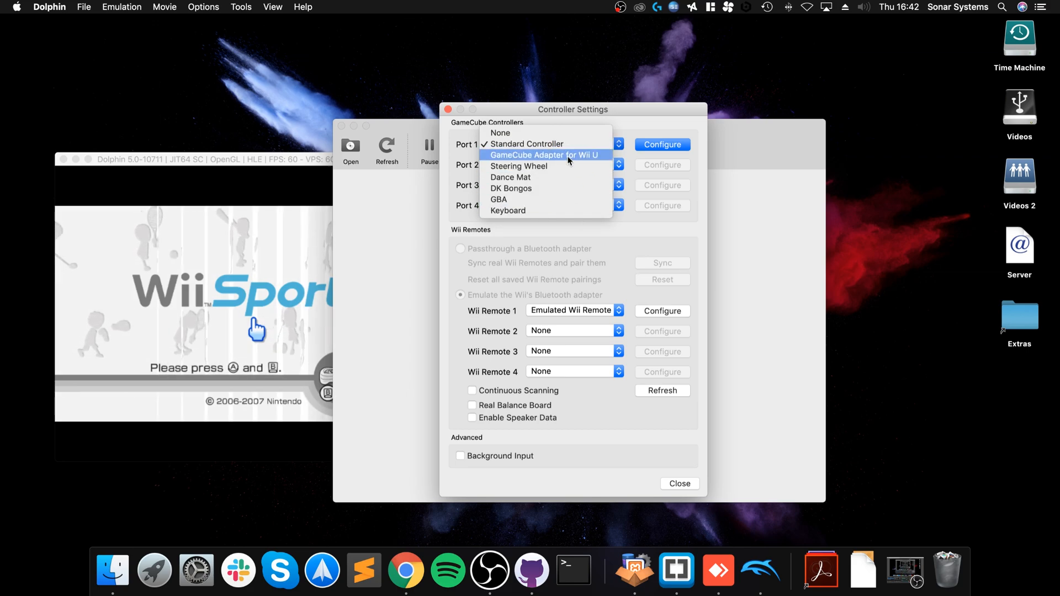
left_click(546, 155)
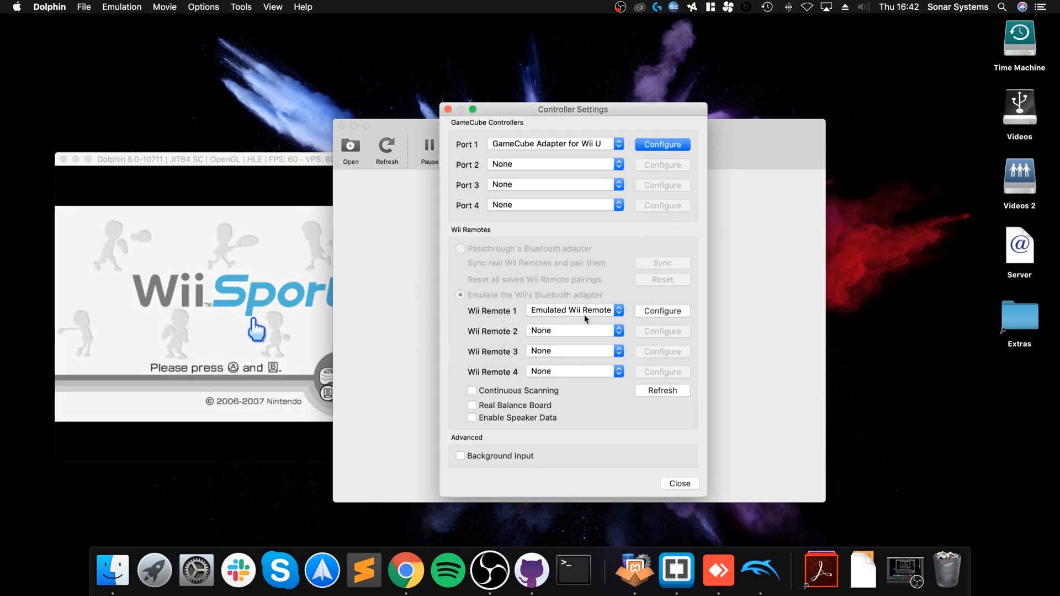
Keep Wii Remote 1 as Emulated Wii Remote and open its mapping window.
left_click(571, 311)
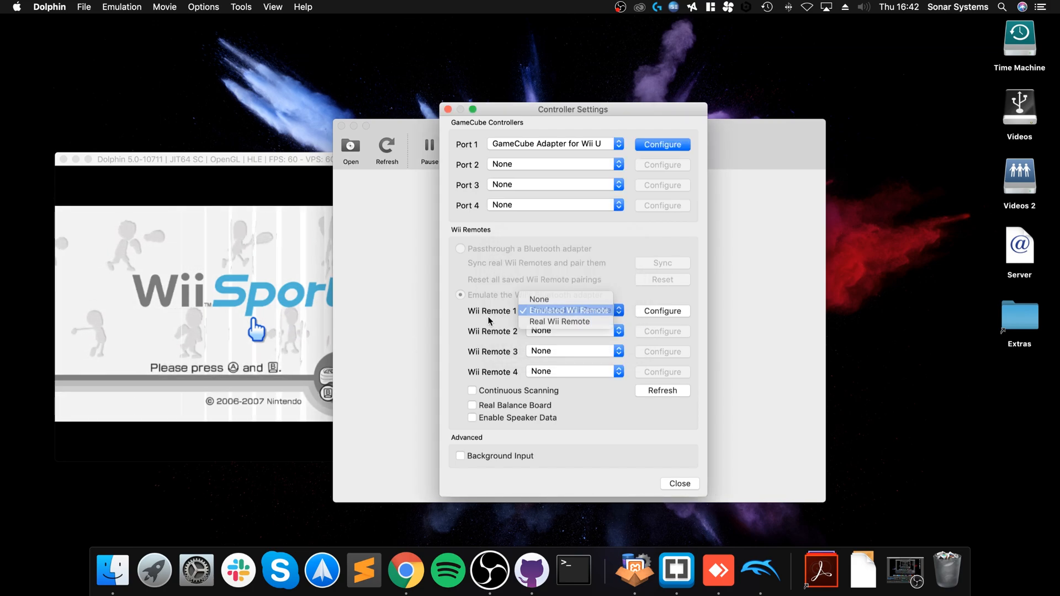
left_click(569, 310)
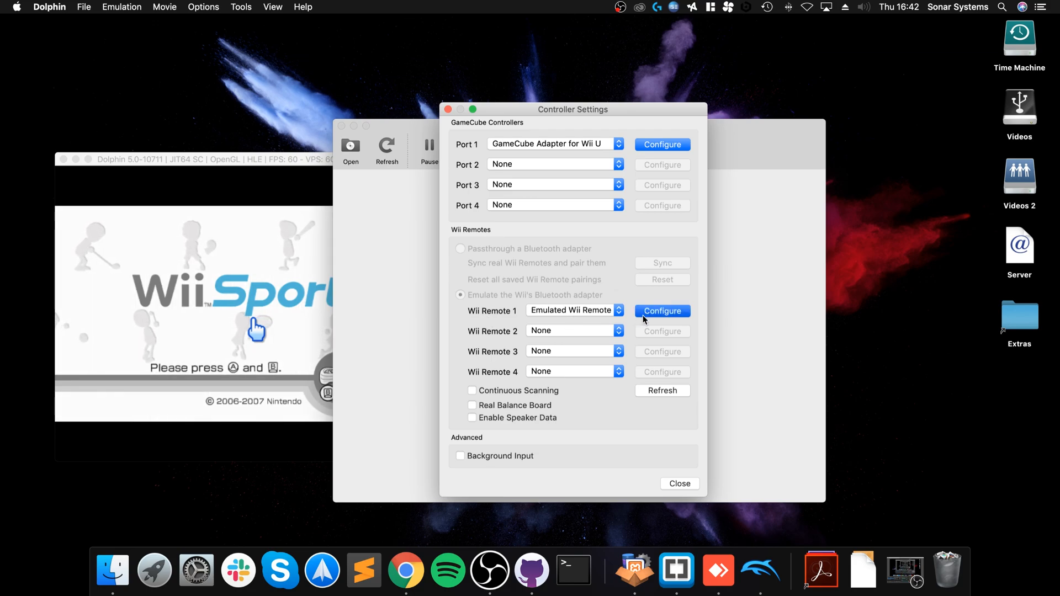
left_click(662, 311)
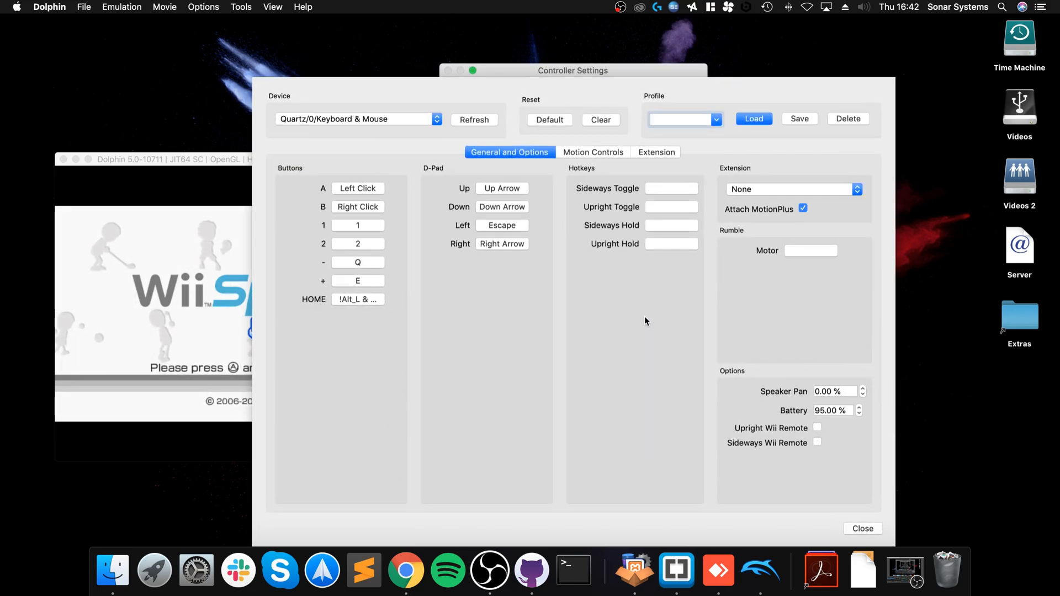
Keep Quartz Keyboard & Mouse as the device and clear the Tilt Left and D-Pad Left mappings.
left_click(356, 119)
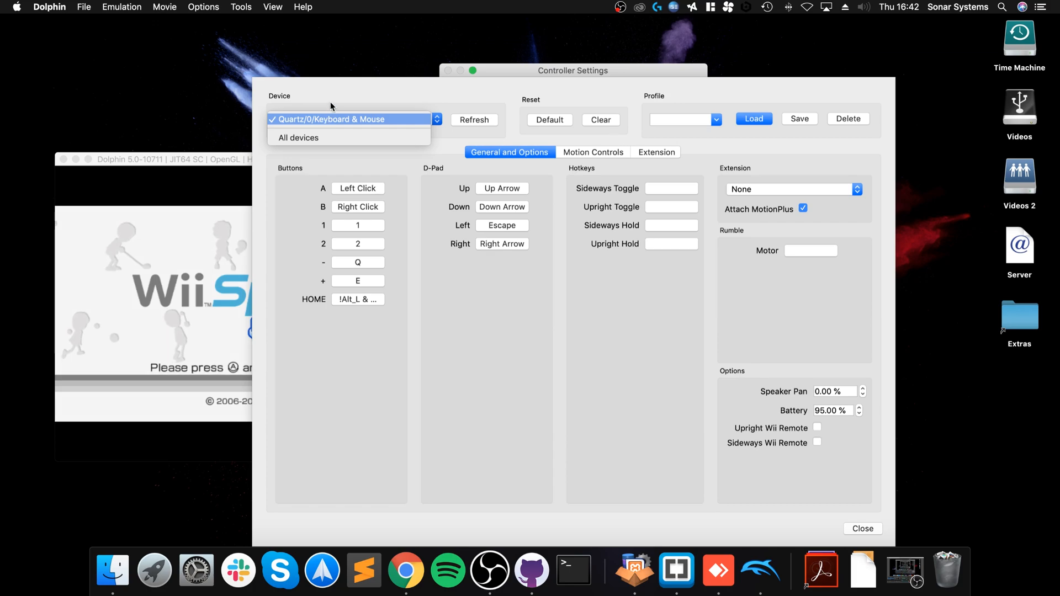
left_click(349, 119)
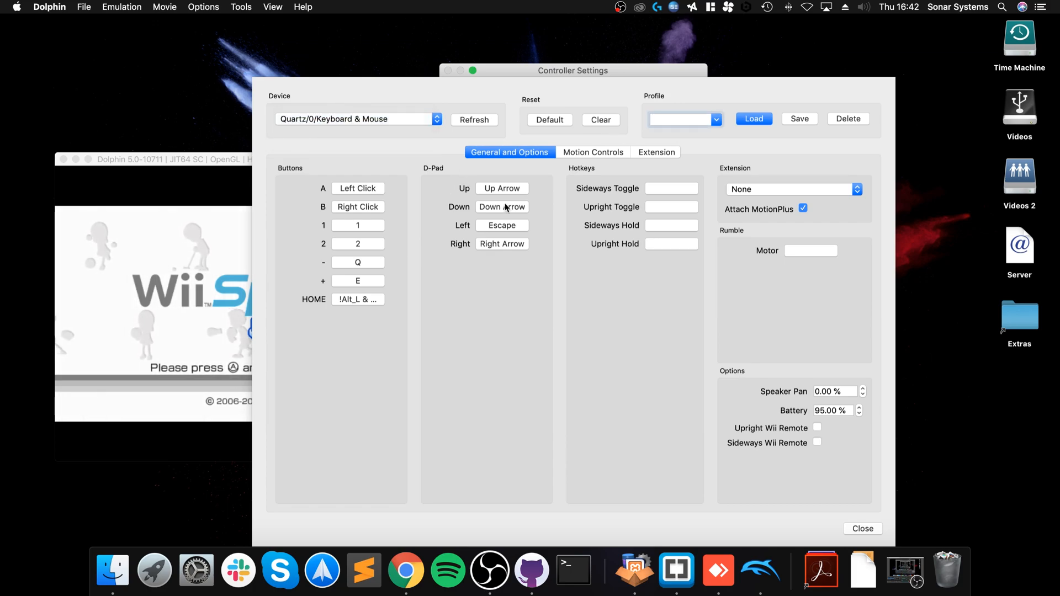
left_click(593, 151)
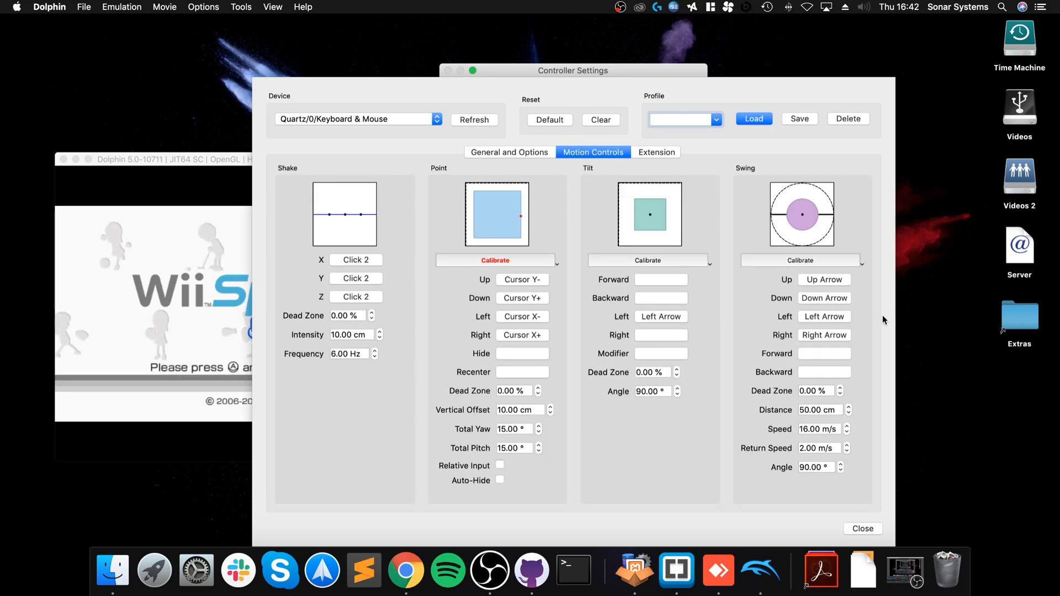
mouse_move(826, 371)
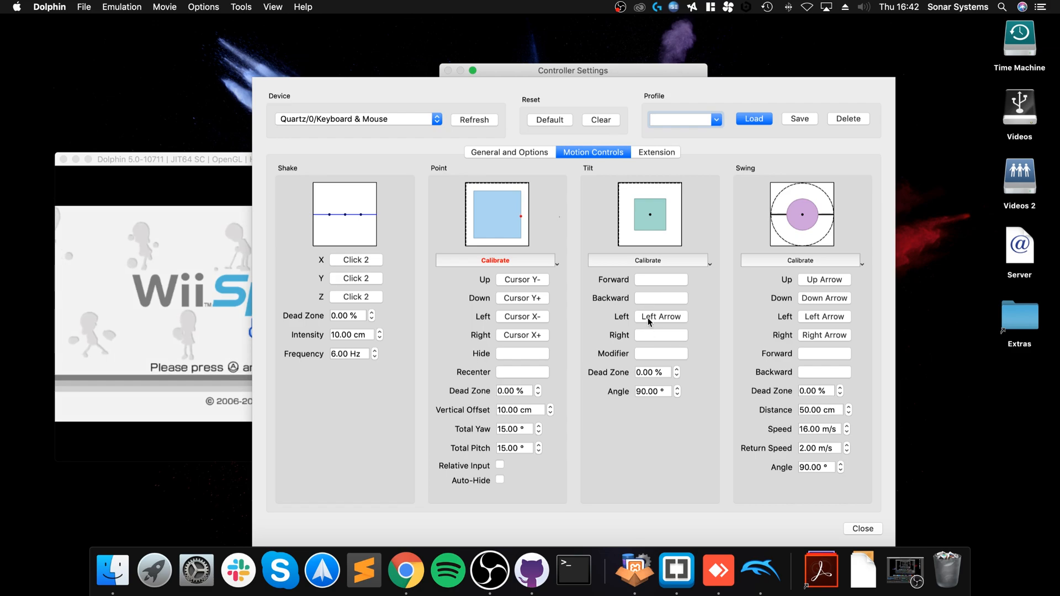
mouse_move(660, 316)
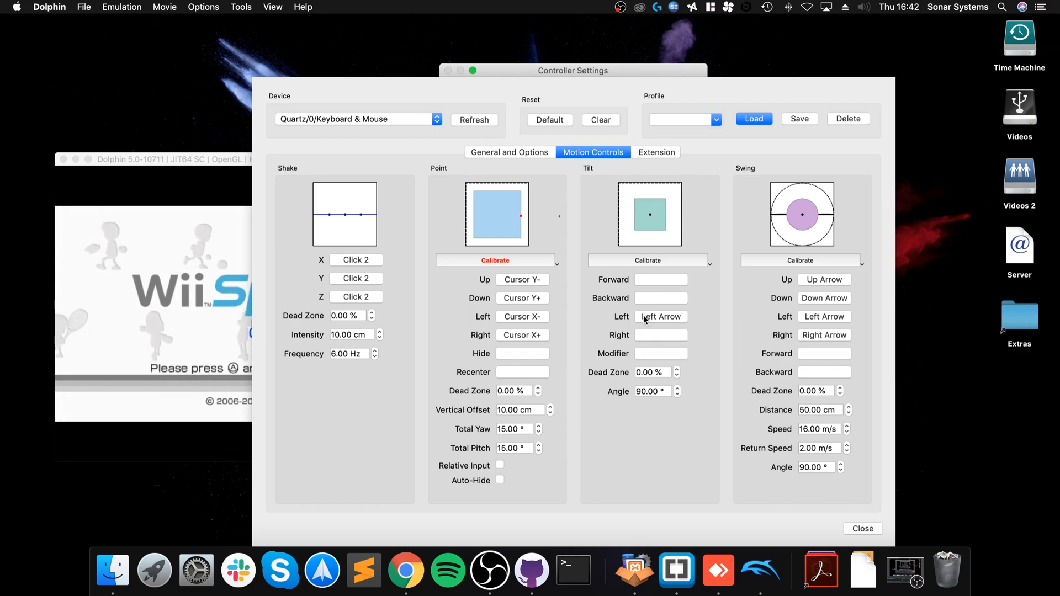
left_click(509, 152)
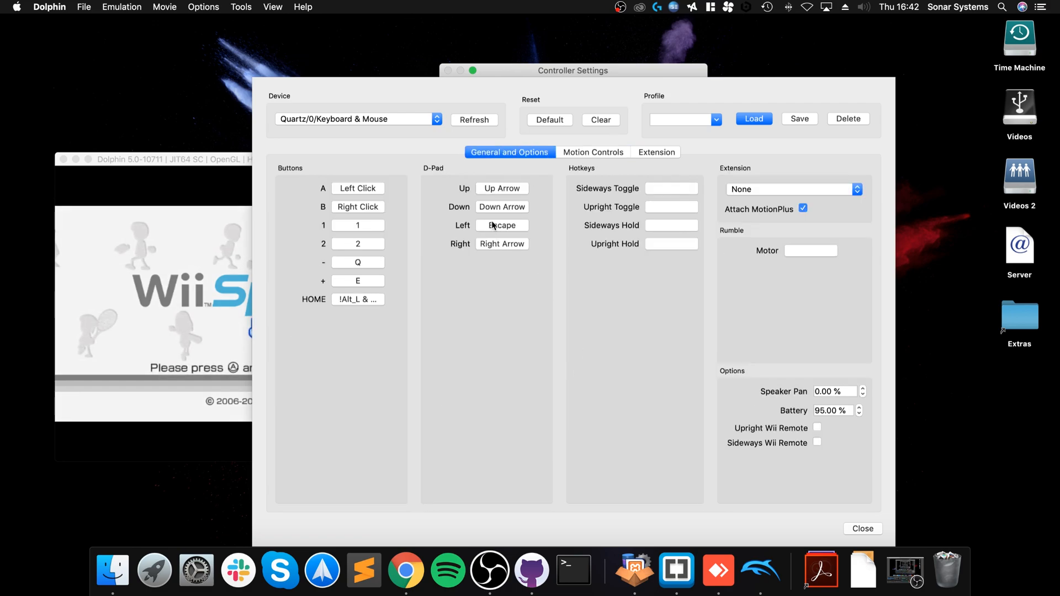
mouse_move(501, 225)
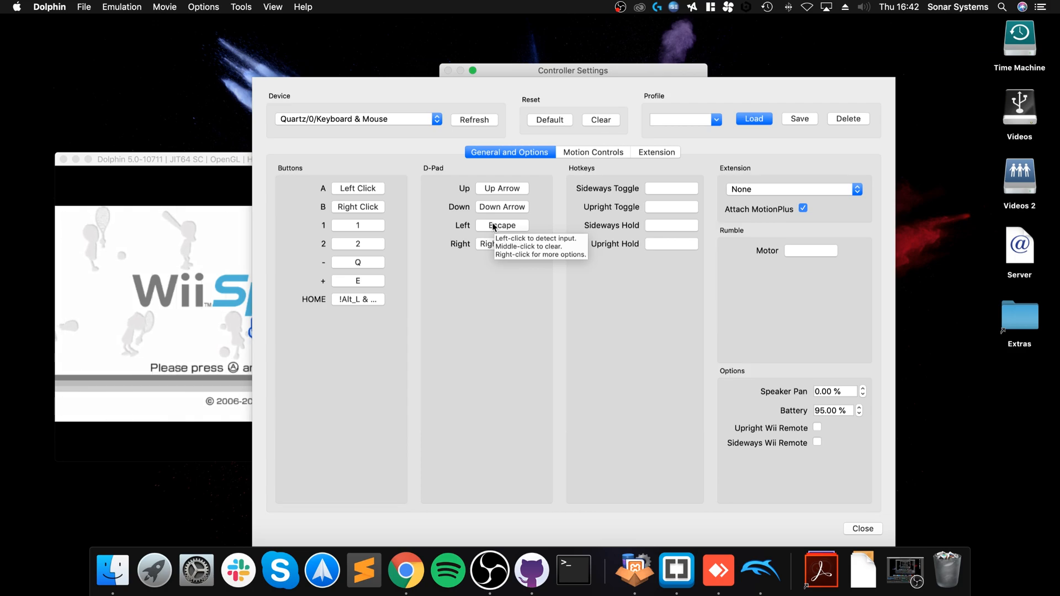
middle_click(502, 225)
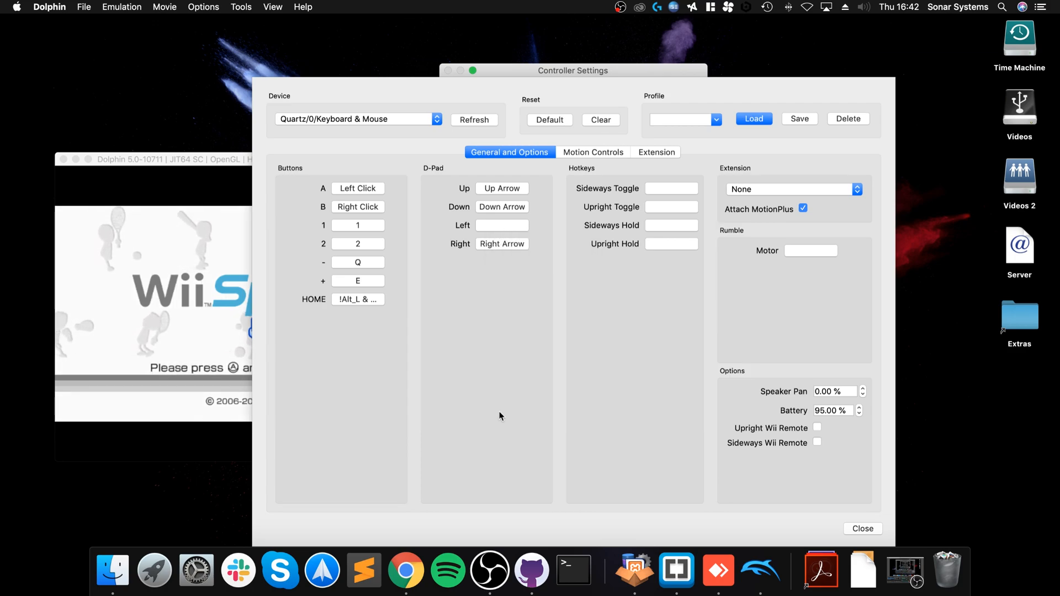
left_click(655, 151)
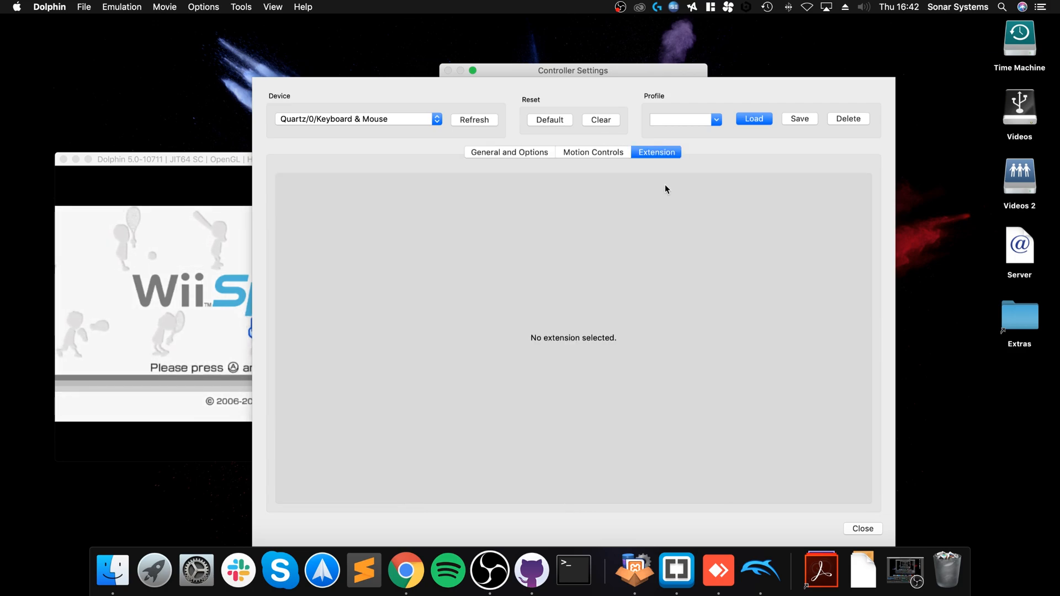
left_click(592, 152)
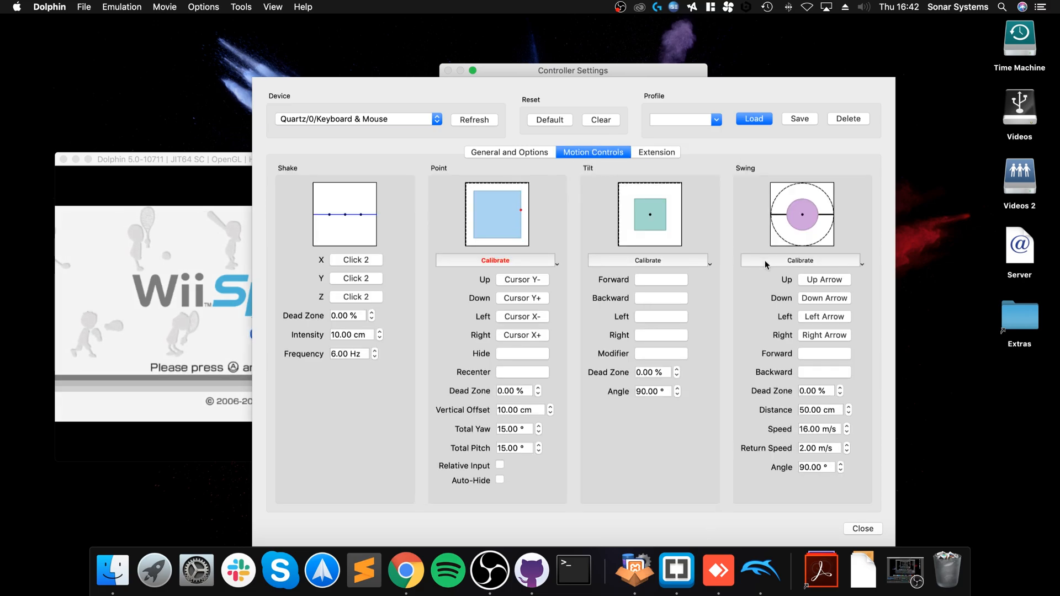
mouse_move(862, 305)
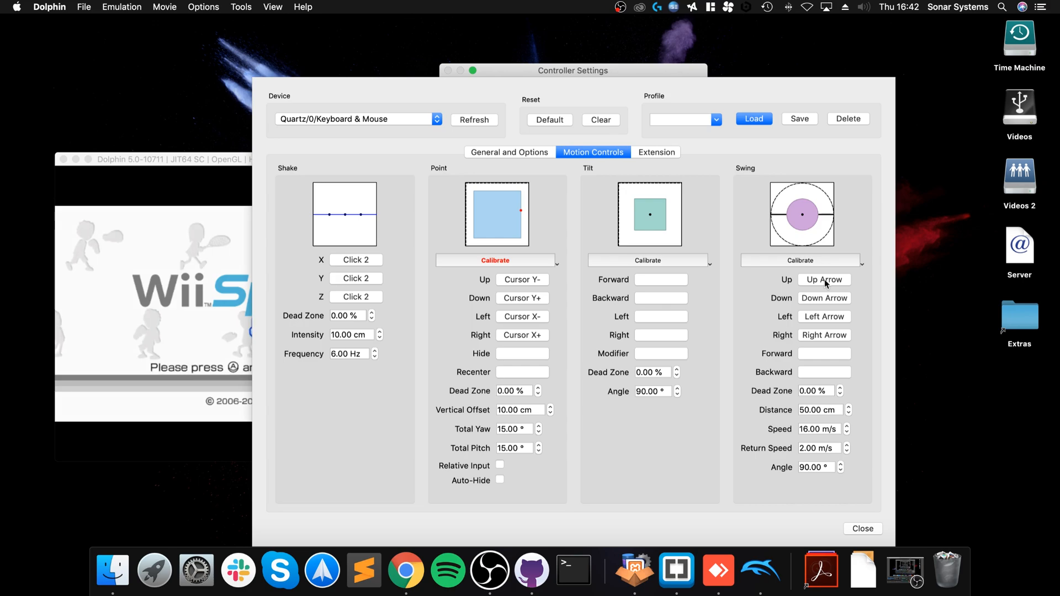
mouse_move(824, 279)
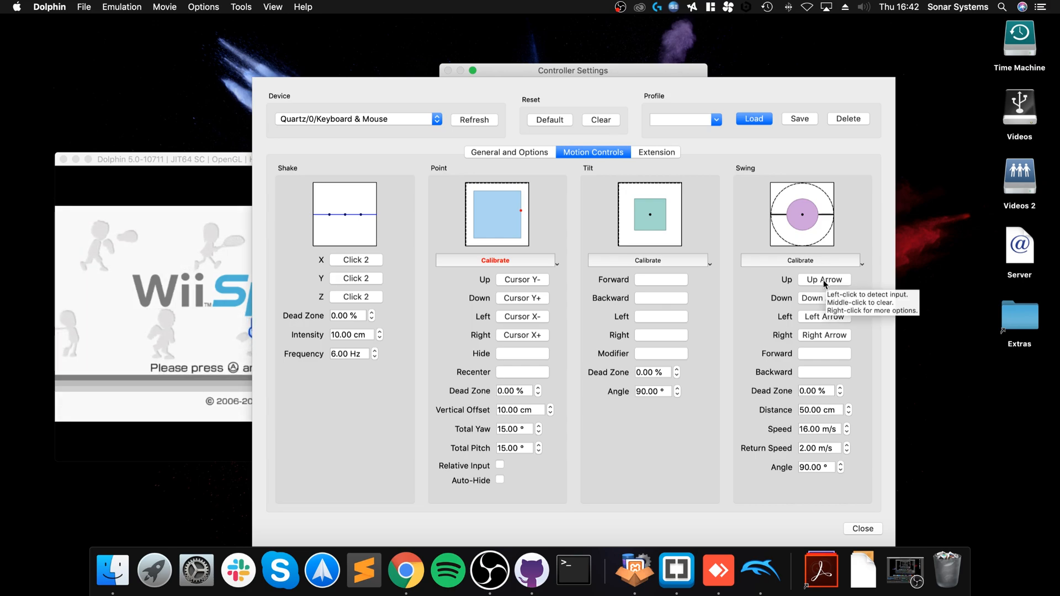
Clear the Wii Remote swing bindings and map swing up, left and right to arrow keys.
middle_click(823, 279)
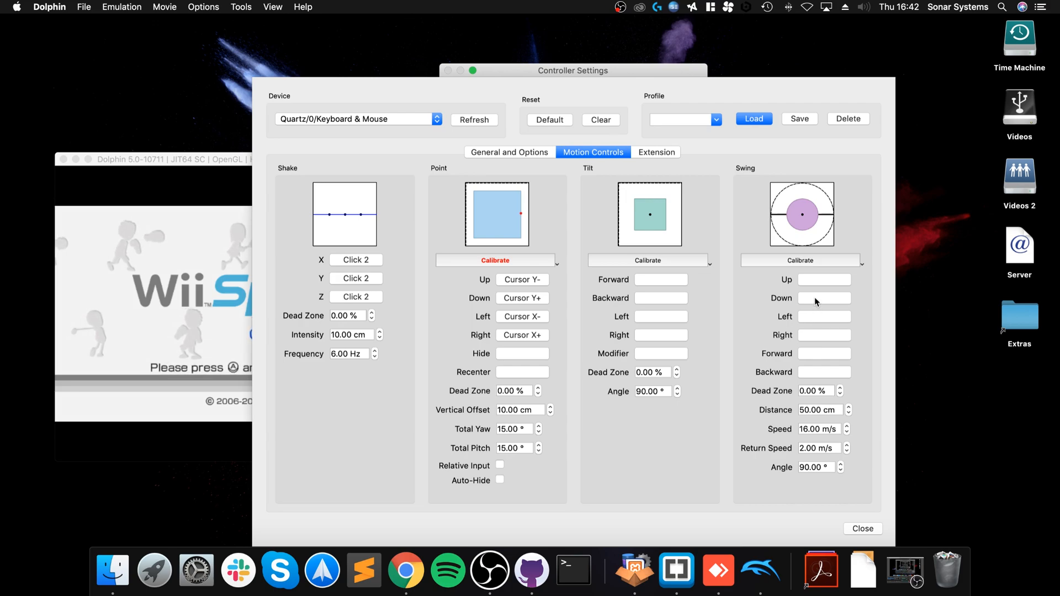
mouse_move(824, 283)
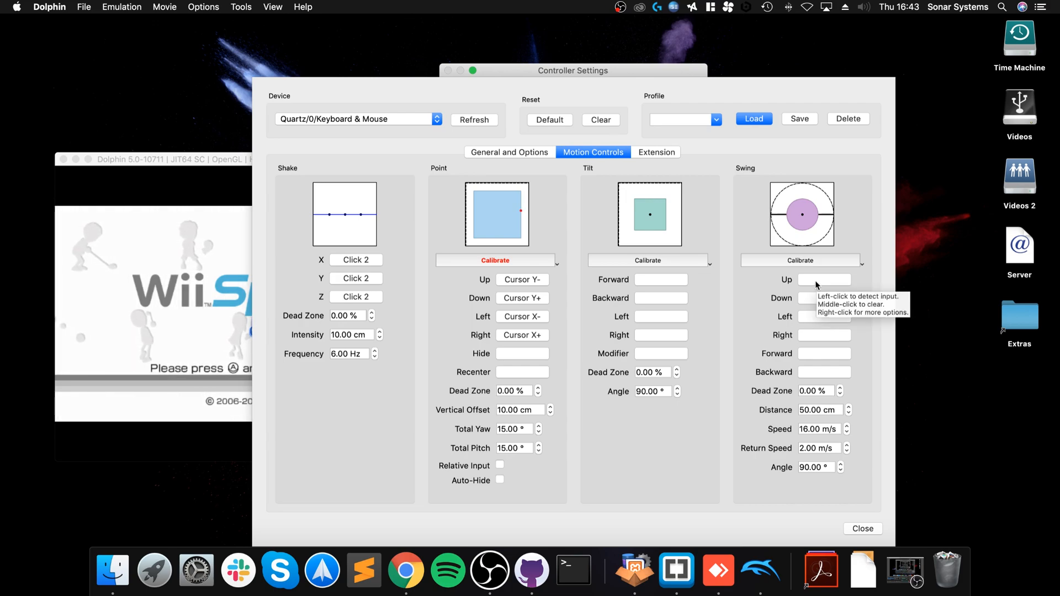
left_click(823, 280)
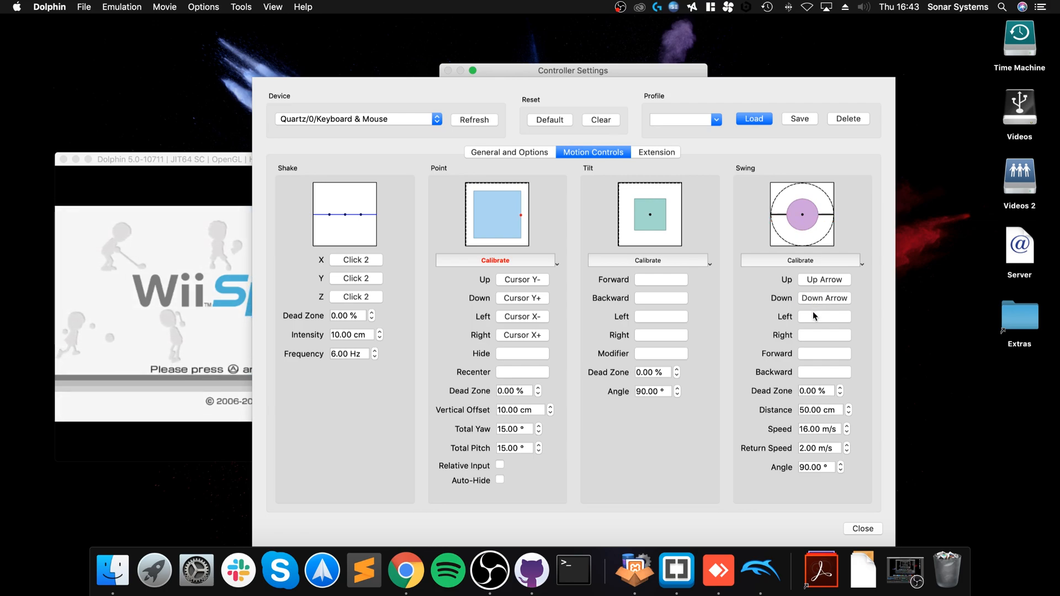
left_click(822, 317)
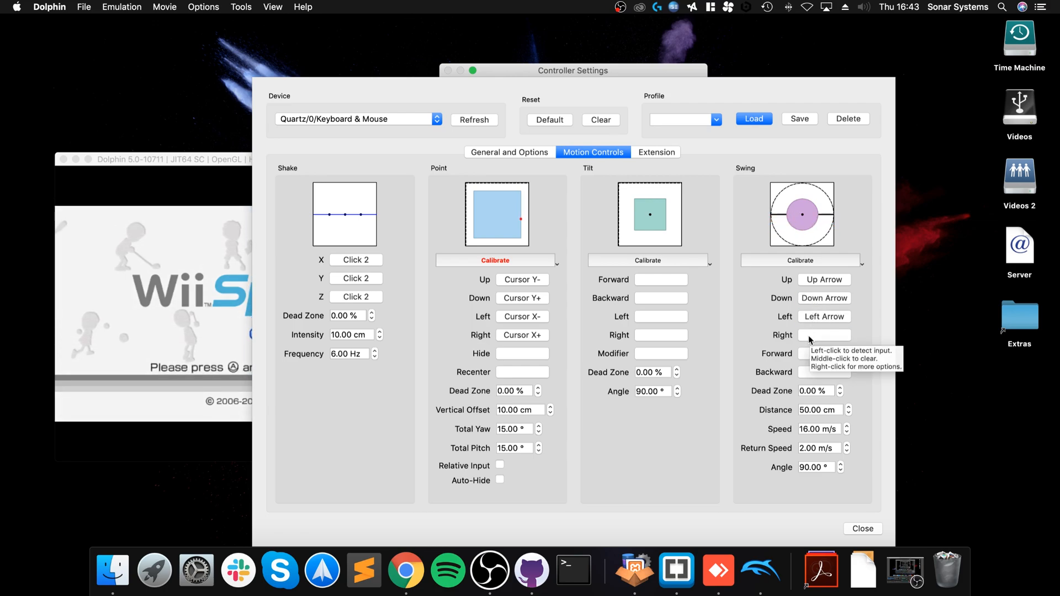
left_click(823, 334)
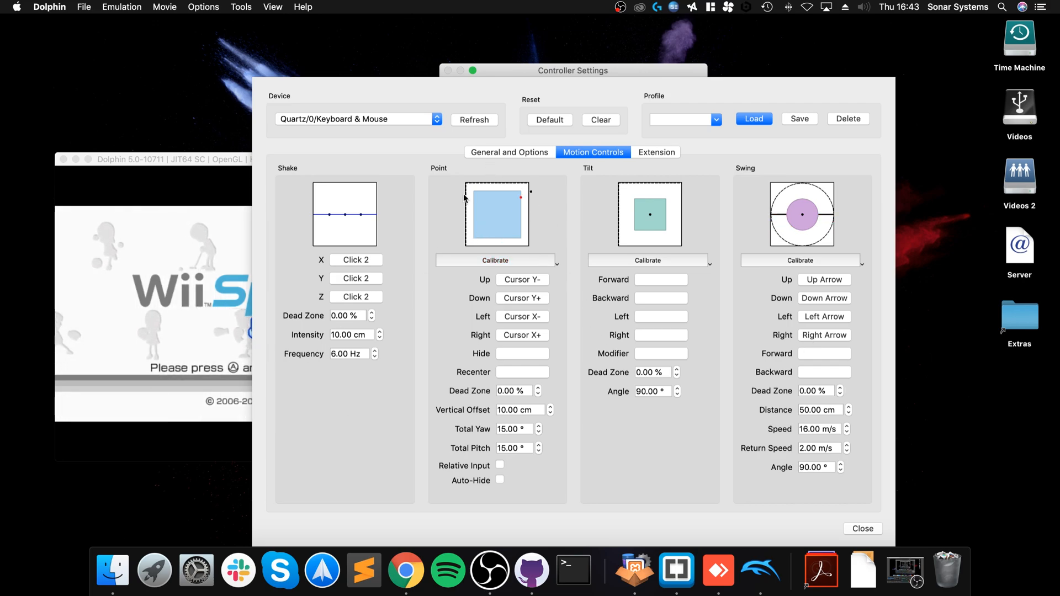
mouse_move(497, 168)
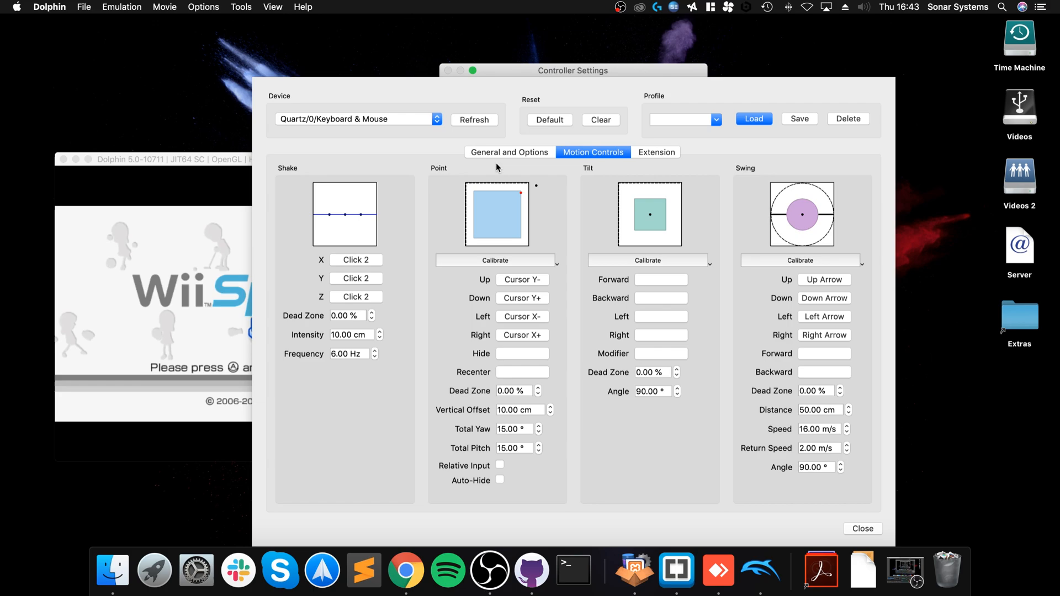
left_click(509, 151)
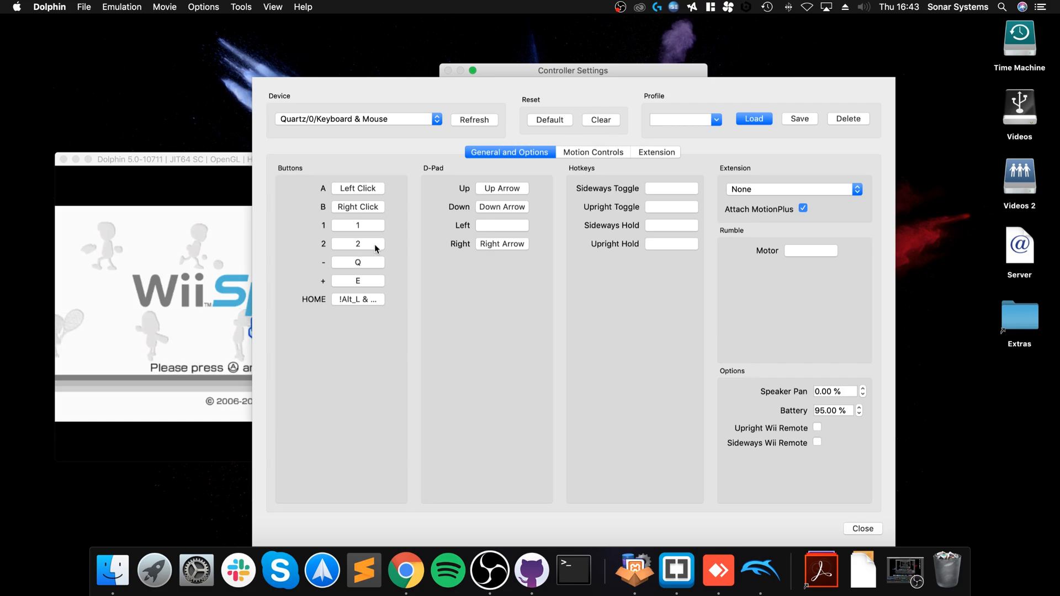
mouse_move(455, 240)
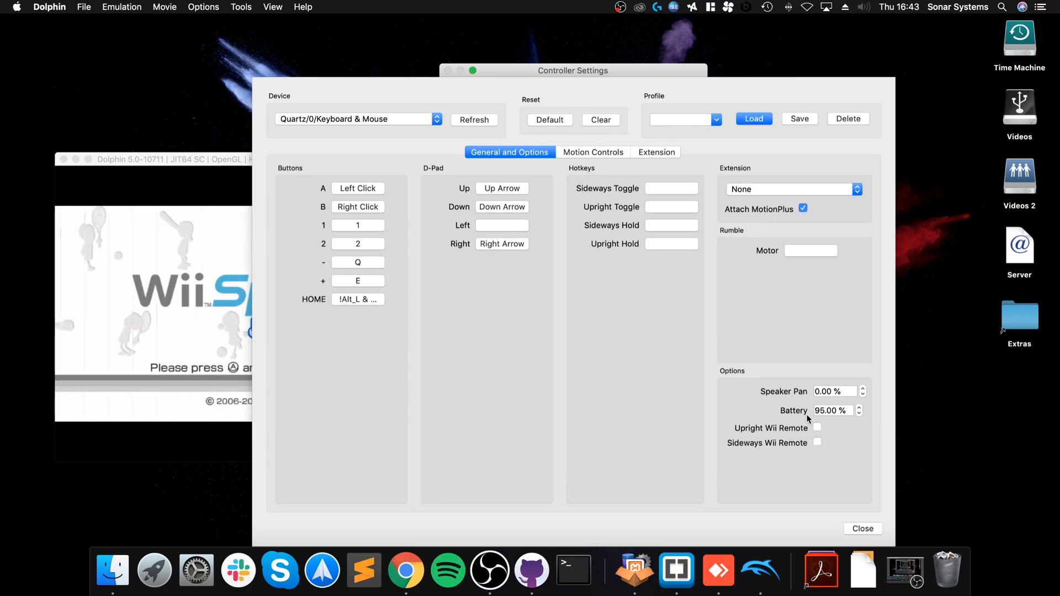
mouse_move(766, 240)
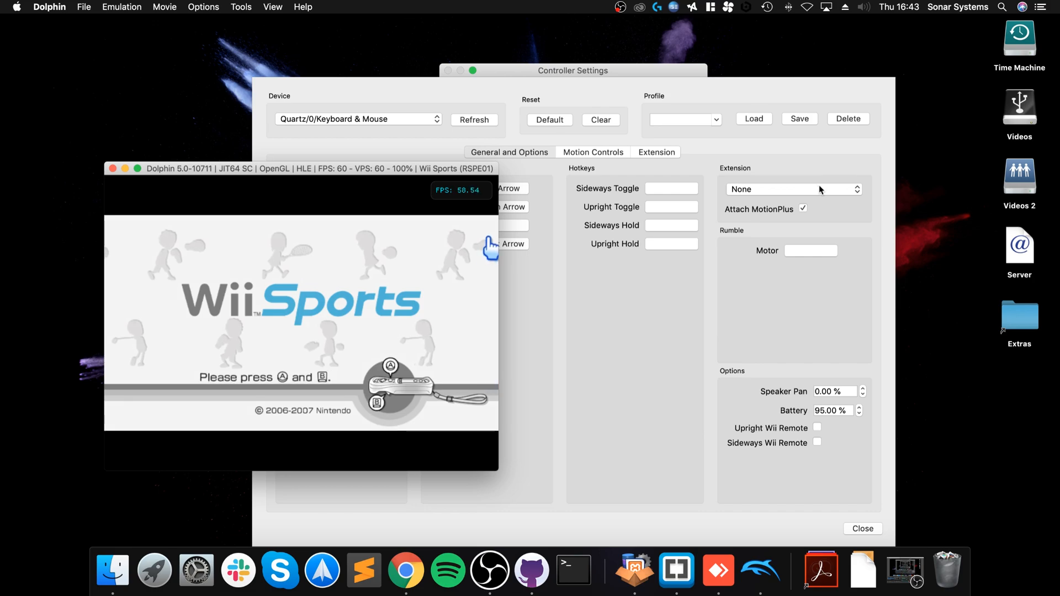
Attach a Nunchuk extension to Wii Remote 1 and choose Tennis from the Wii Sports menu.
left_click(792, 188)
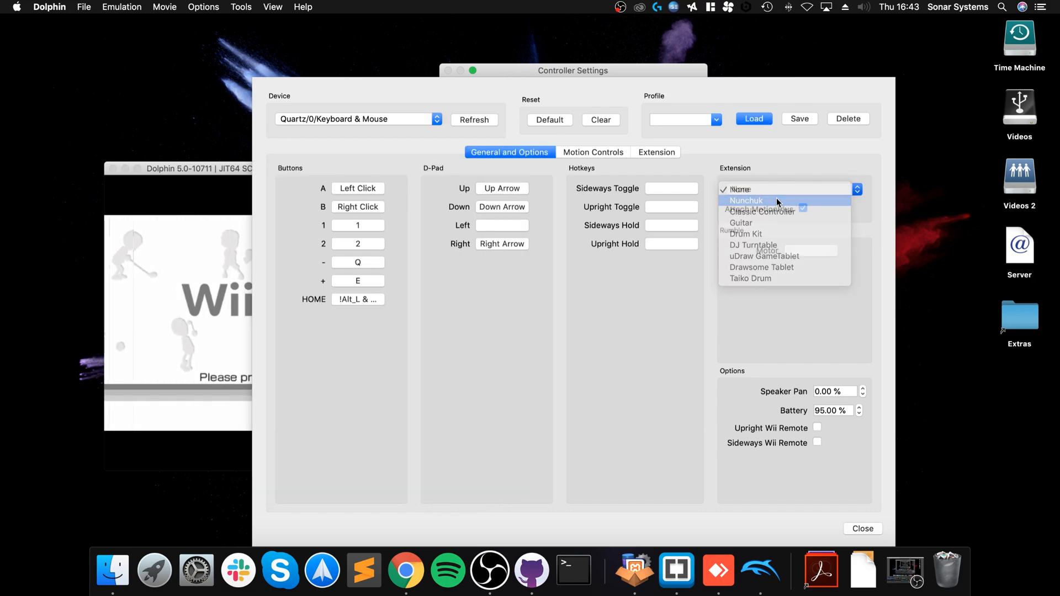
left_click(746, 200)
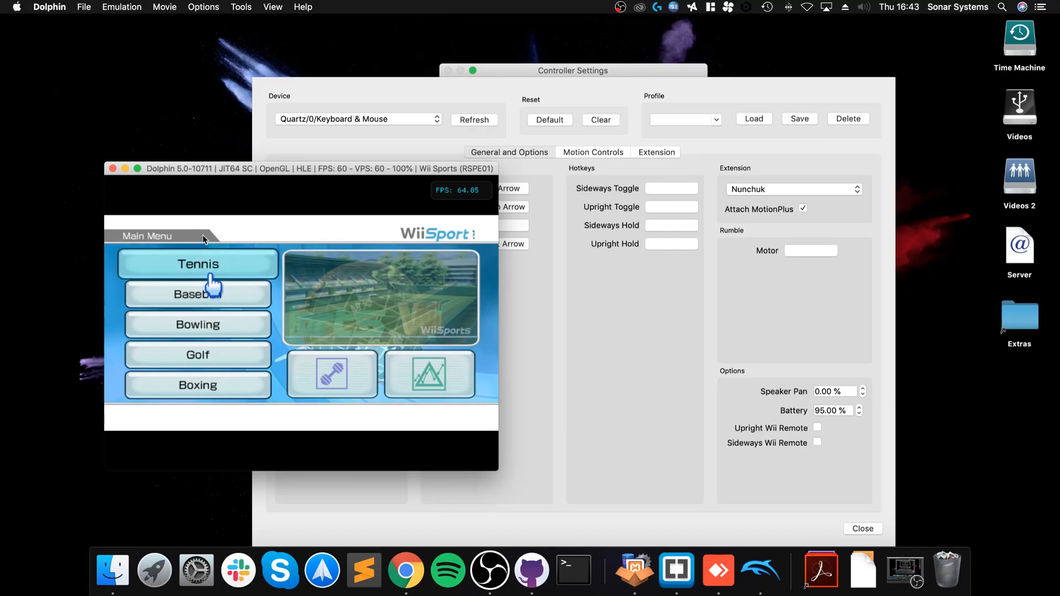
left_click(197, 263)
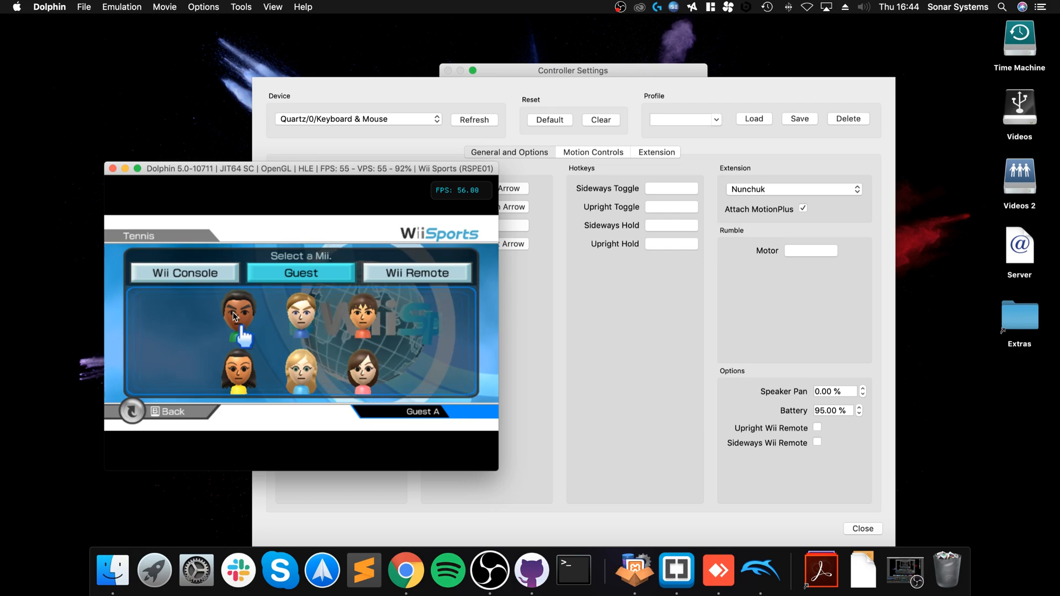
Play as Guest A without saving records, accept hand choices, and bring back controller settings.
left_click(238, 311)
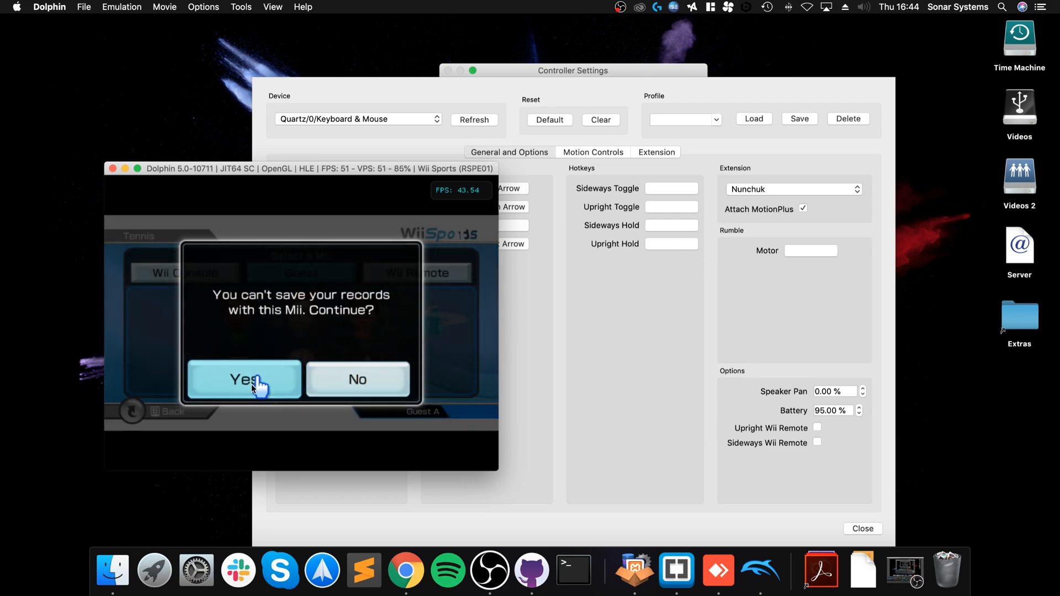
left_click(243, 379)
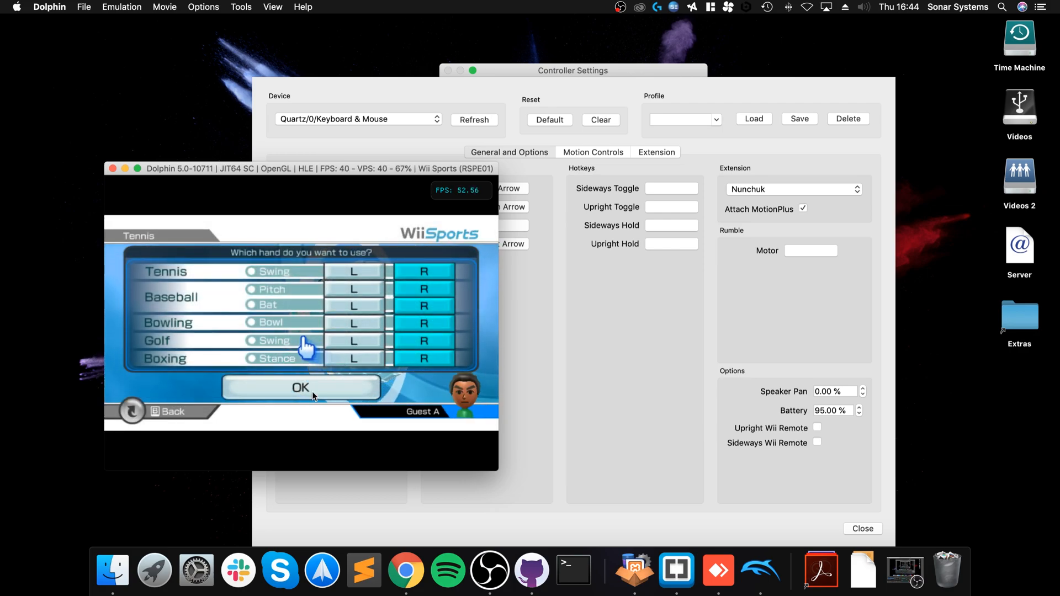
left_click(301, 387)
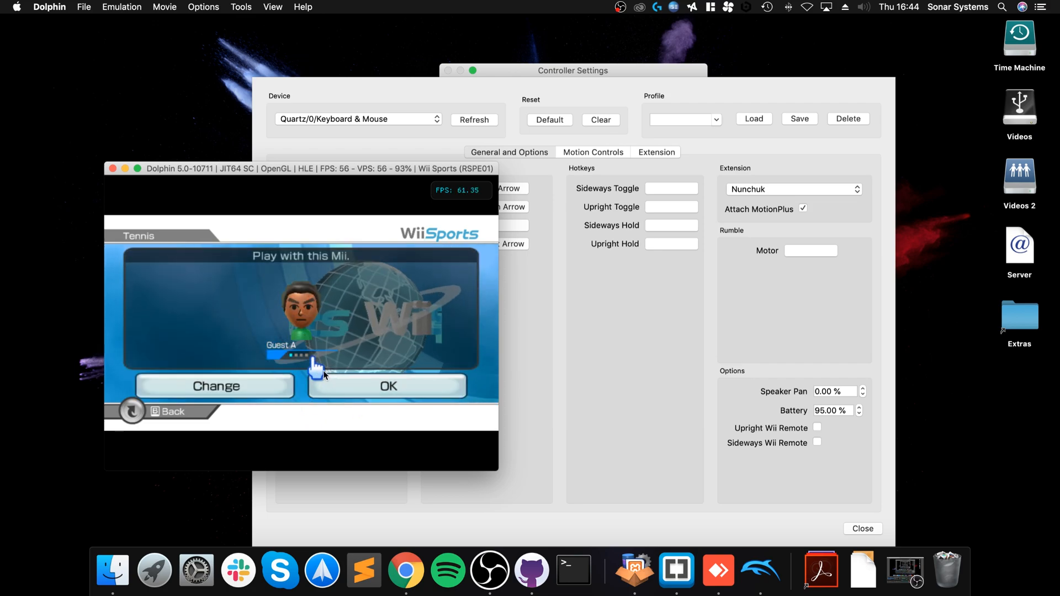
left_click(387, 386)
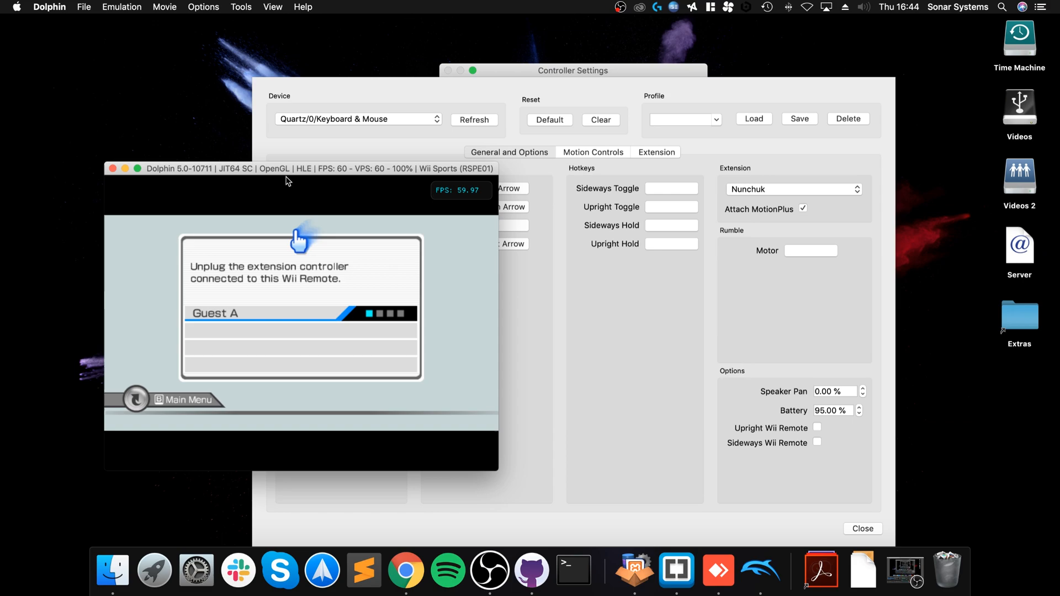
left_click(509, 151)
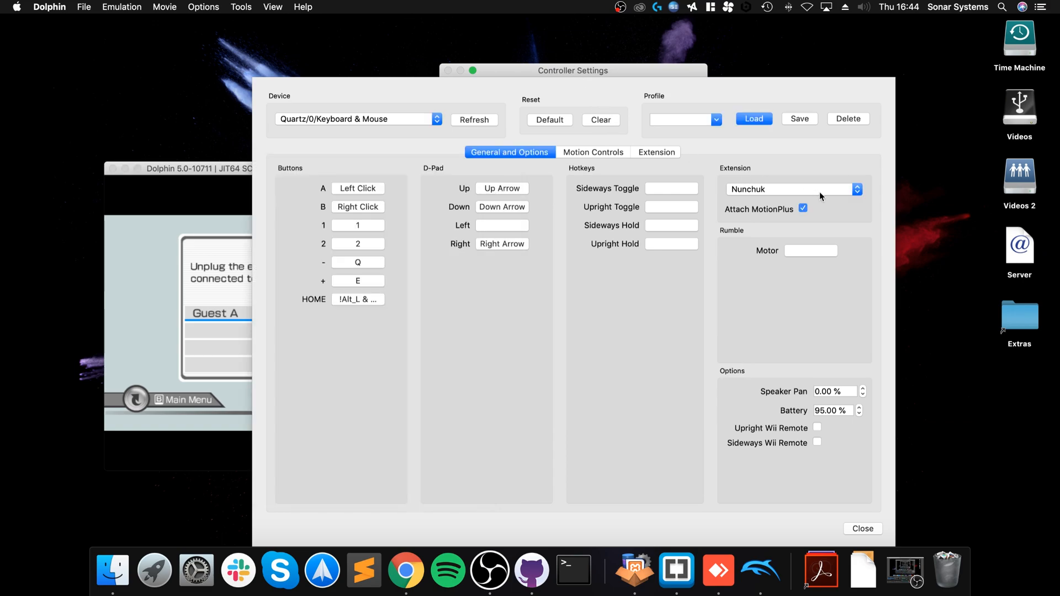
Set the Wii Remote extension to None, removing the Nunchuk.
left_click(791, 188)
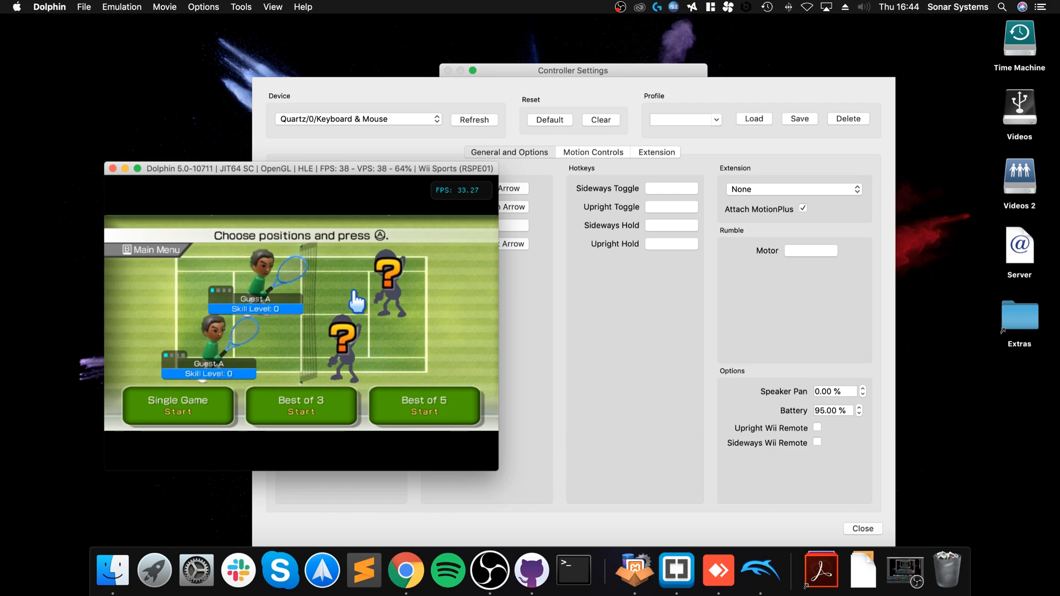
mouse_move(177, 407)
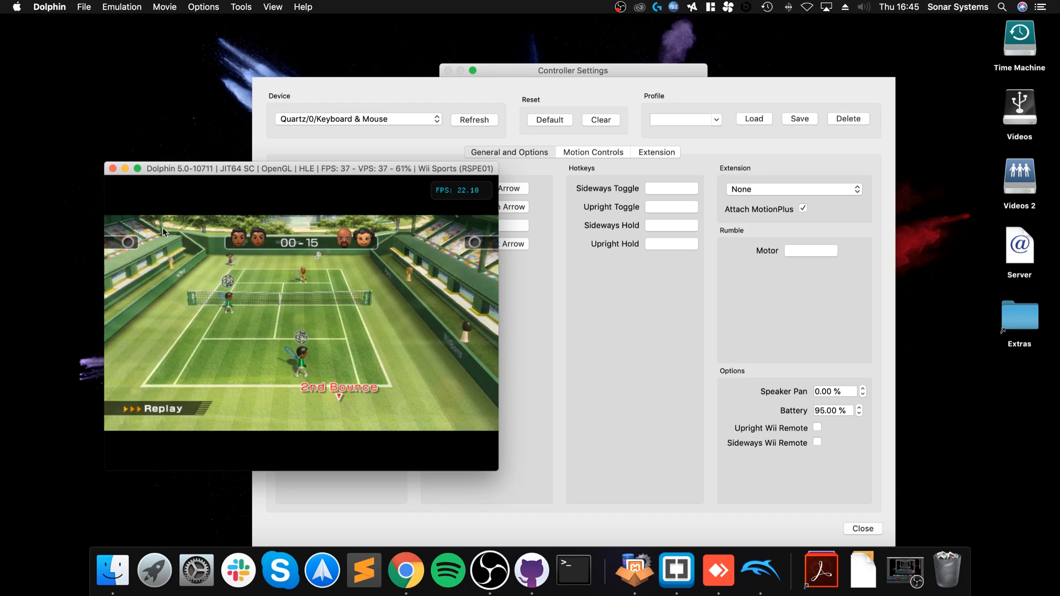
Close the Tennis game window after the match to end emulation.
left_click(112, 168)
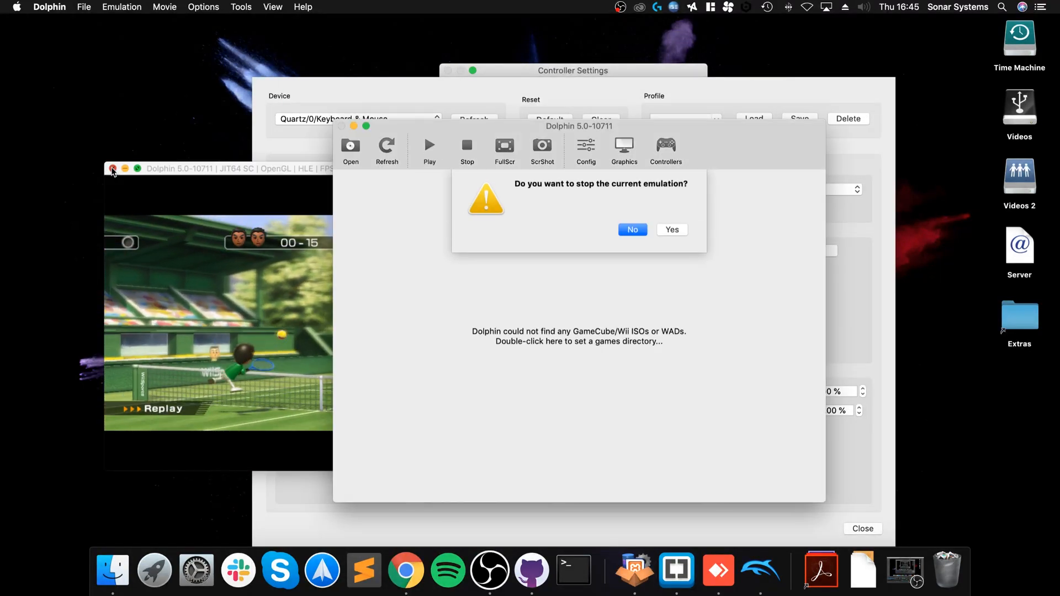
Confirm stopping emulation and close the Controller Settings window.
left_click(671, 230)
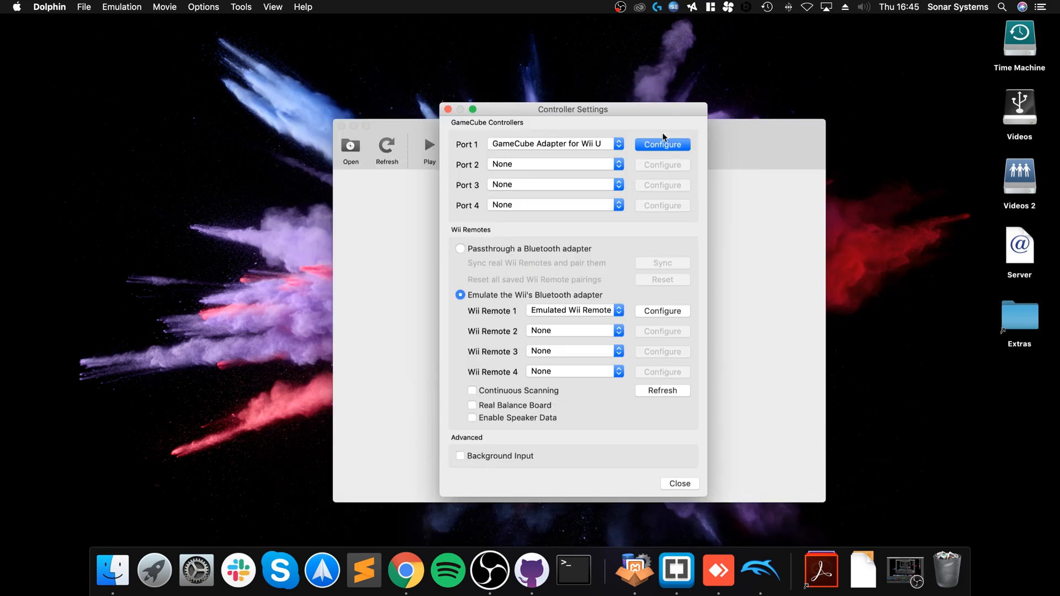
mouse_move(438, 111)
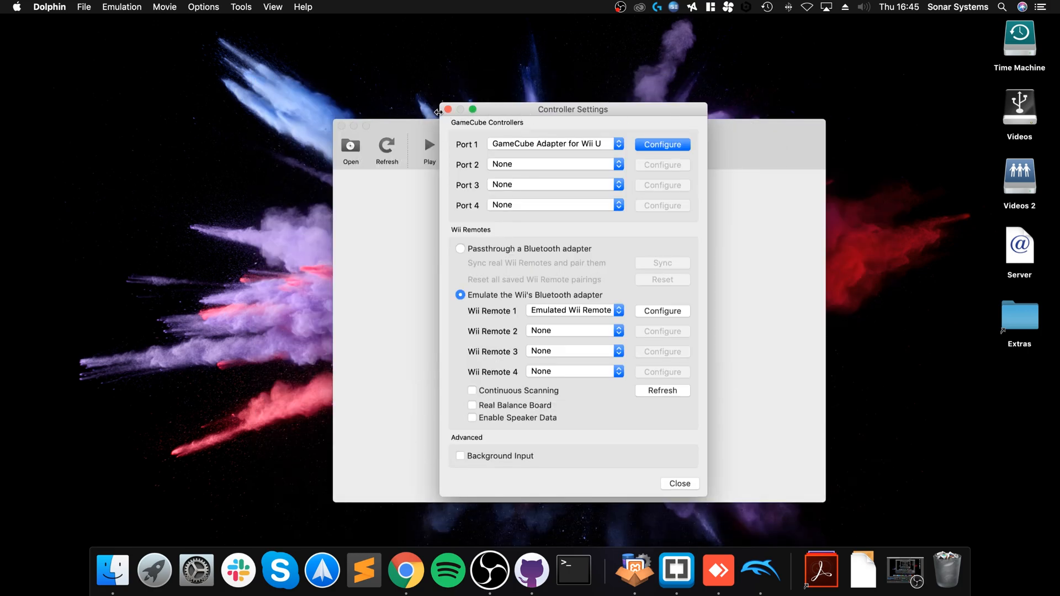
left_click(677, 484)
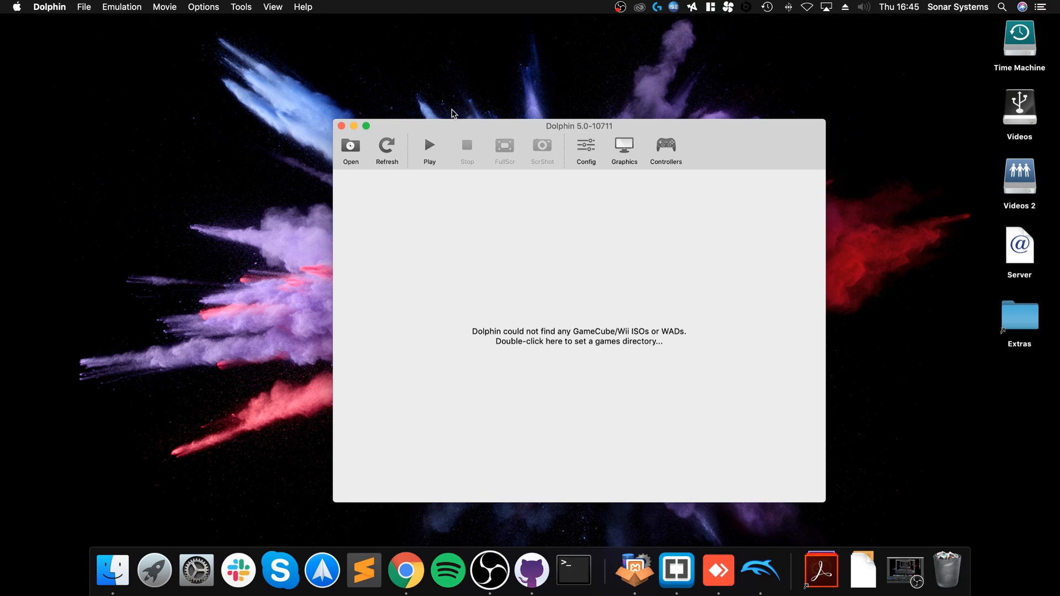
left_click(622, 148)
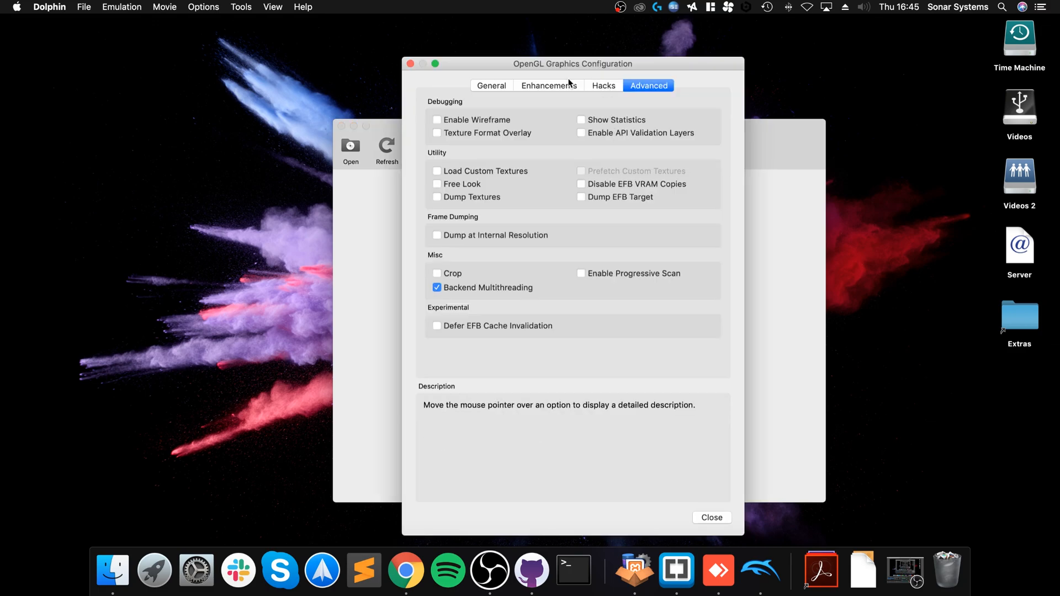
left_click(491, 85)
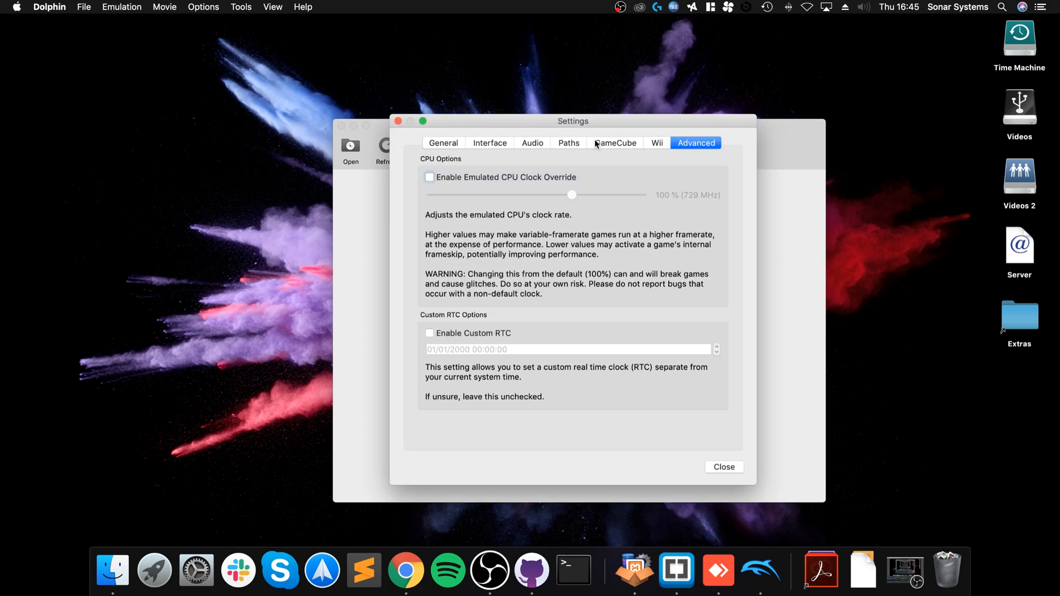
left_click(443, 143)
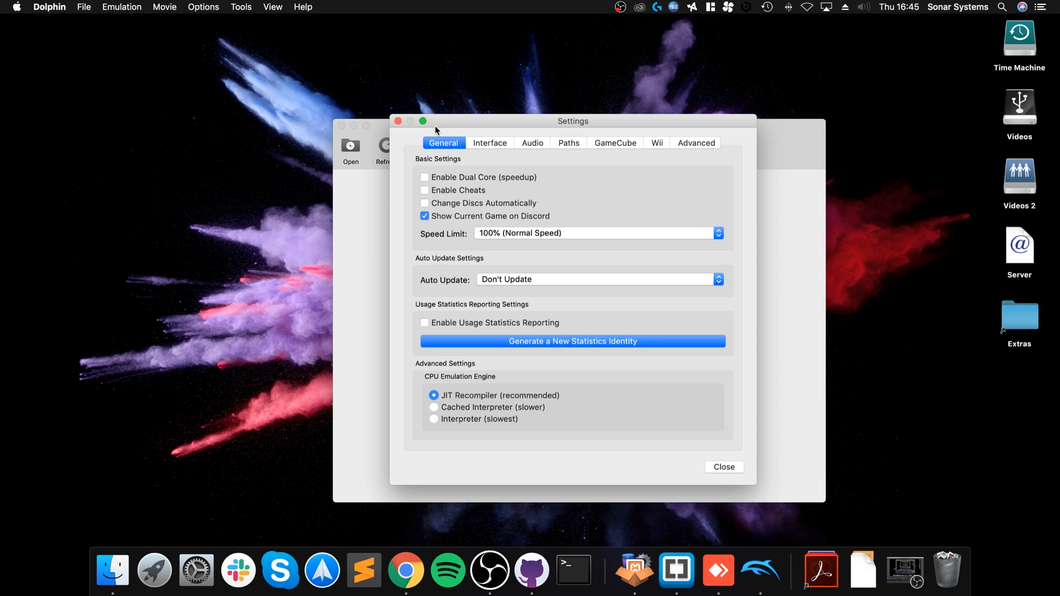
left_click(722, 467)
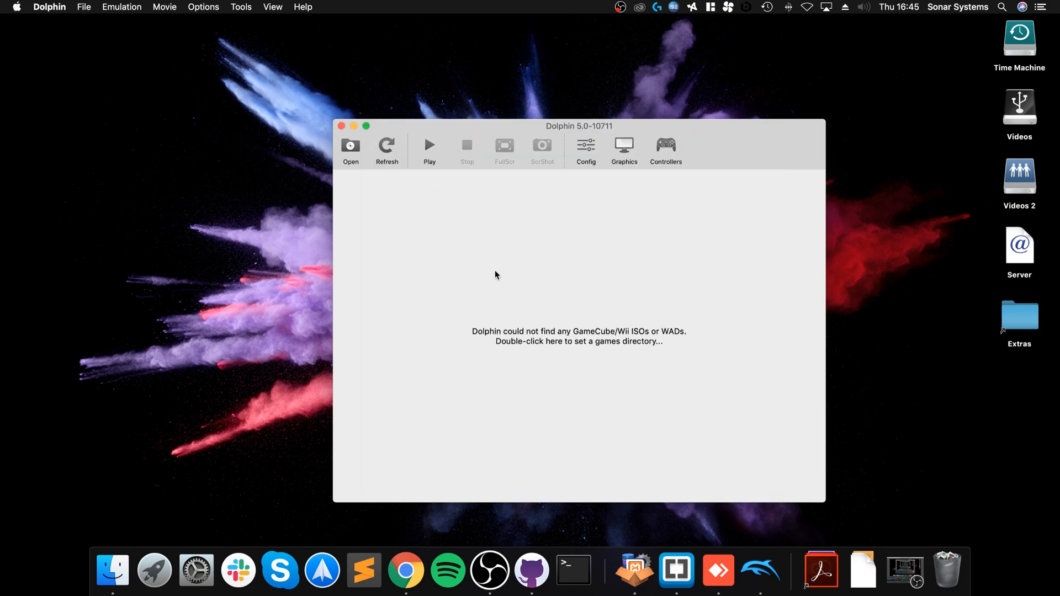